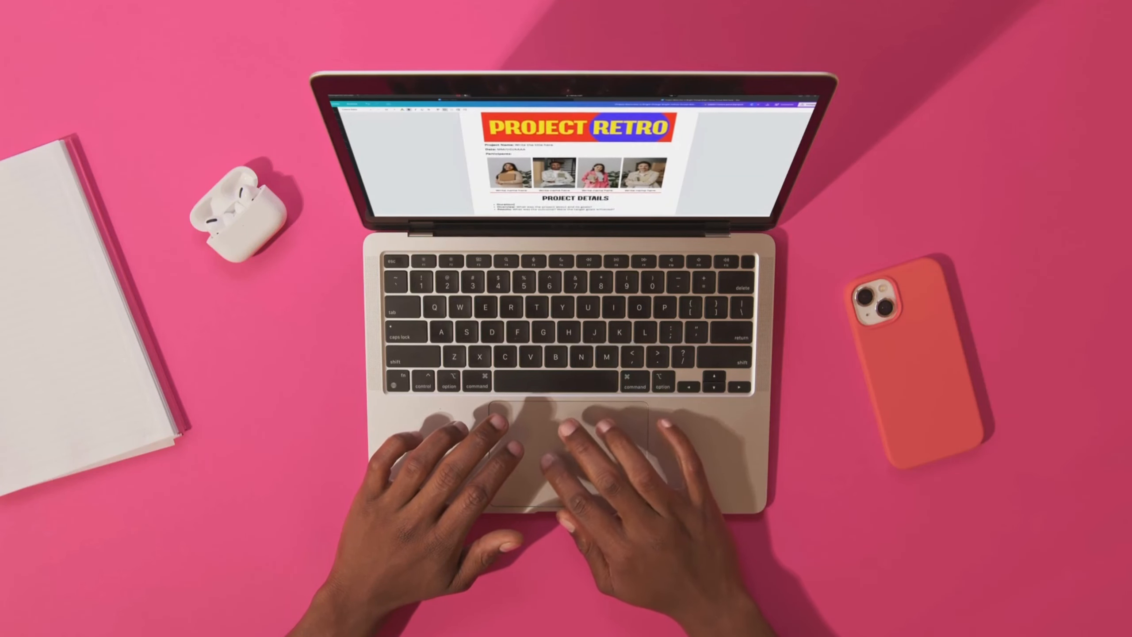
Scroll the HOW TO presentation to its title page in the editor
scroll("down", 3)
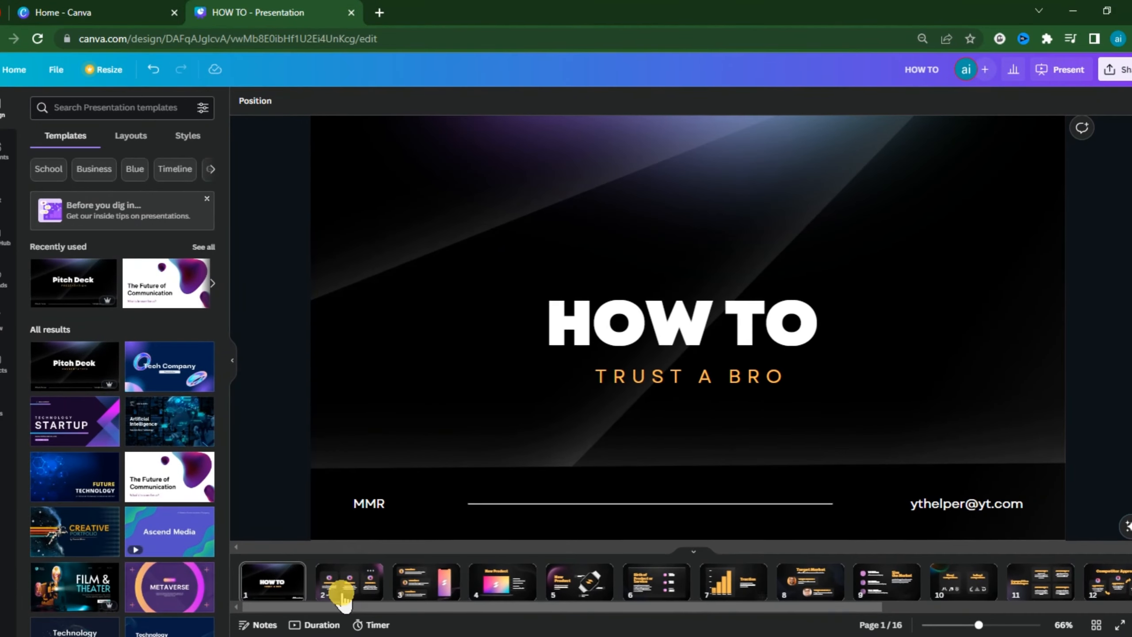
left_click(425, 581)
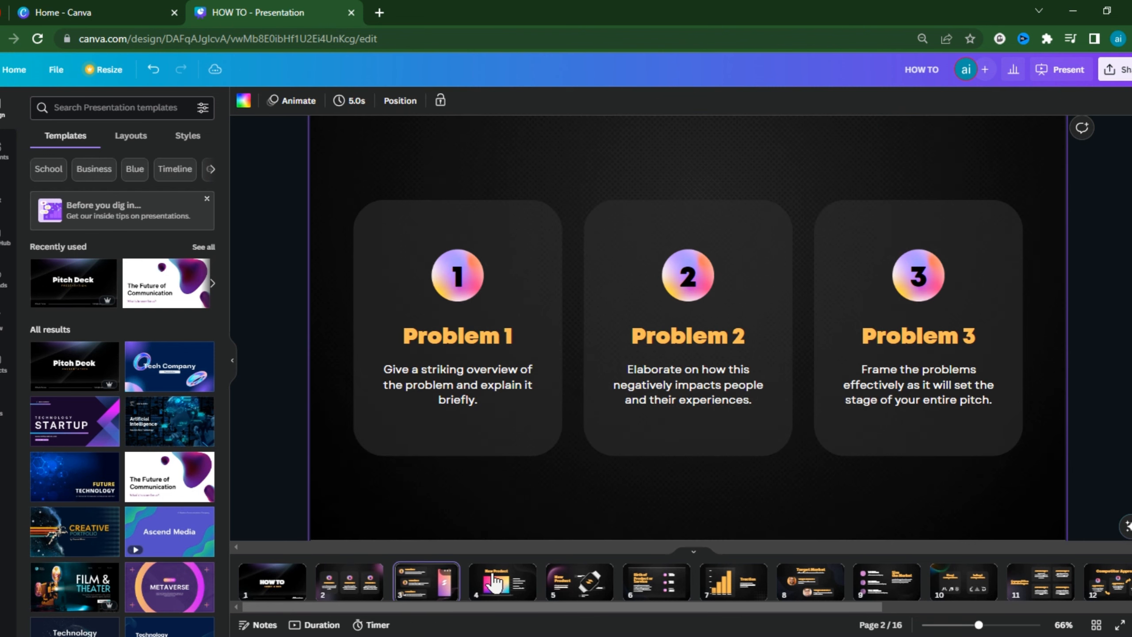
left_click(502, 581)
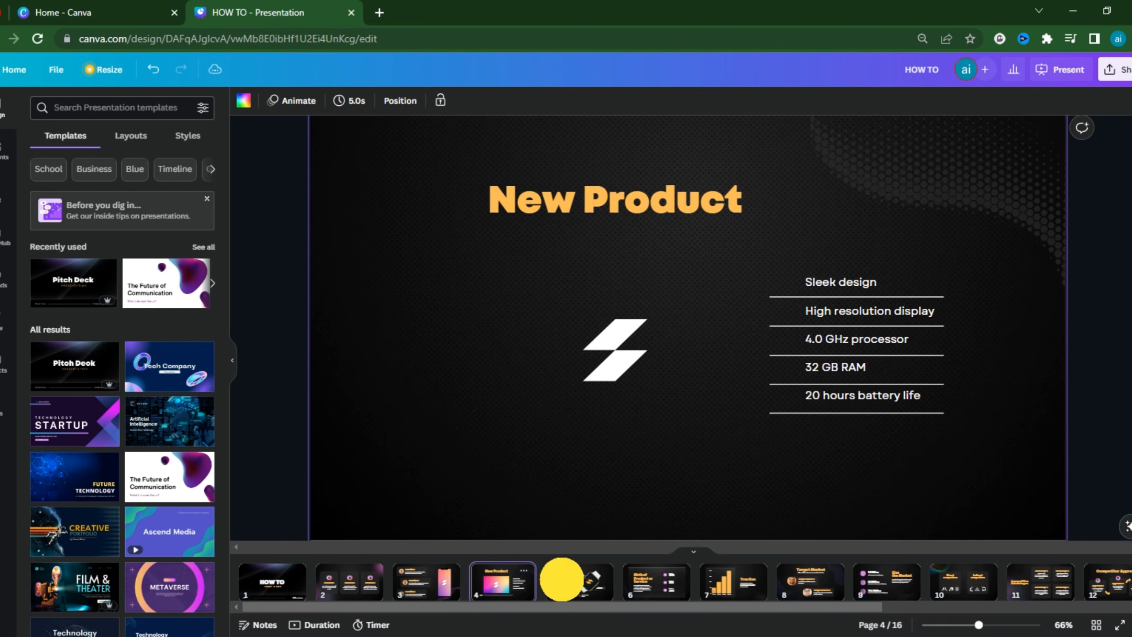
left_click(577, 580)
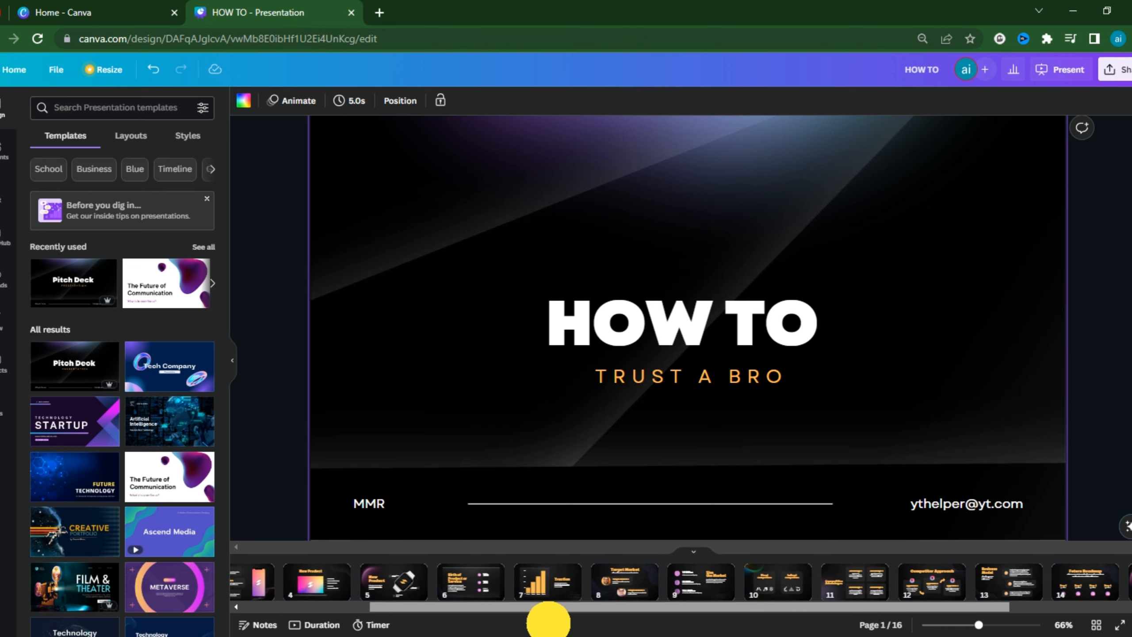
left_click(687, 375)
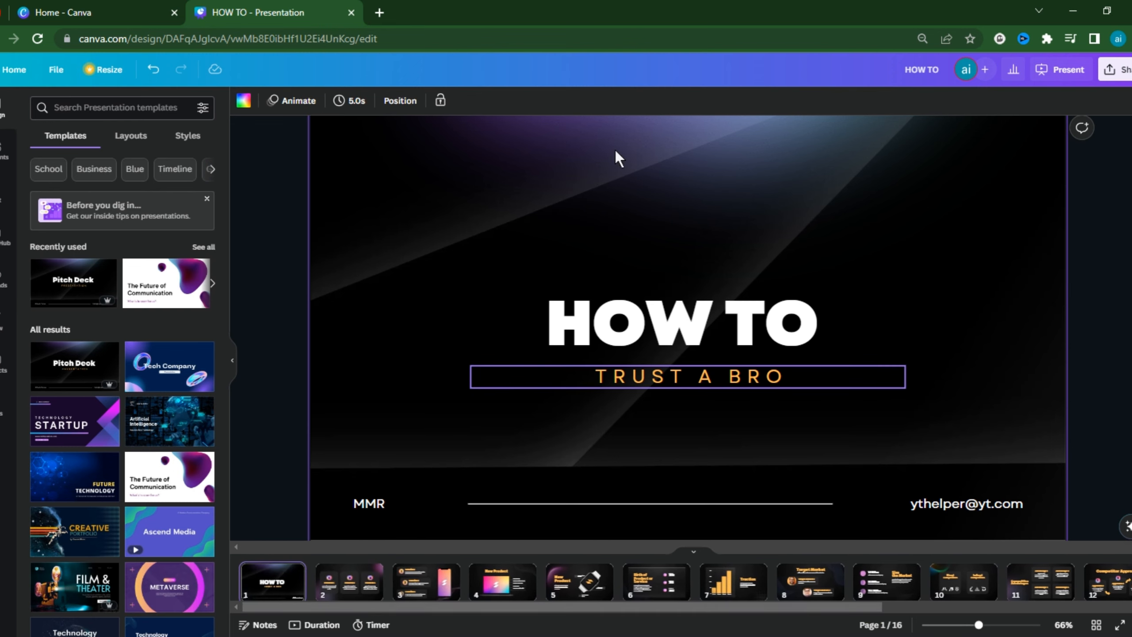
left_click(678, 323)
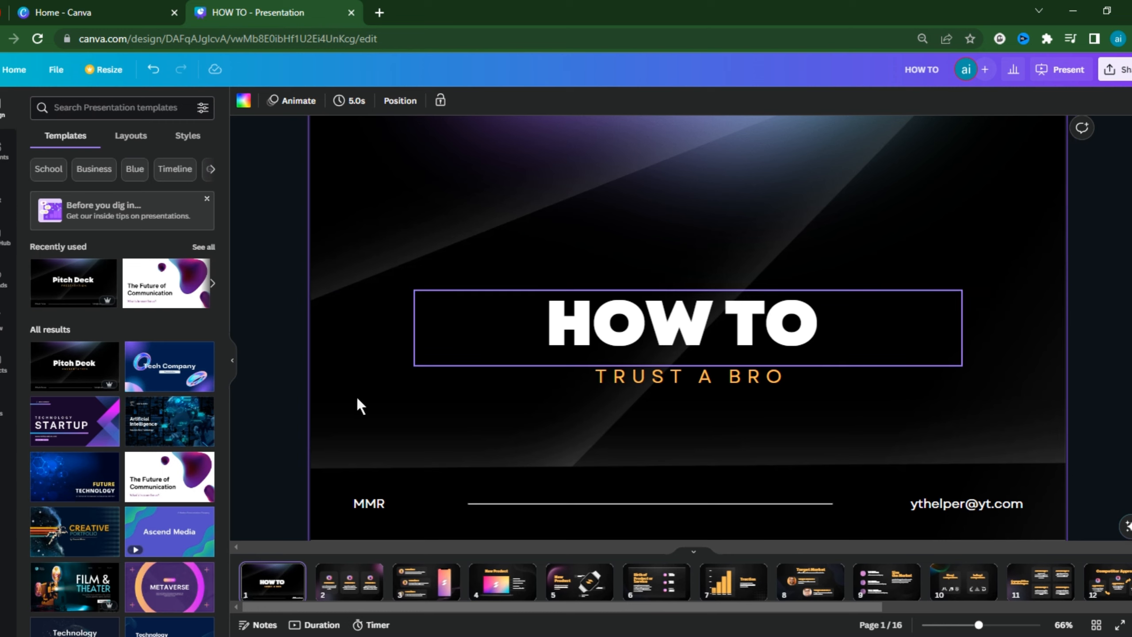
left_click(301, 388)
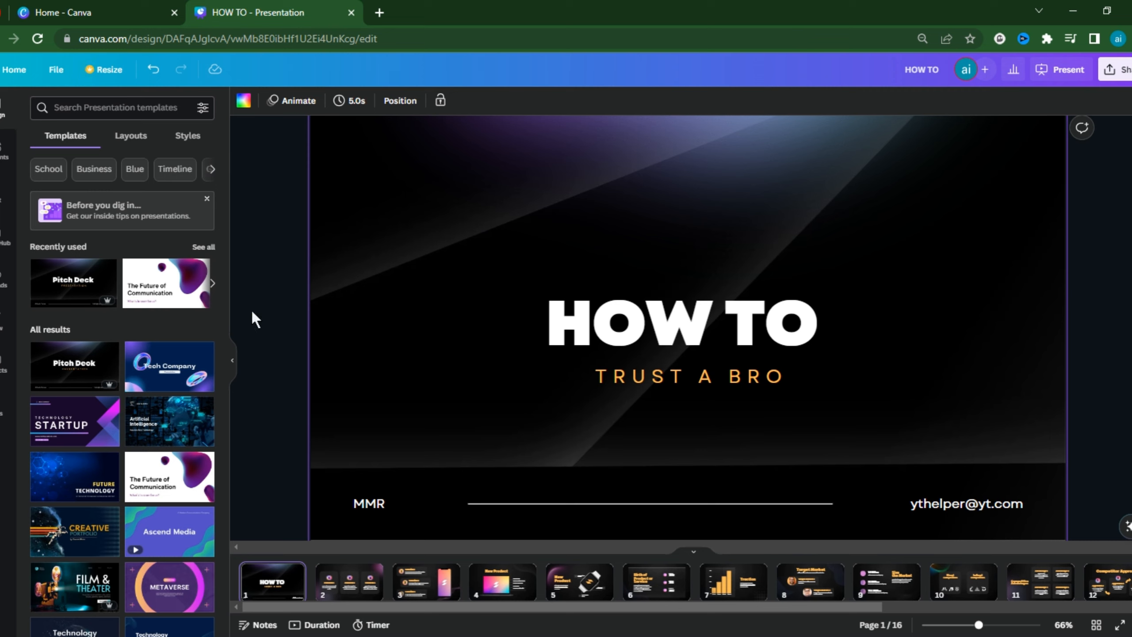
Apply the Playfair Display serif font combination from Styles to all pages of the deck
left_click(187, 135)
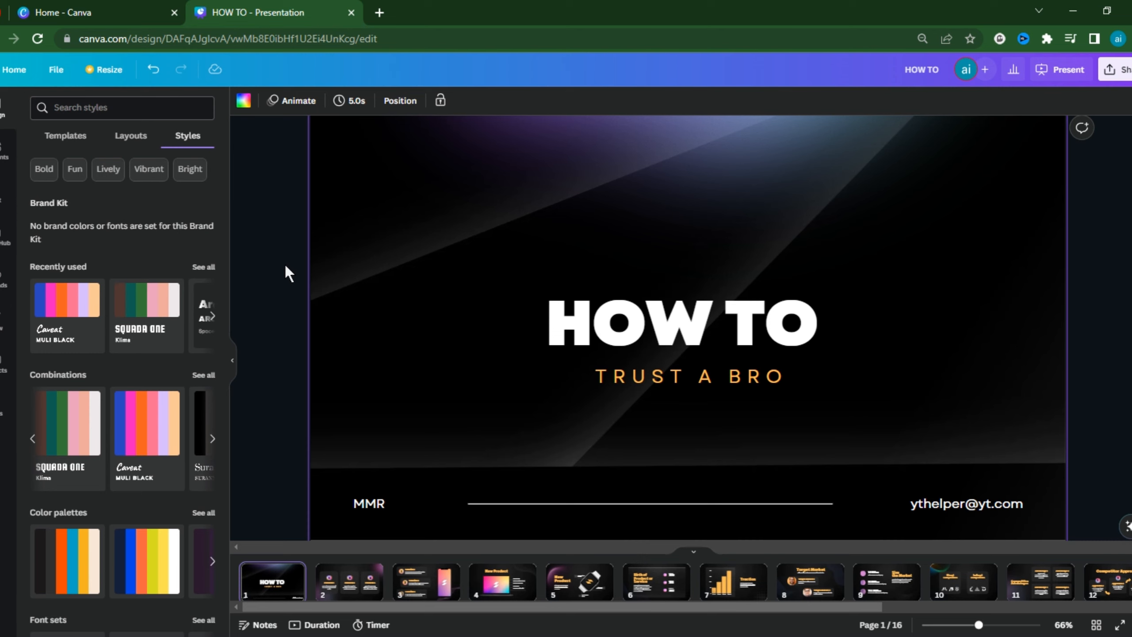
mouse_move(147, 430)
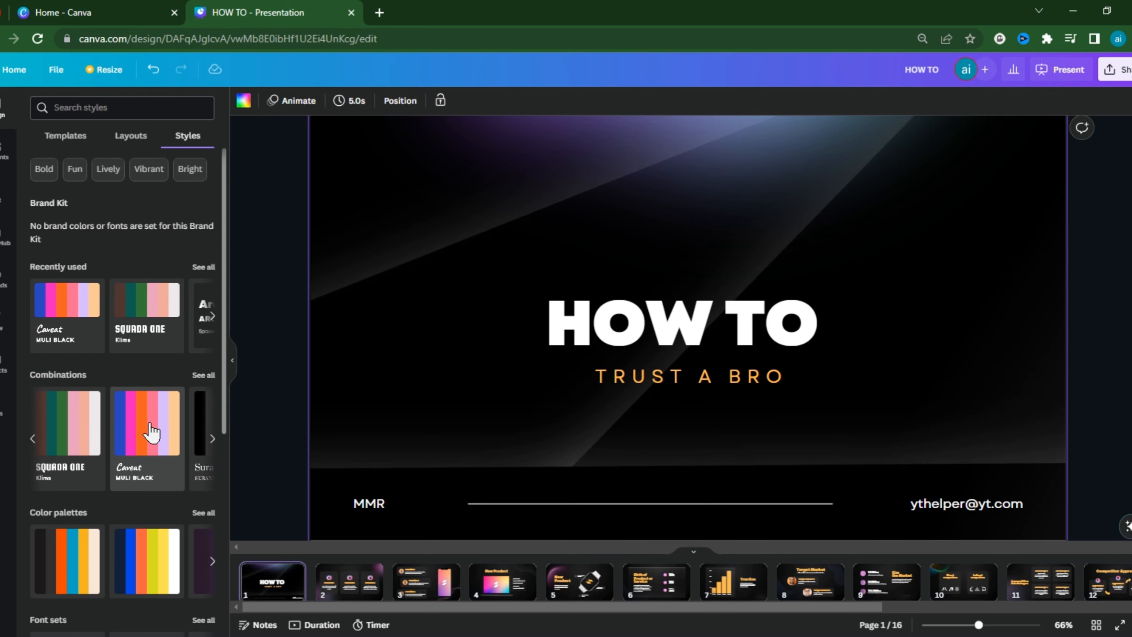
left_click(146, 422)
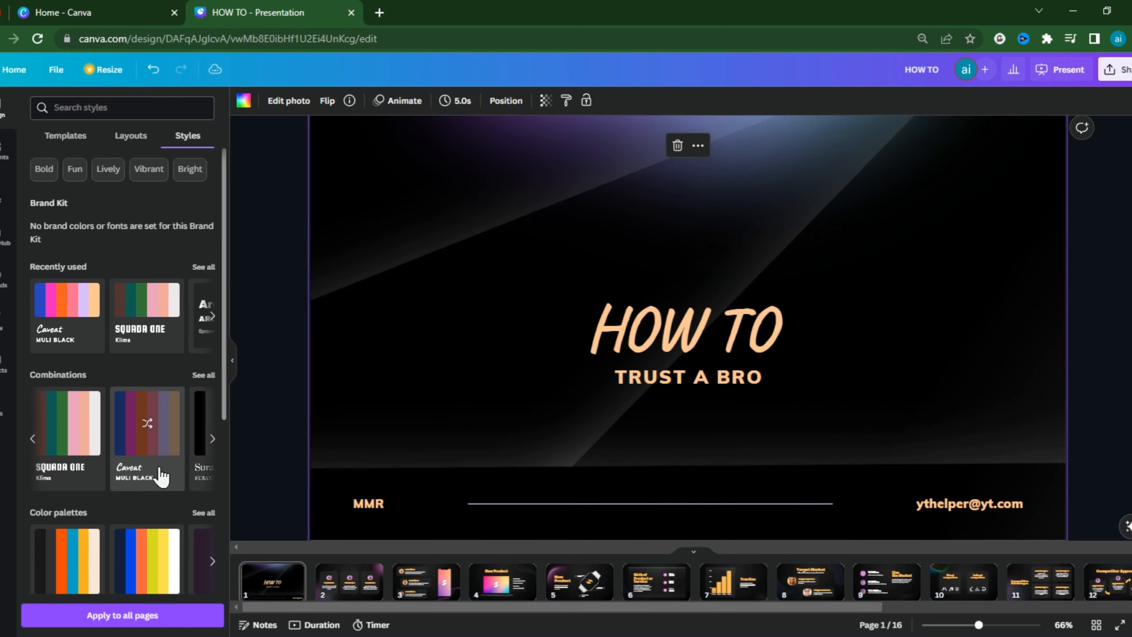
scroll("down", 3)
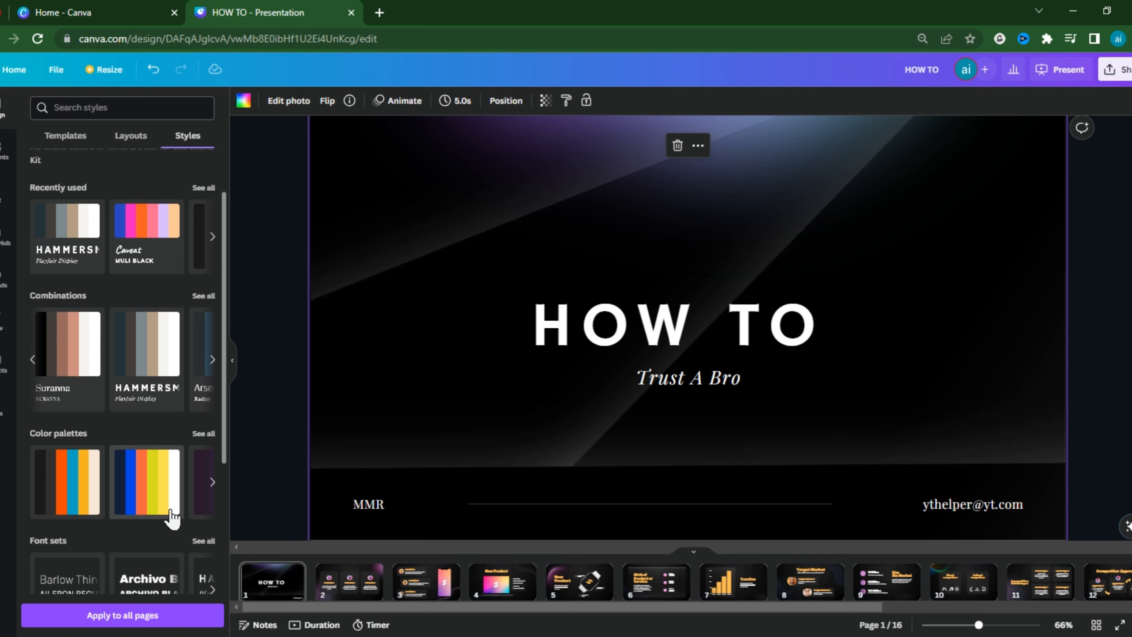
scroll("down", 3)
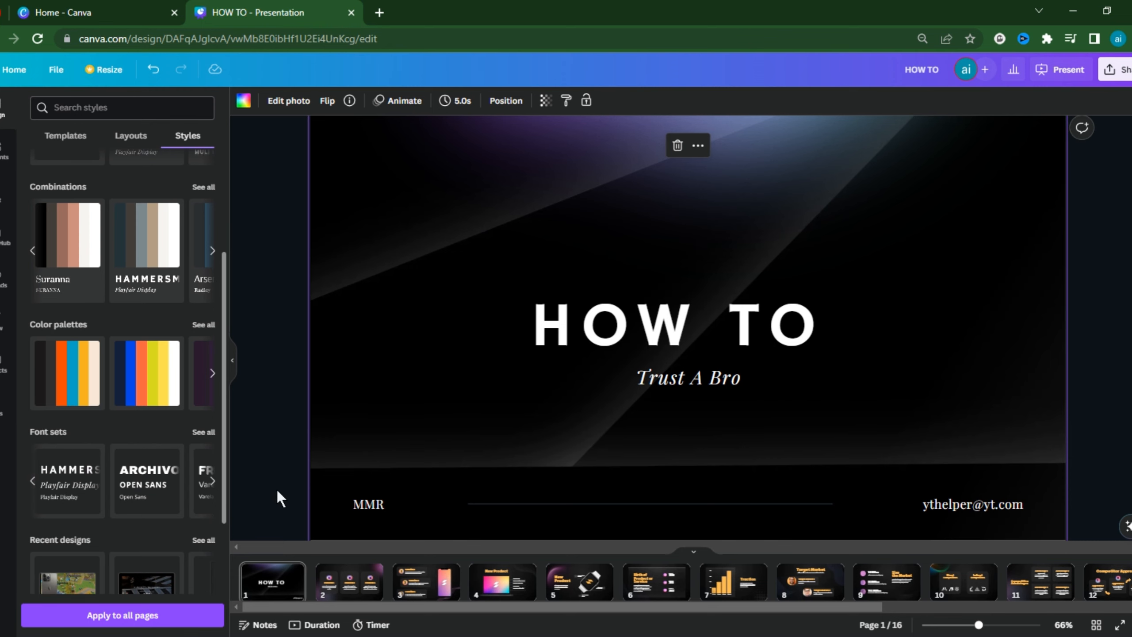
left_click(121, 615)
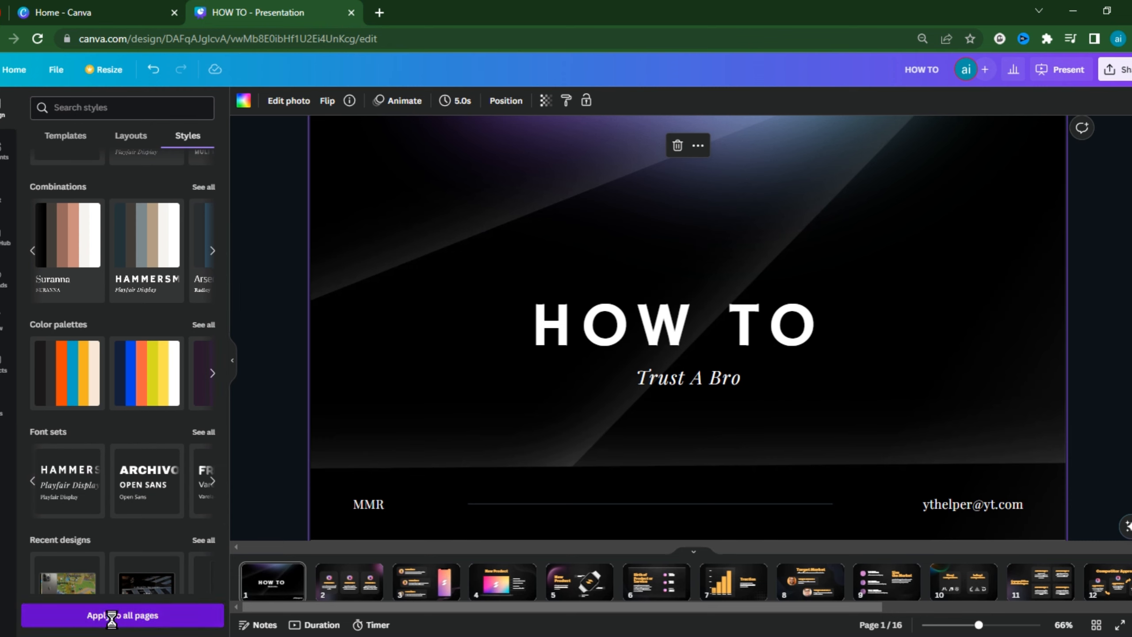
left_click(121, 615)
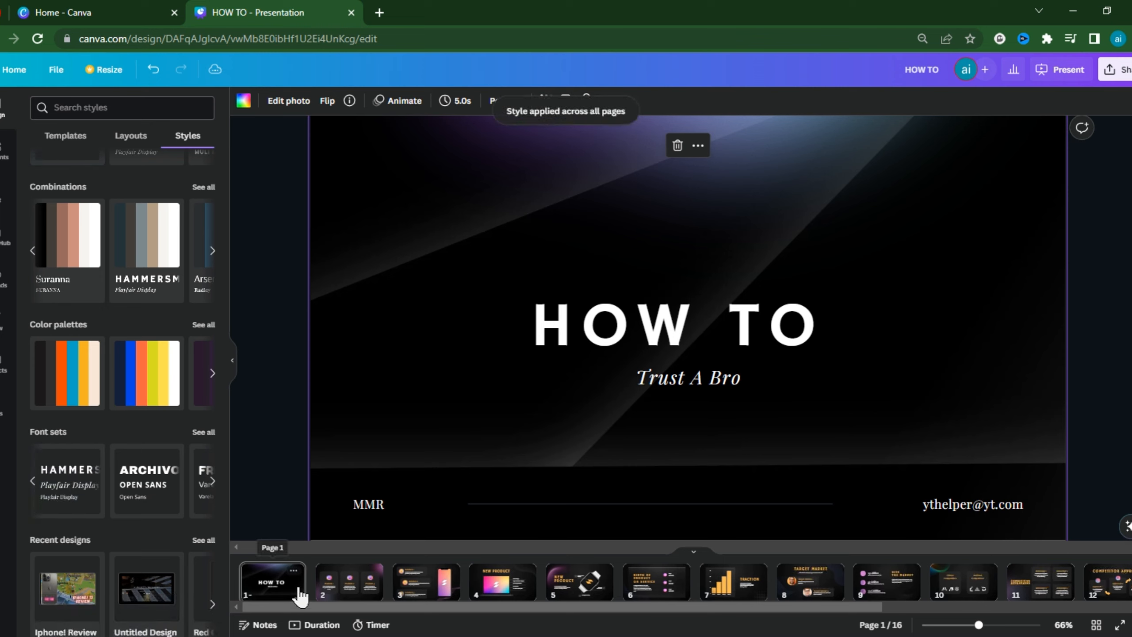
Review pages 2, 3 and 4 with the new style
left_click(347, 581)
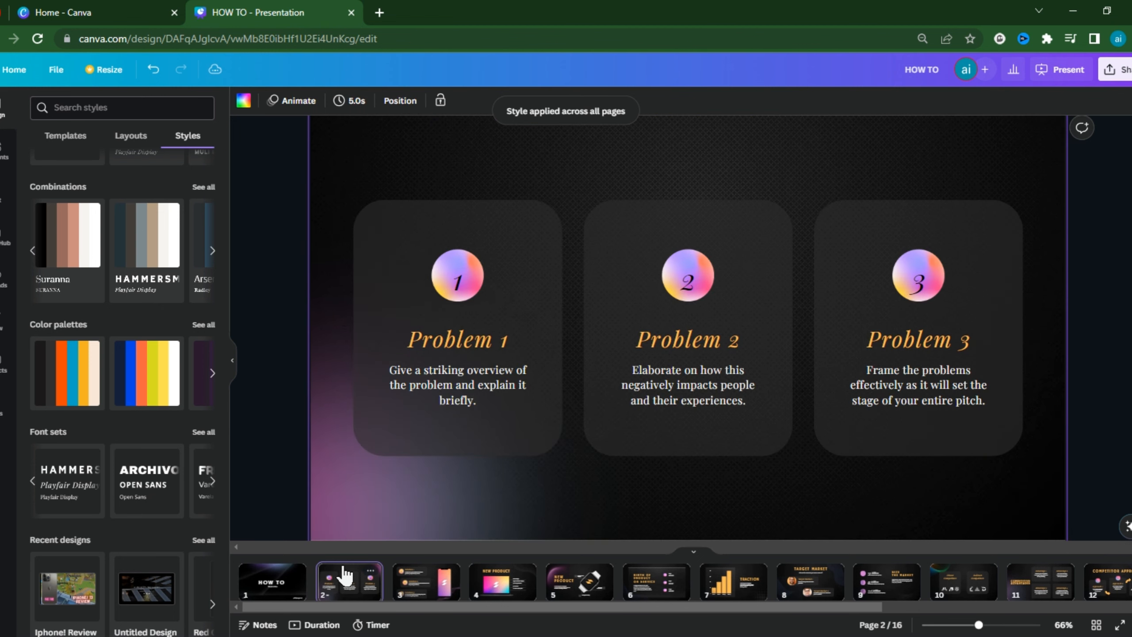
left_click(425, 581)
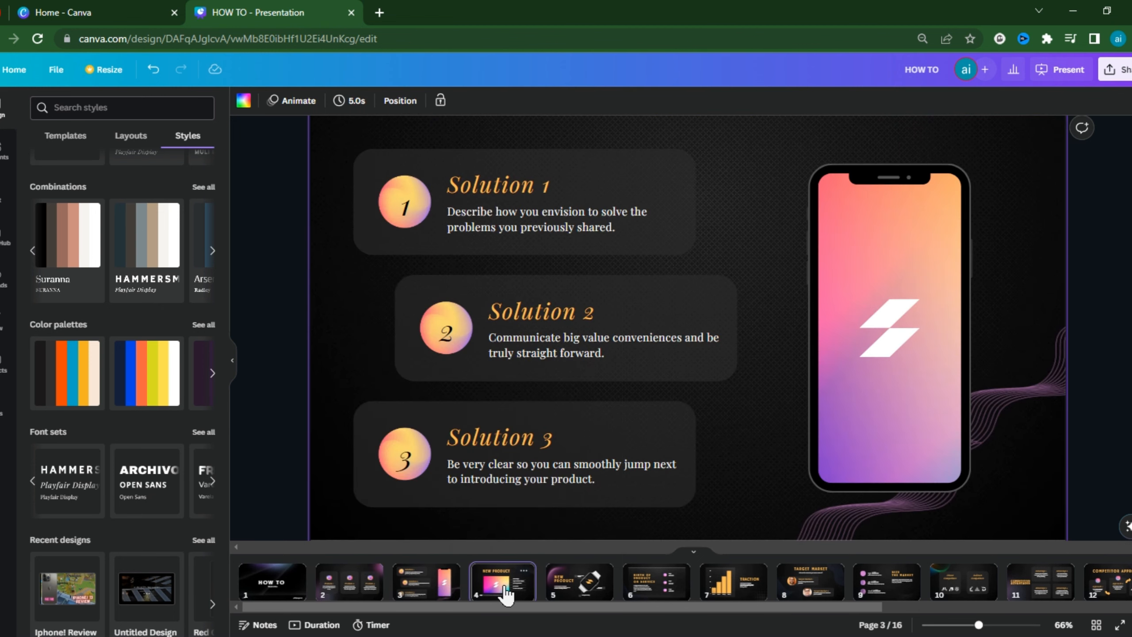
left_click(578, 581)
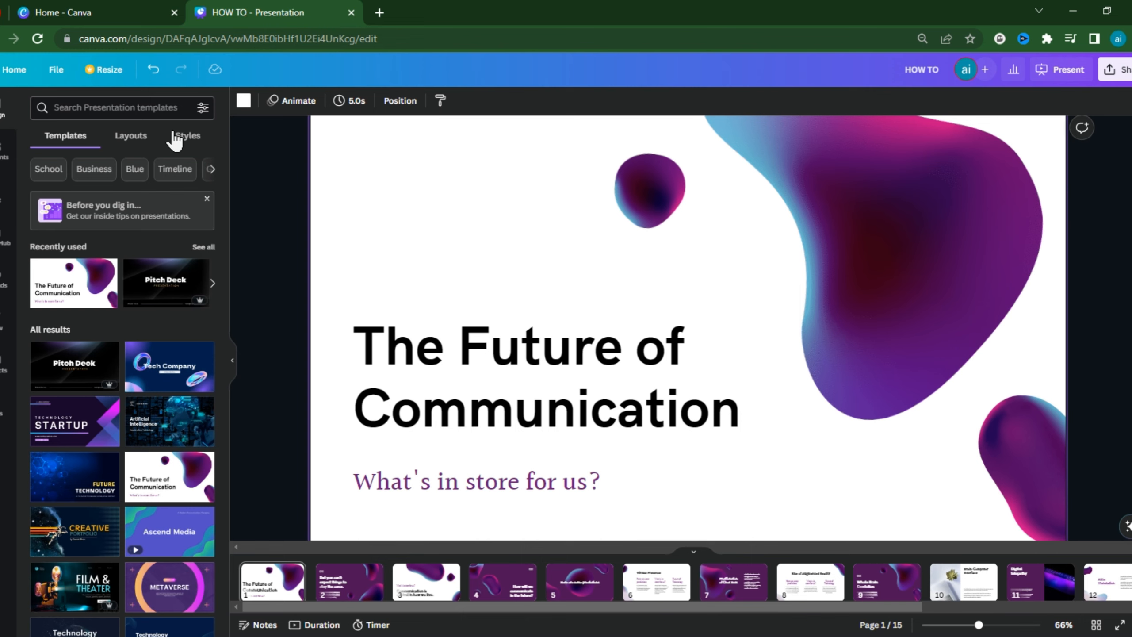
Apply the Archivo/Open Sans bold uppercase combination from Styles to all pages of the deck
left_click(186, 135)
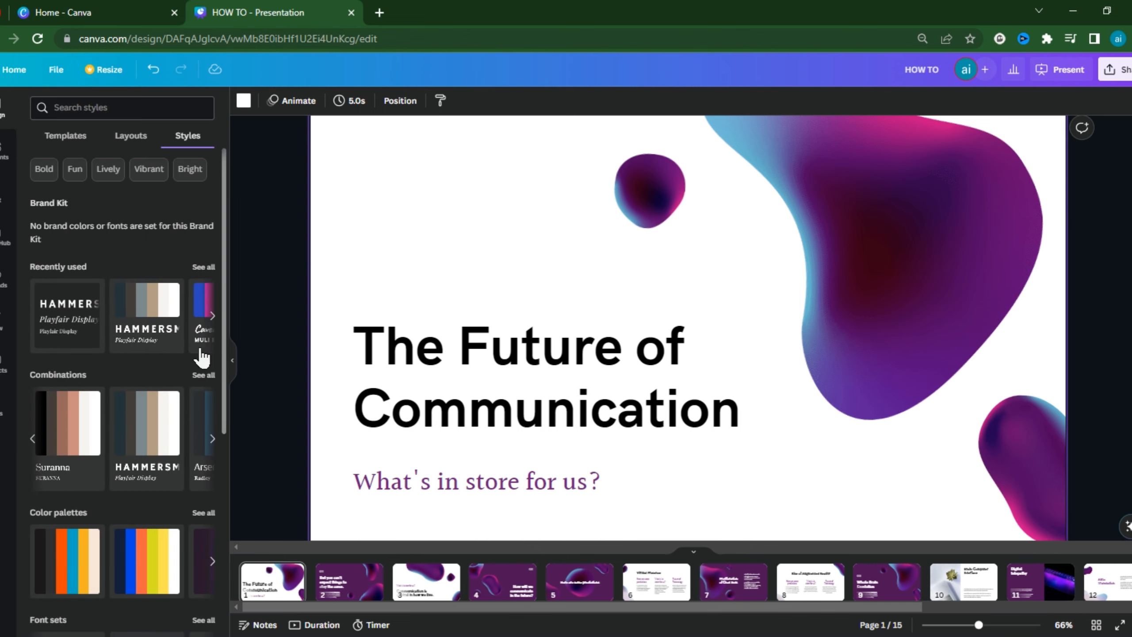
left_click(146, 433)
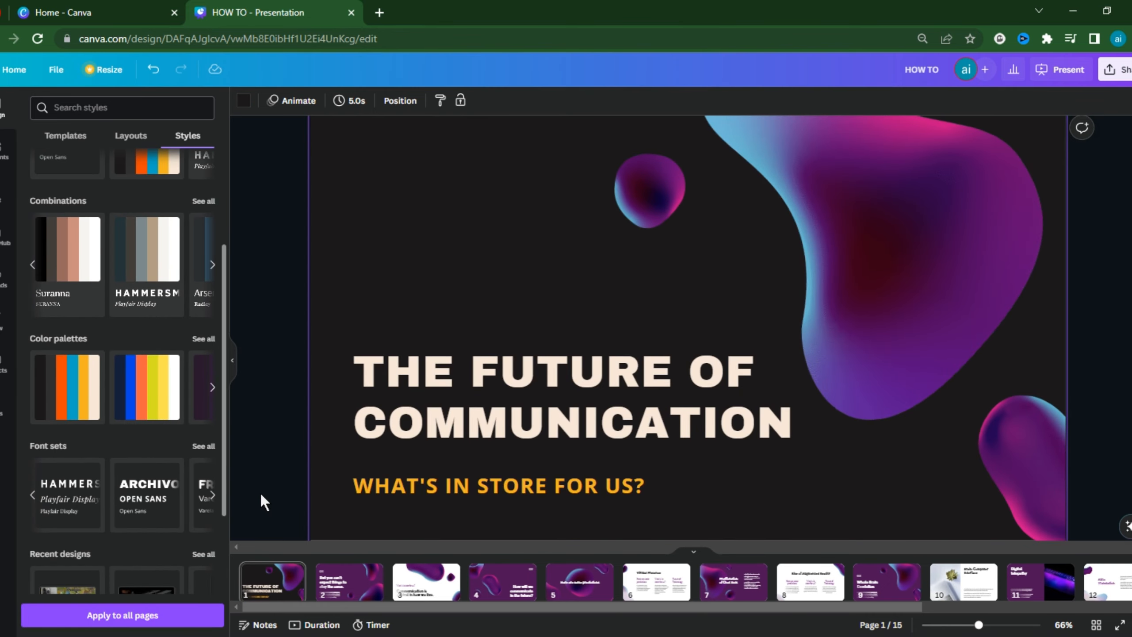
left_click(121, 615)
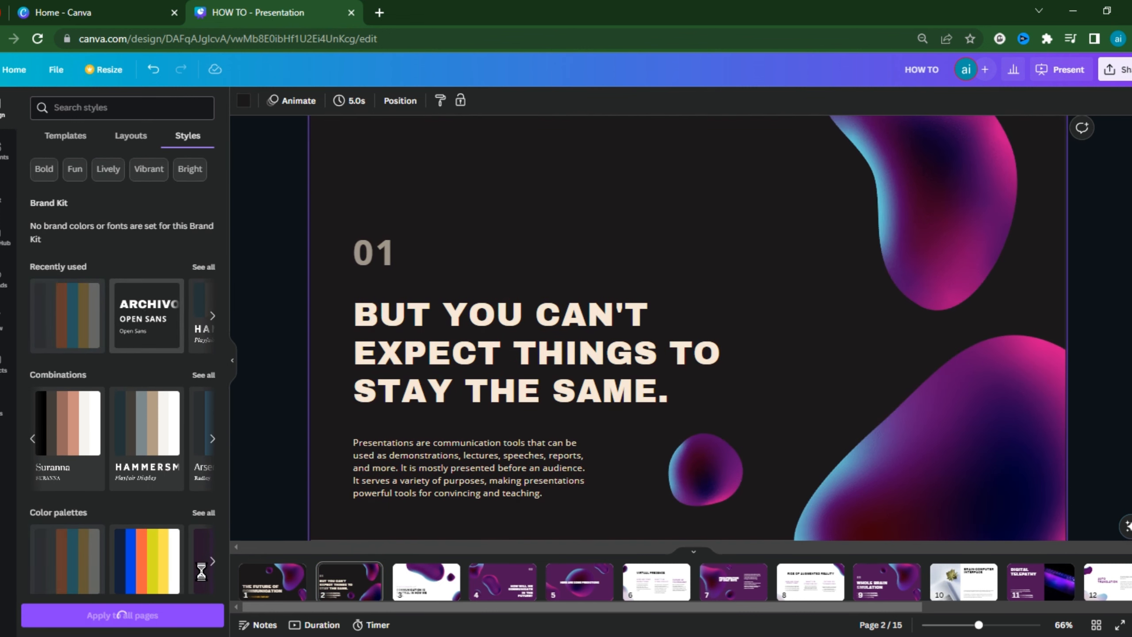
left_click(122, 616)
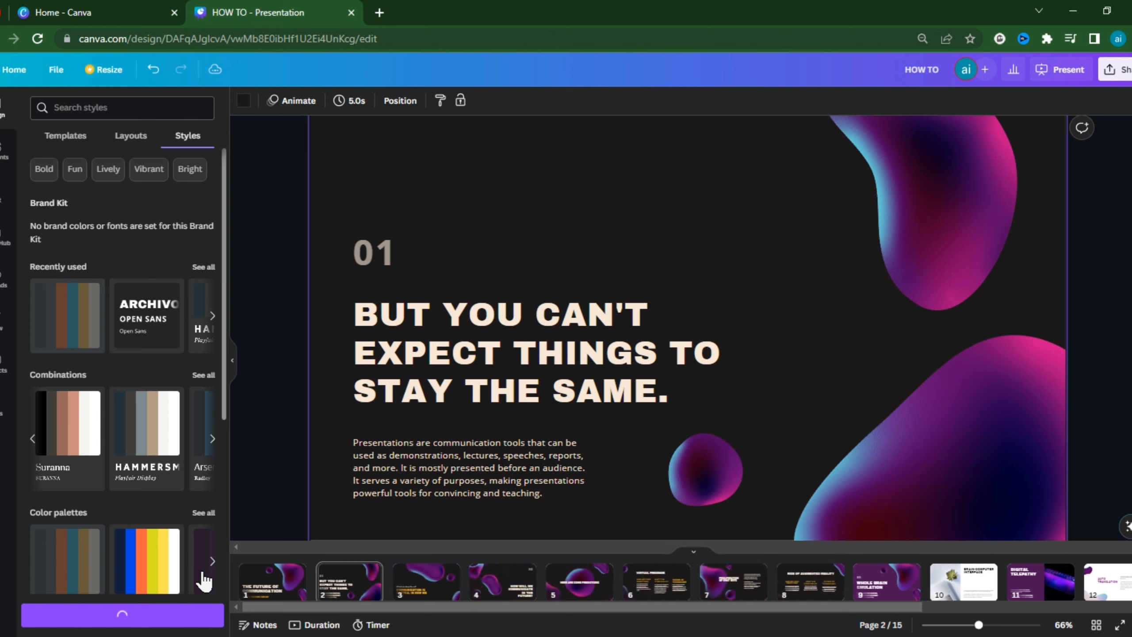
Browse pages 2, 4 and 7 to check the restyled deck
left_click(66, 560)
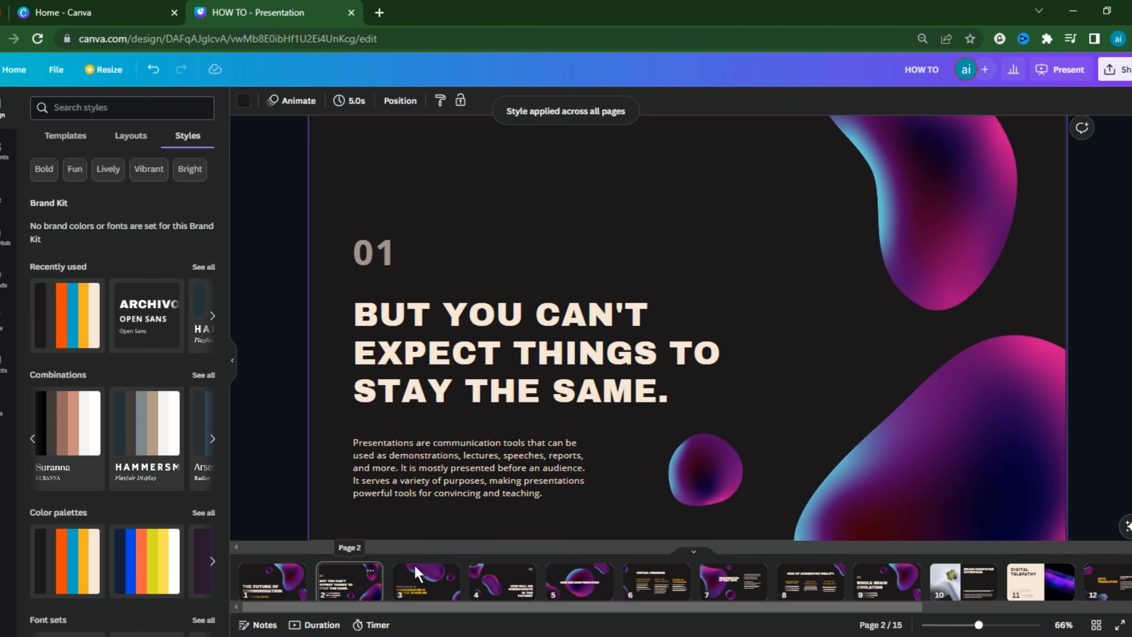
left_click(502, 581)
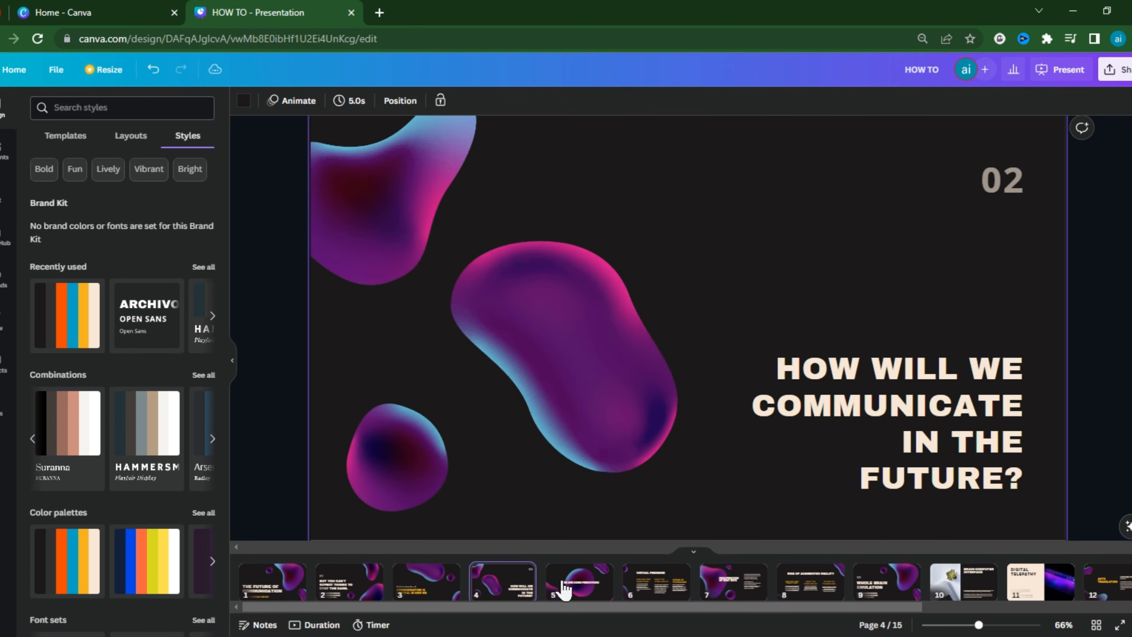
left_click(731, 582)
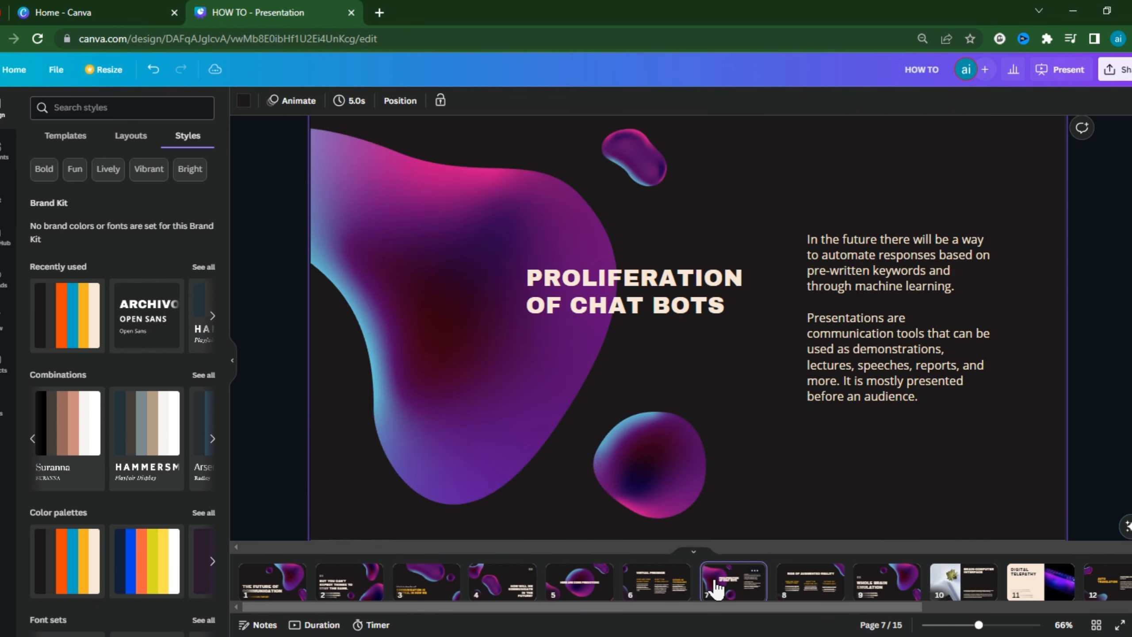
left_click(810, 581)
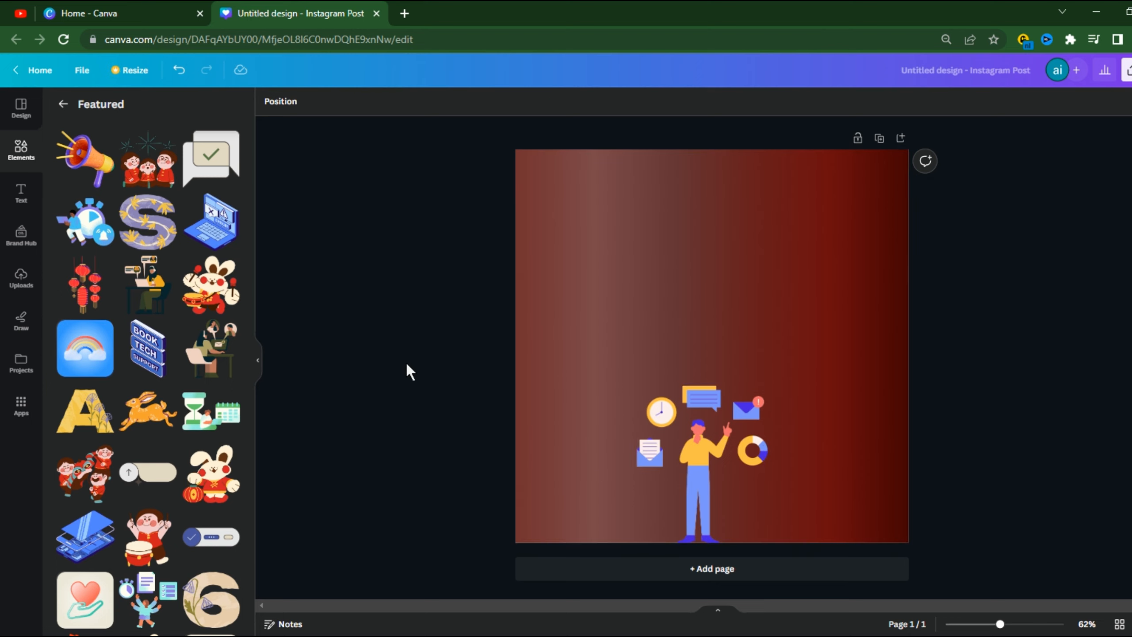
mouse_move(34, 402)
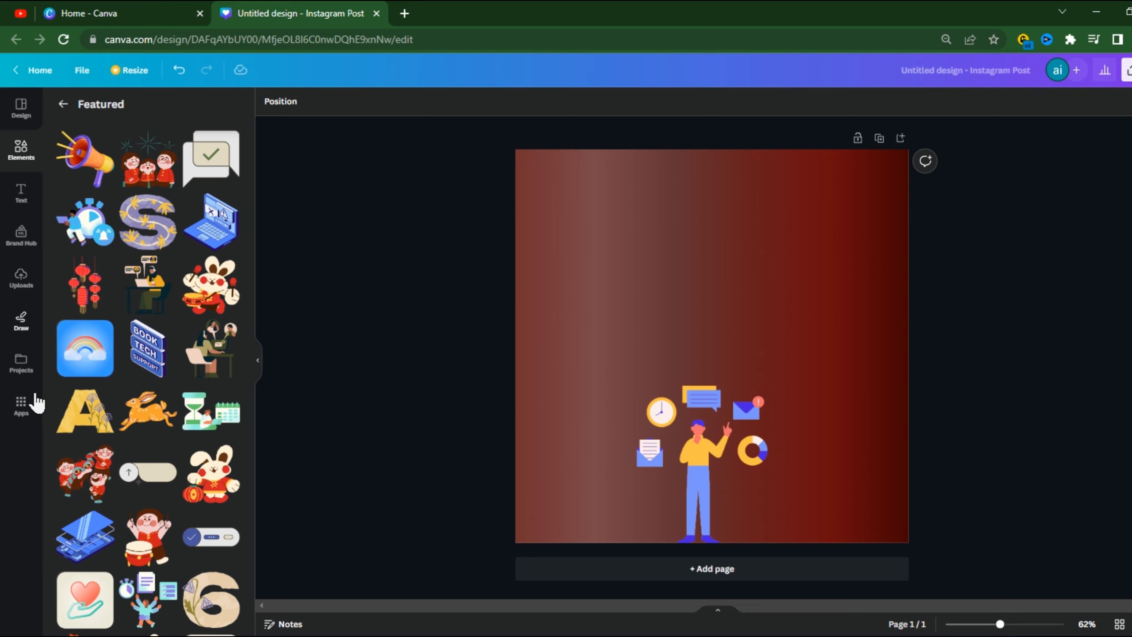
In Draw, set the pen colour to white and adjust its stroke thickness
left_click(21, 320)
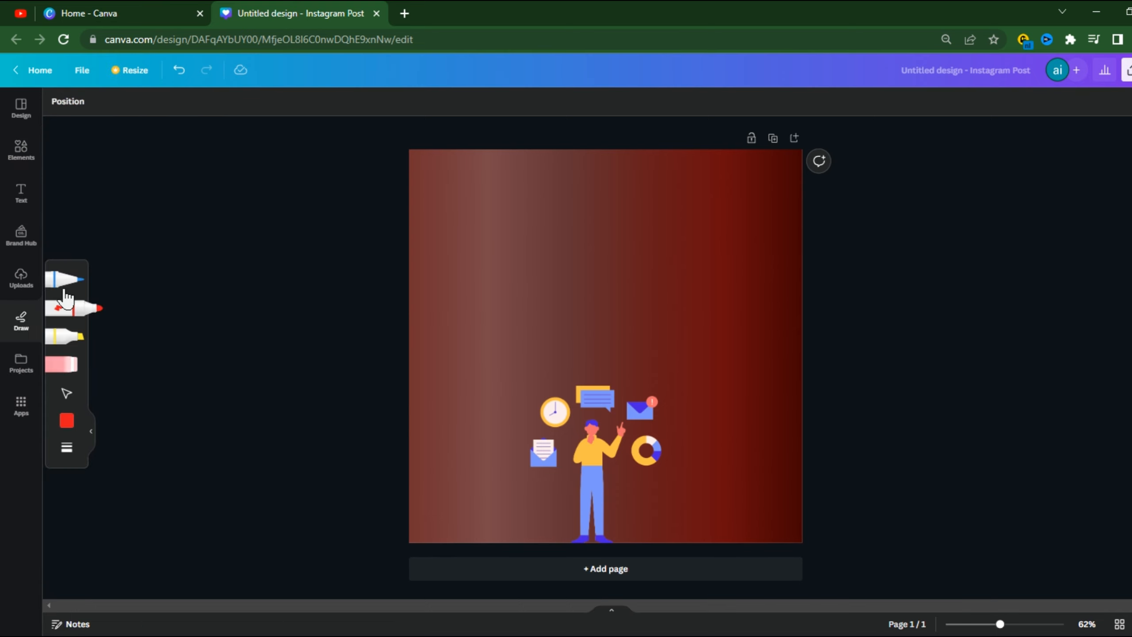
mouse_move(61, 281)
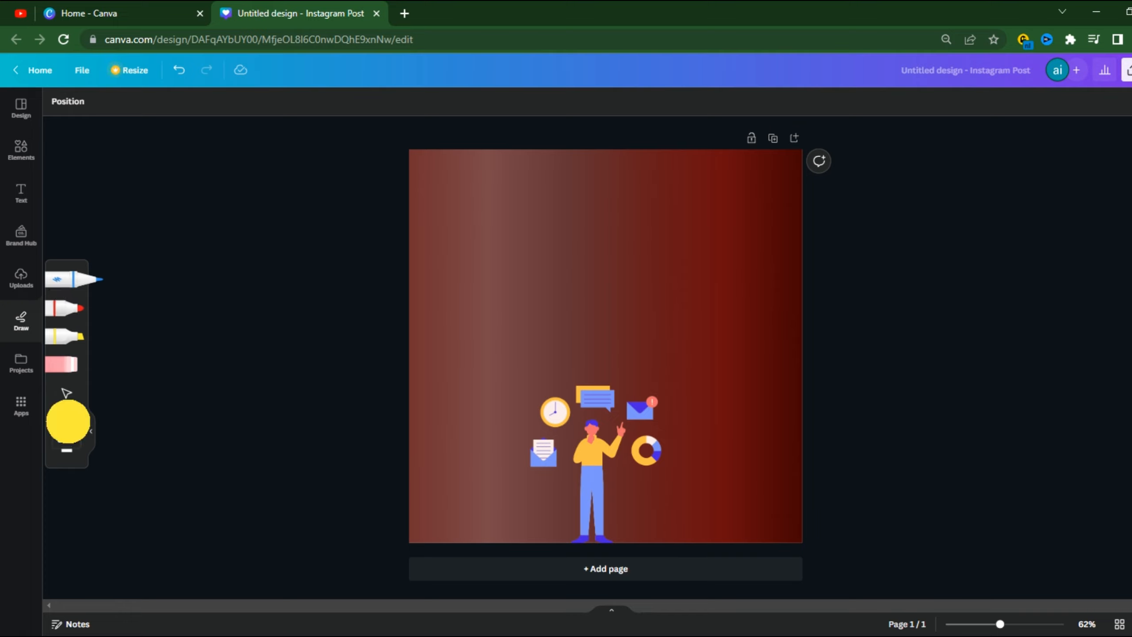
left_click(68, 423)
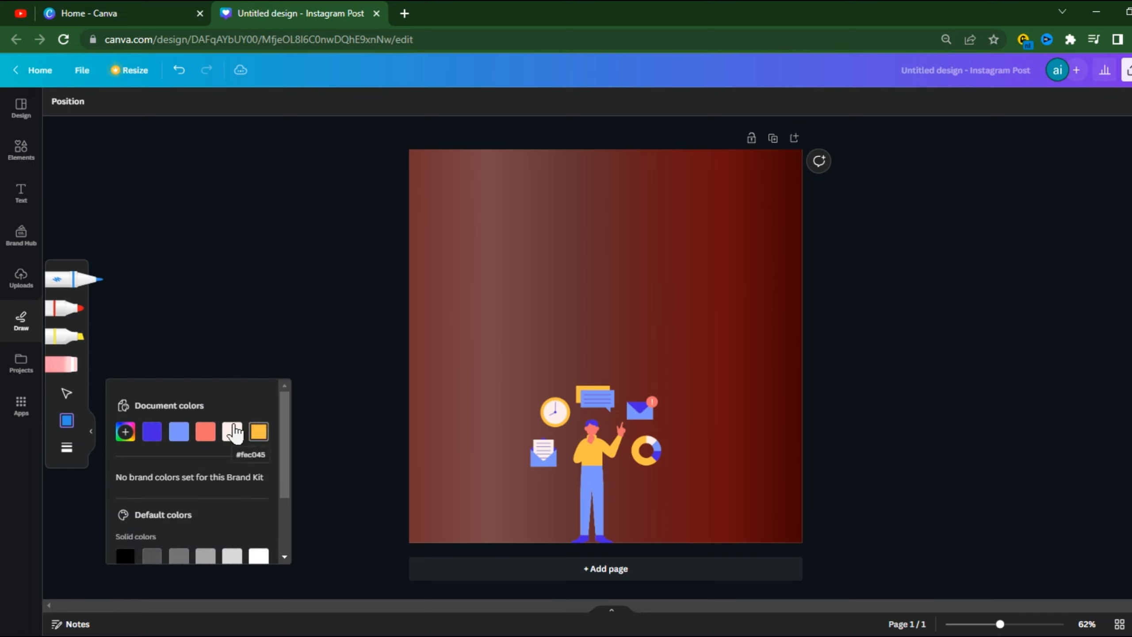
left_click(124, 431)
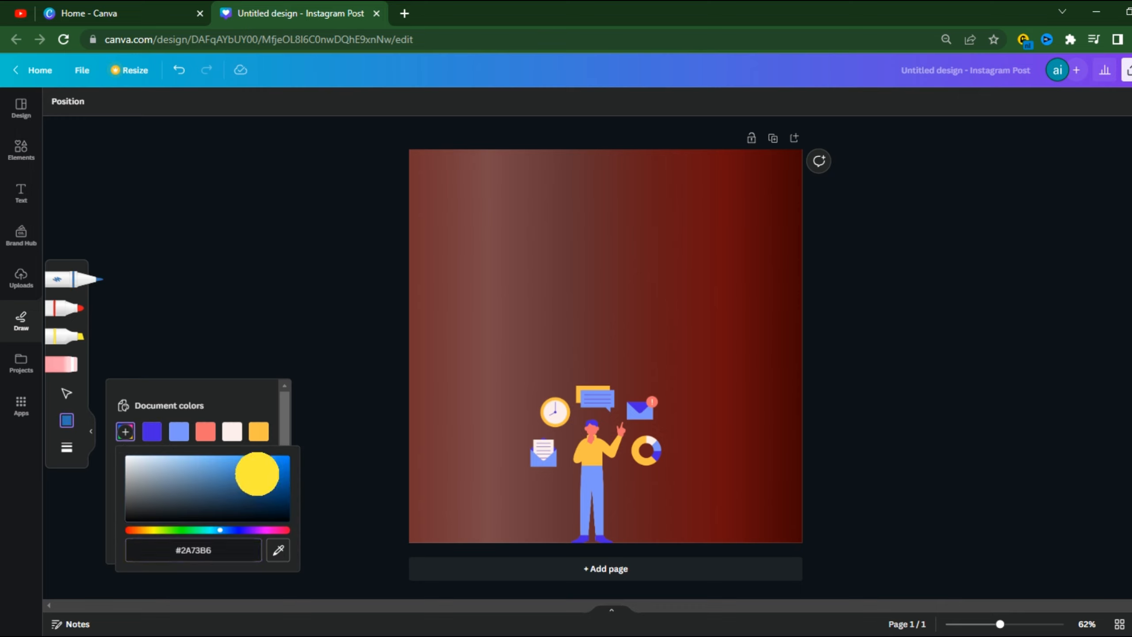
left_click(137, 470)
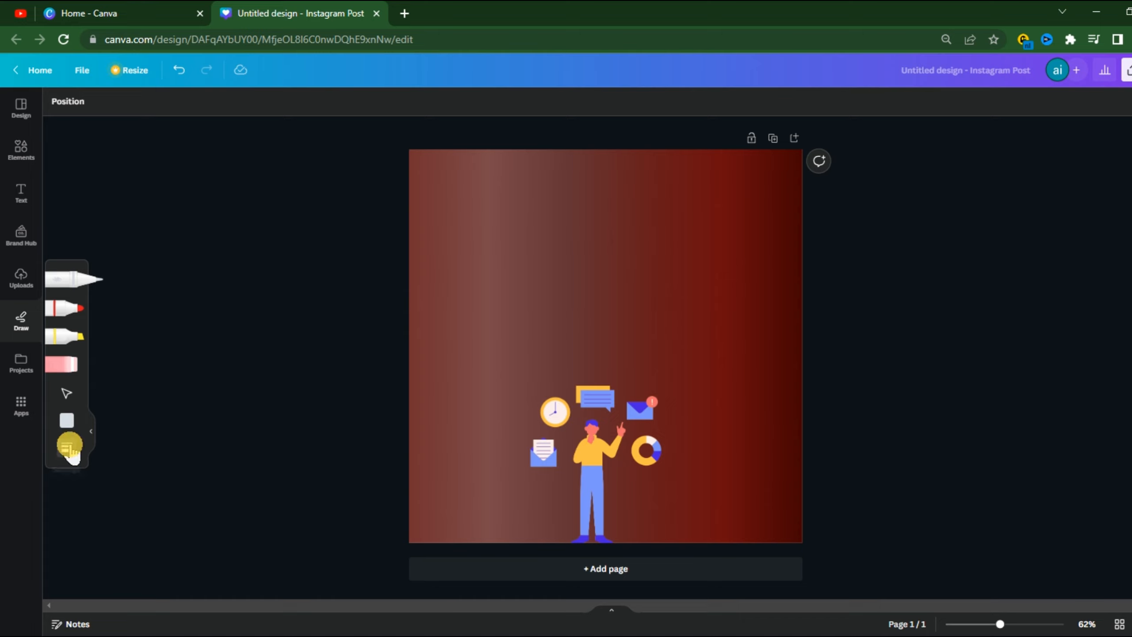
left_click(66, 448)
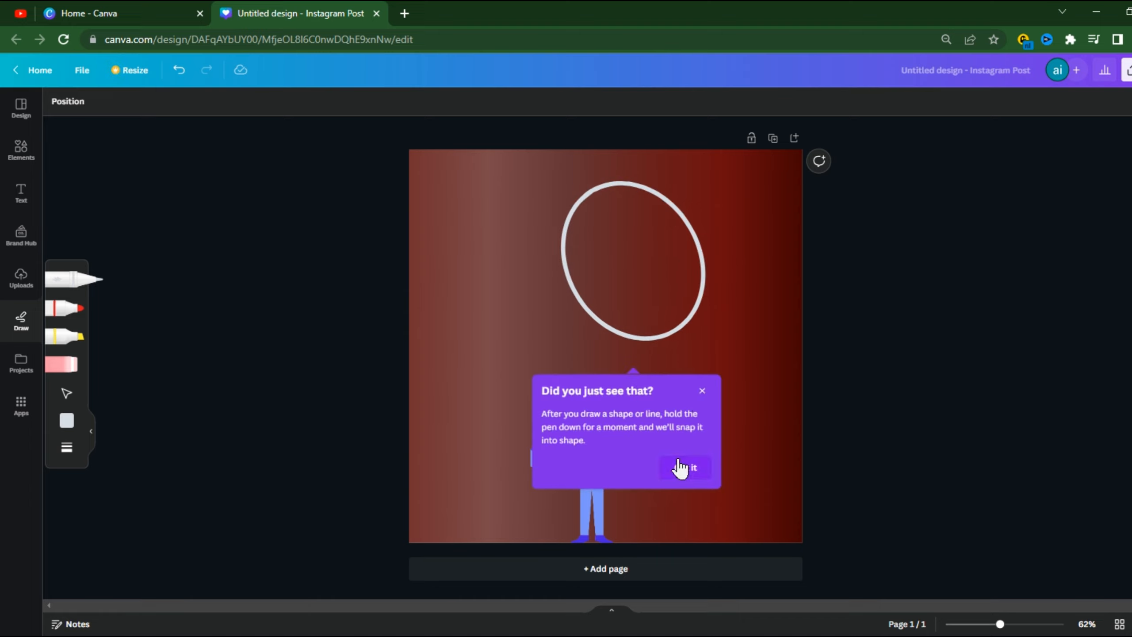
Dismiss the shape-snapping tip and draw the face's features with the white pen
left_click(682, 468)
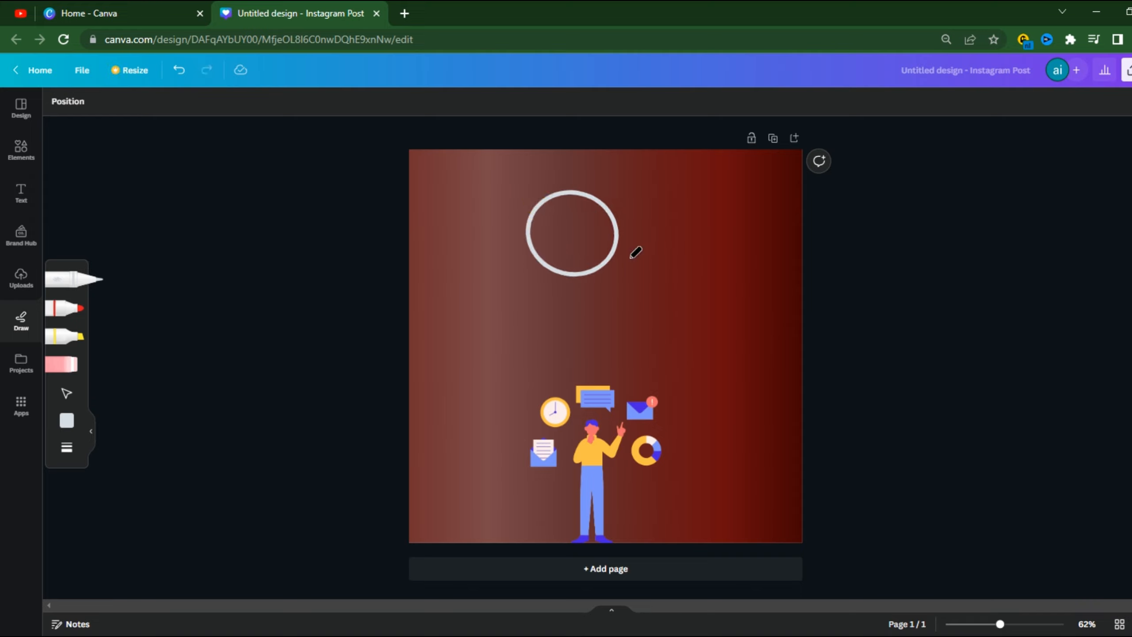
mouse_move(586, 215)
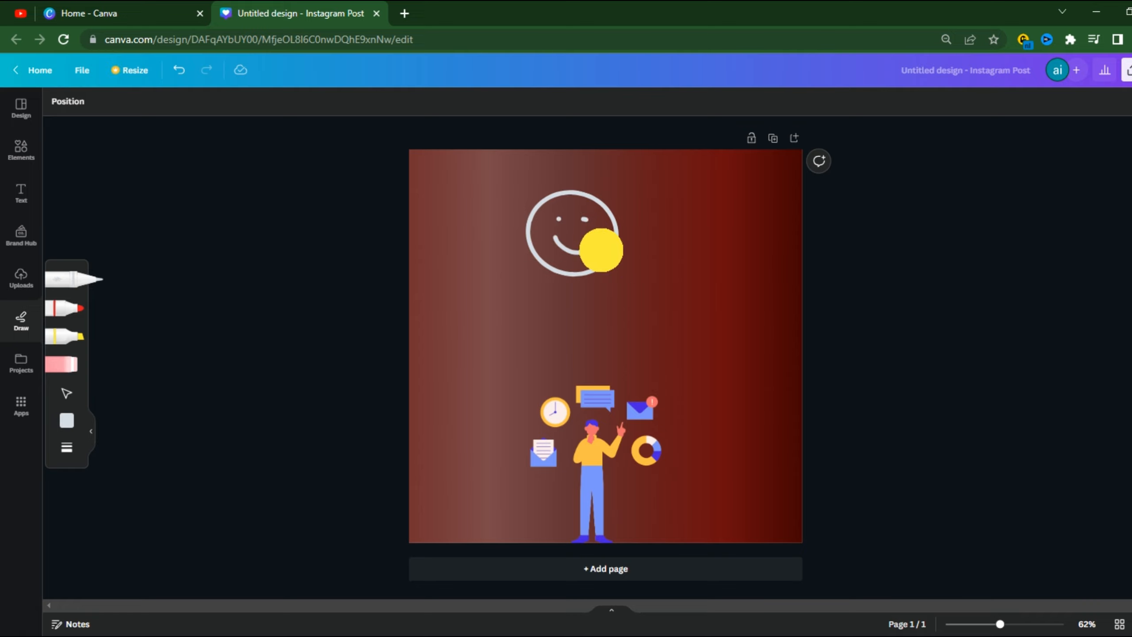
left_click_drag(552, 240, 614, 250)
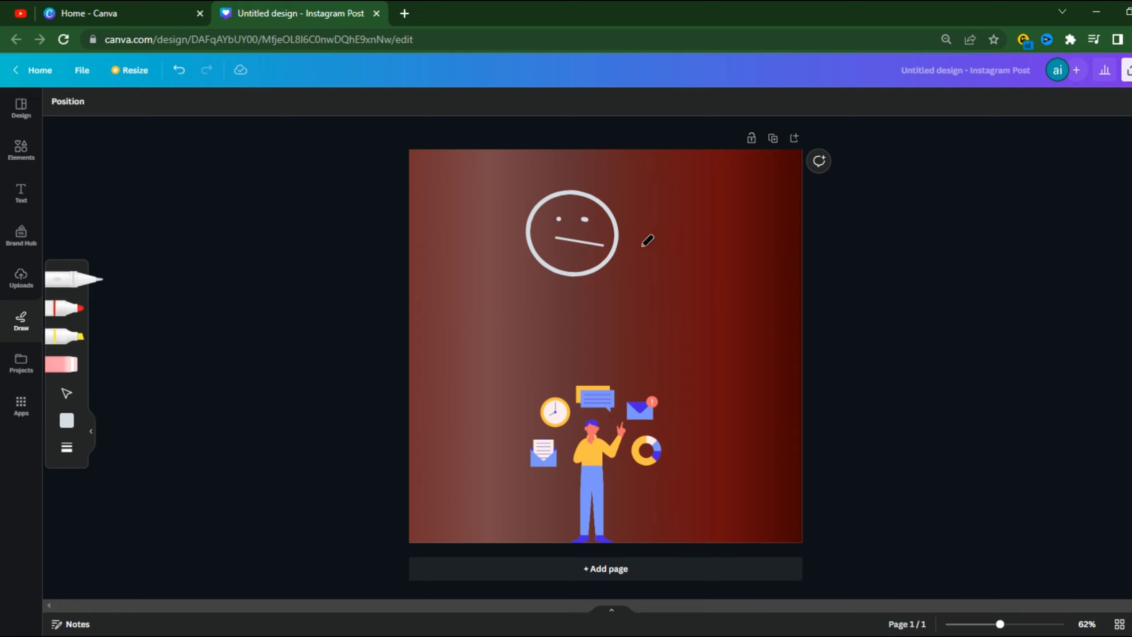
mouse_move(622, 284)
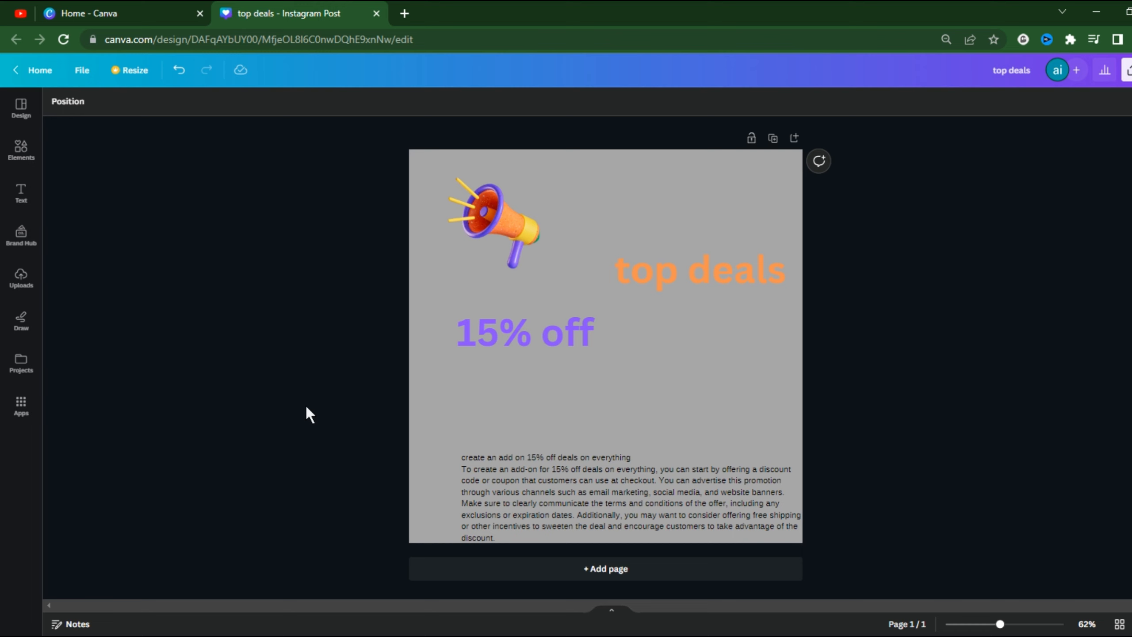
Move the megaphone above the top deals heading and select the page's elements
left_click(495, 224)
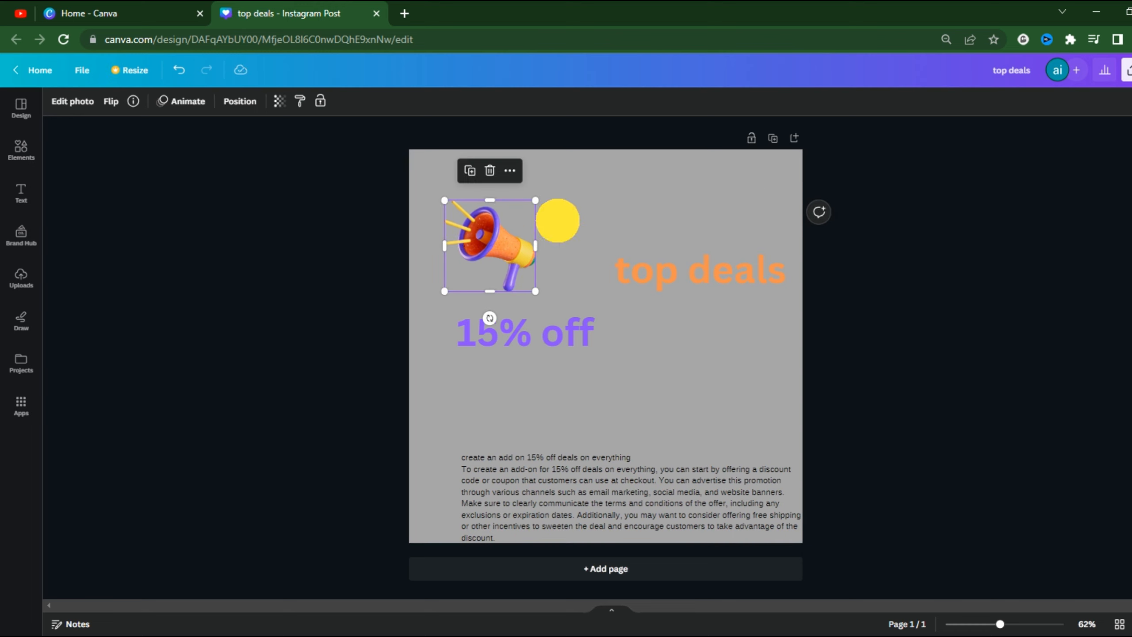
left_click_drag(489, 246, 614, 206)
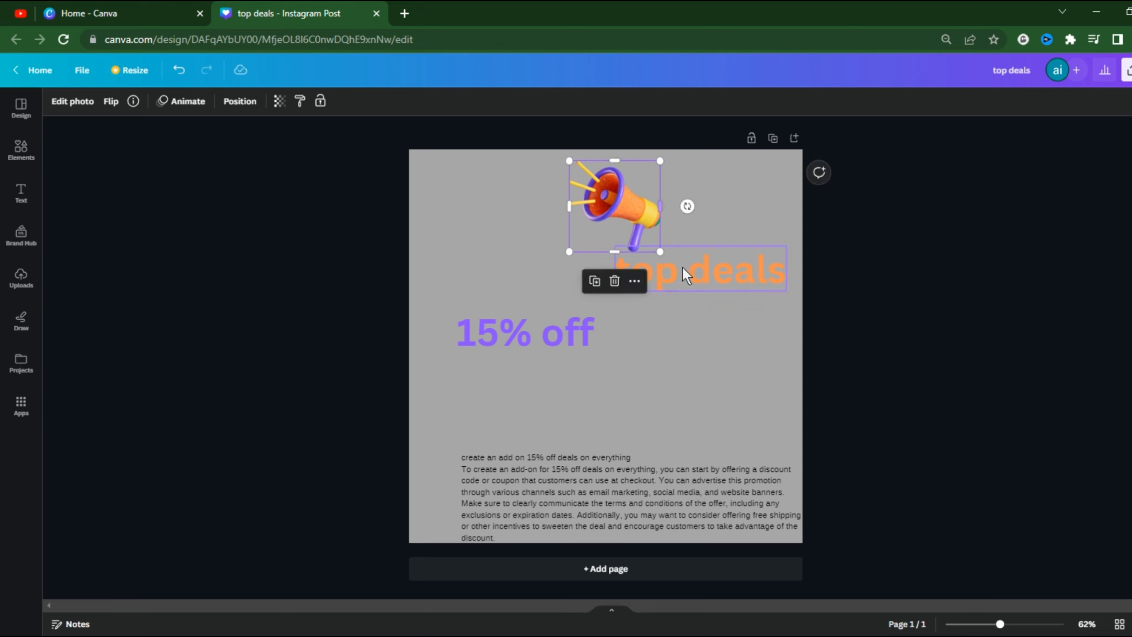
left_click(567, 339)
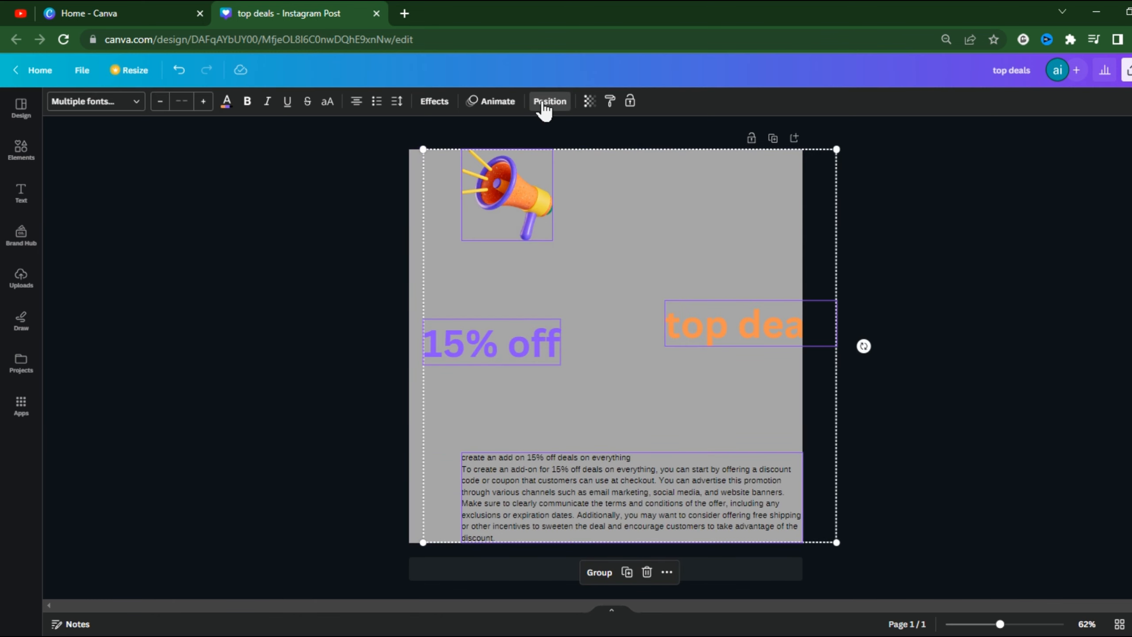
Centre the selected elements horizontally via Position > Align
left_click(548, 101)
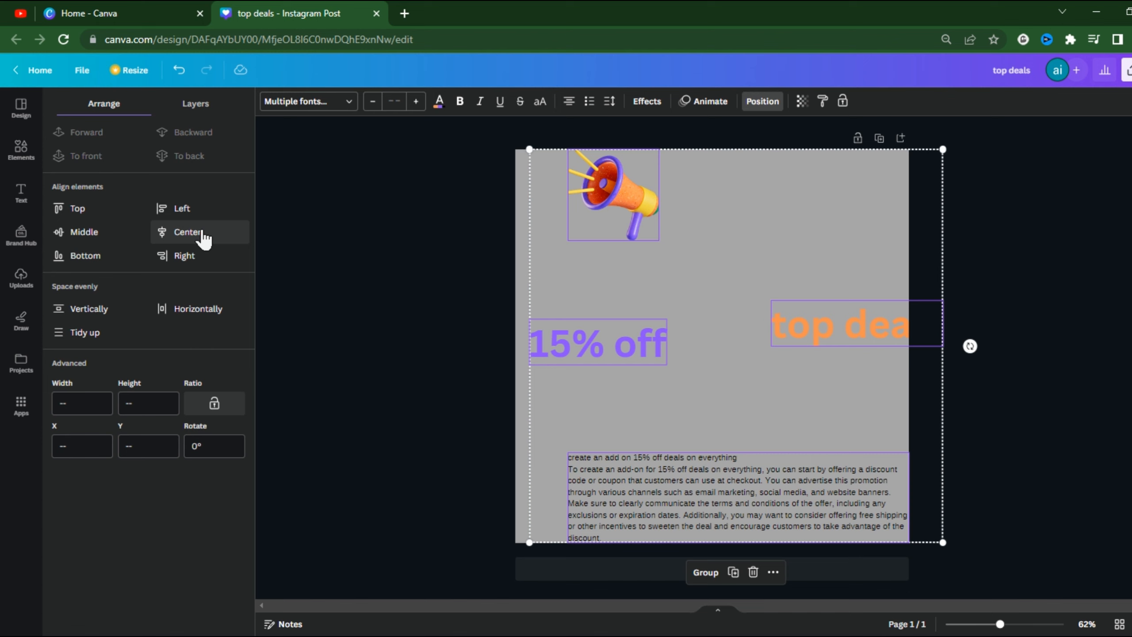
left_click(189, 232)
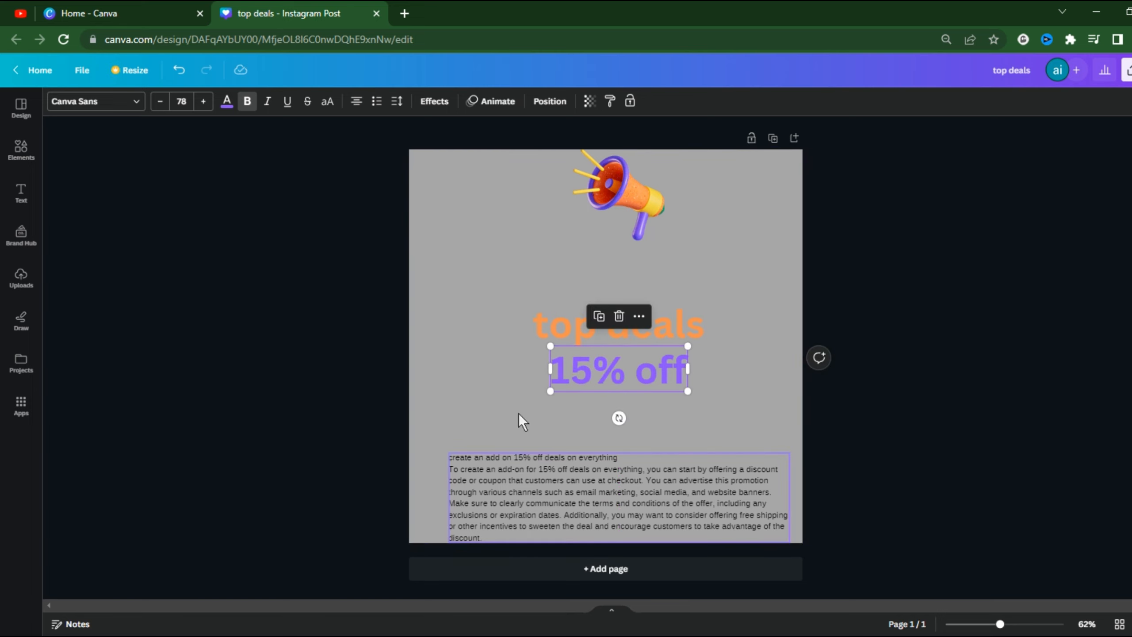
left_click(273, 419)
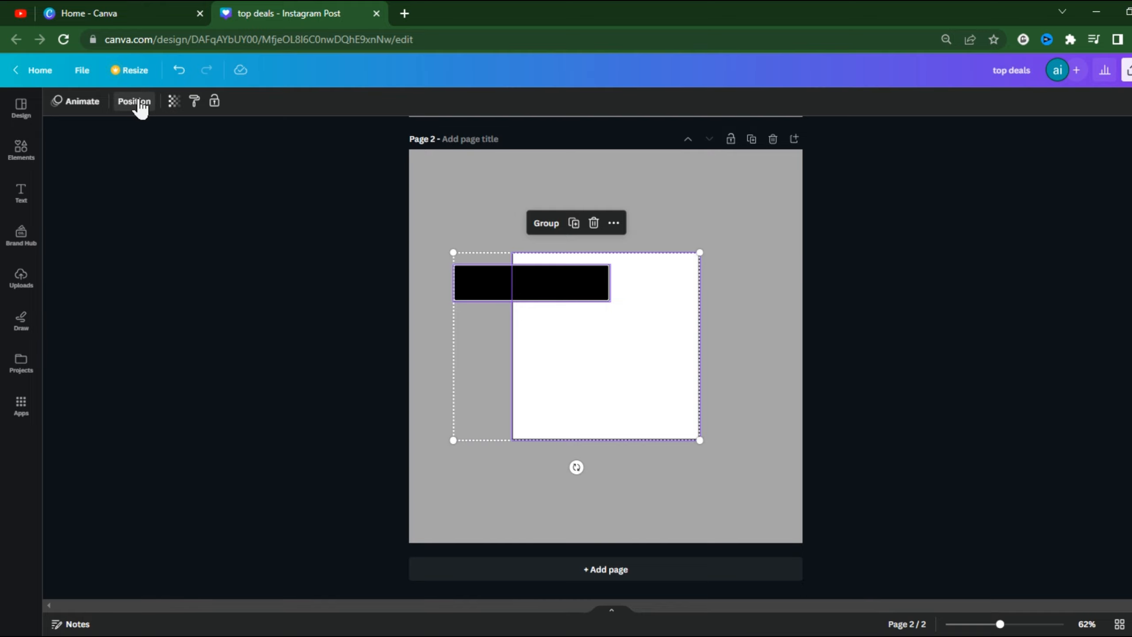
Align the grouped bar and square to Center and Middle via Position
left_click(133, 100)
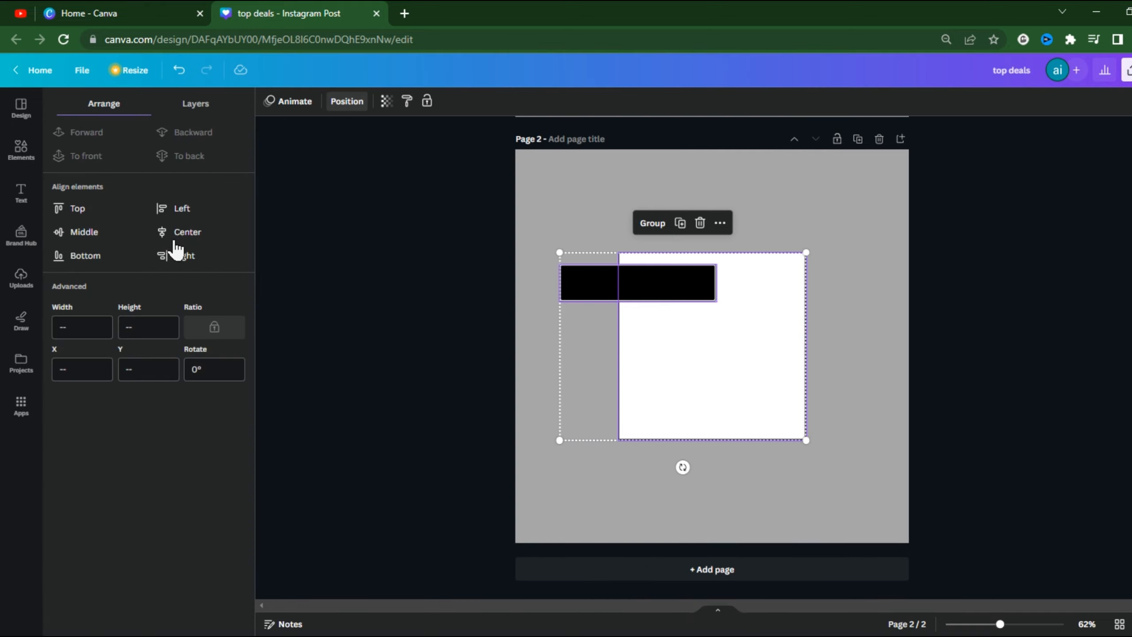
left_click(187, 232)
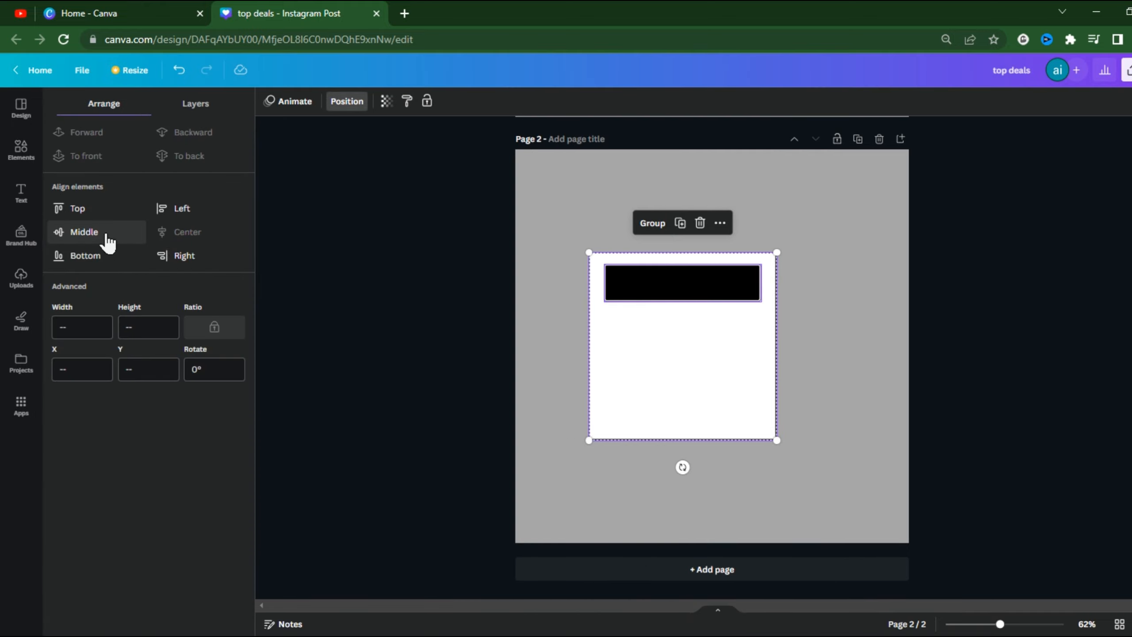
left_click(84, 231)
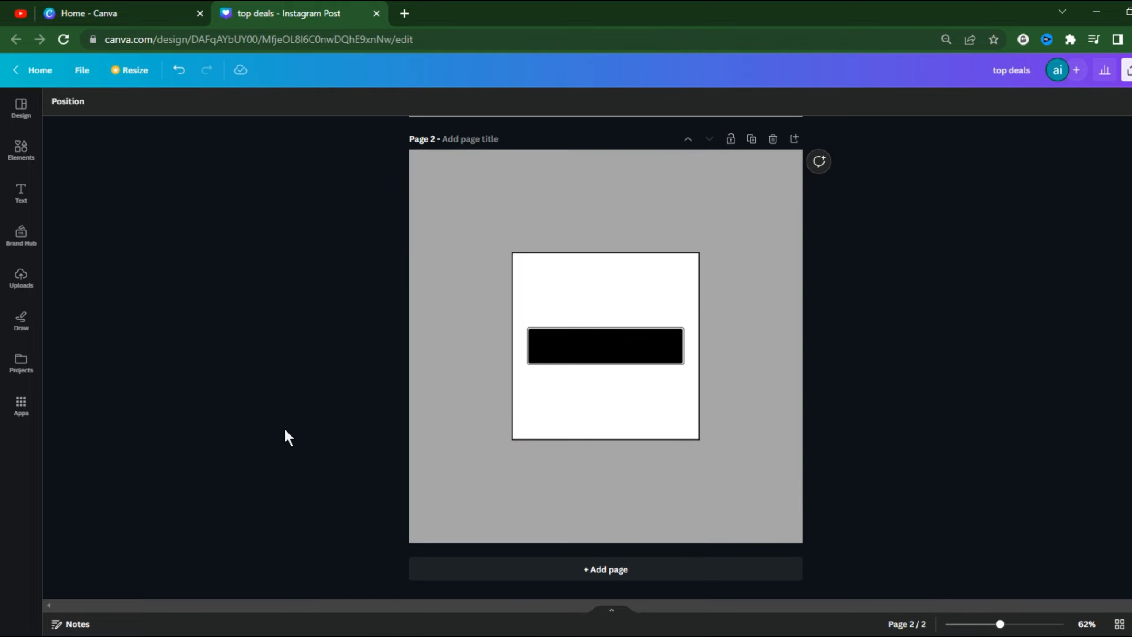
mouse_move(143, 415)
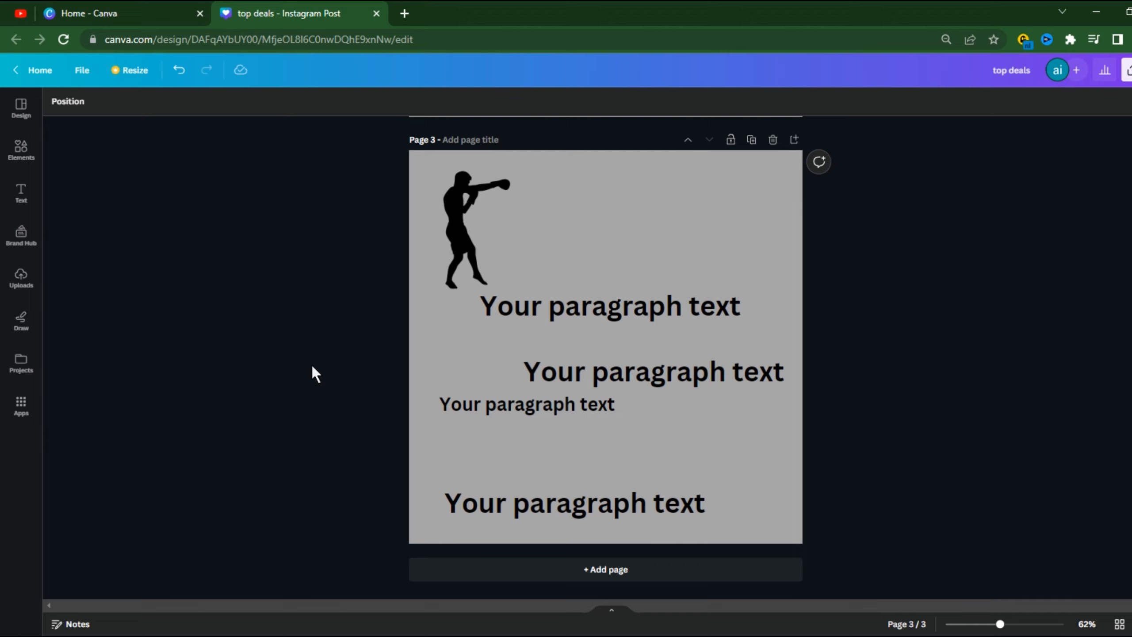
Select all page 3 elements and bring up the Position arrange options
left_click(428, 175)
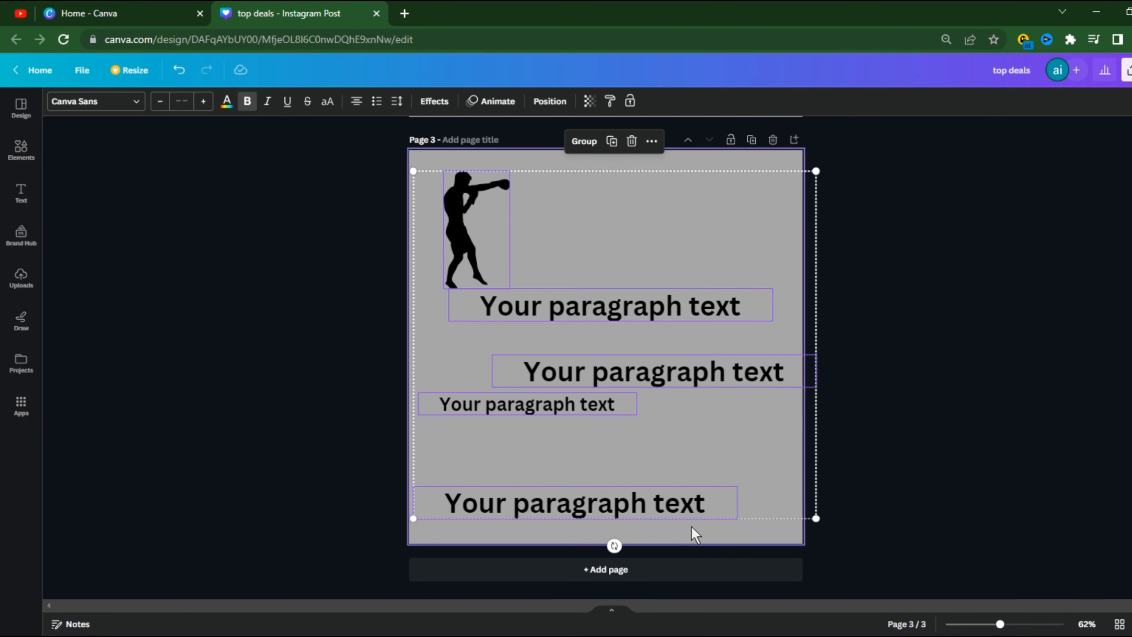
left_click(549, 101)
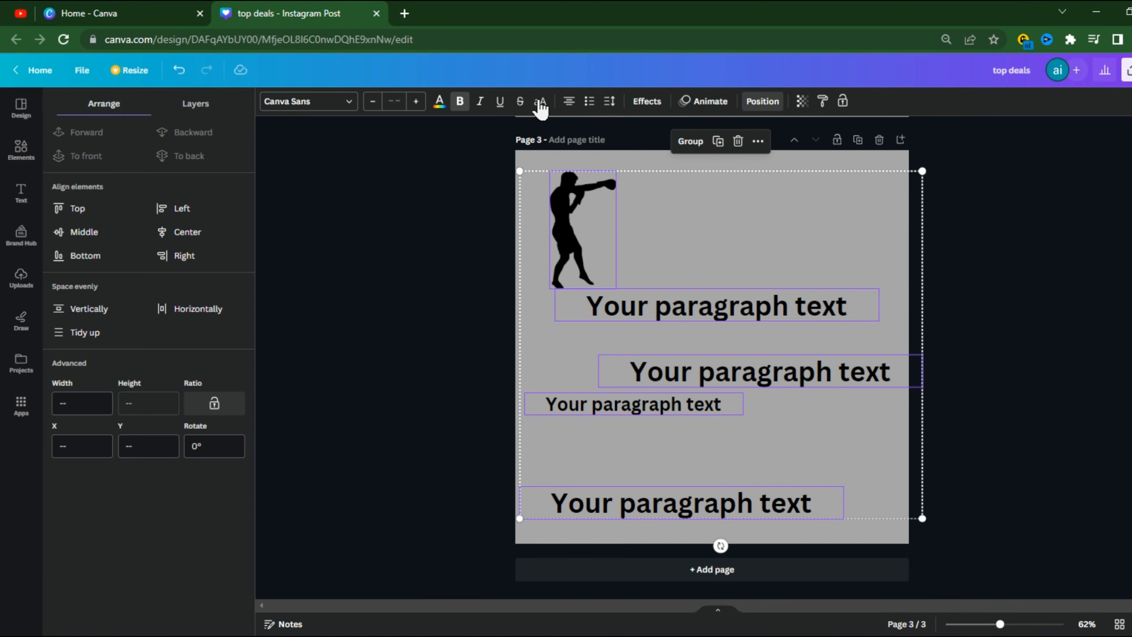
left_click(84, 333)
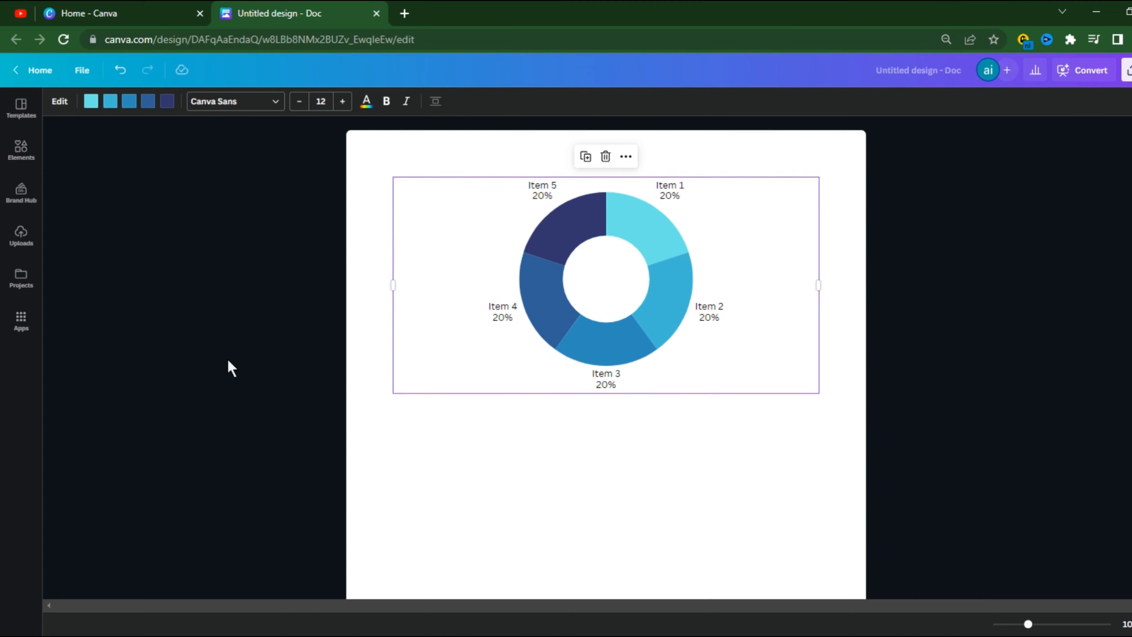
mouse_move(100, 202)
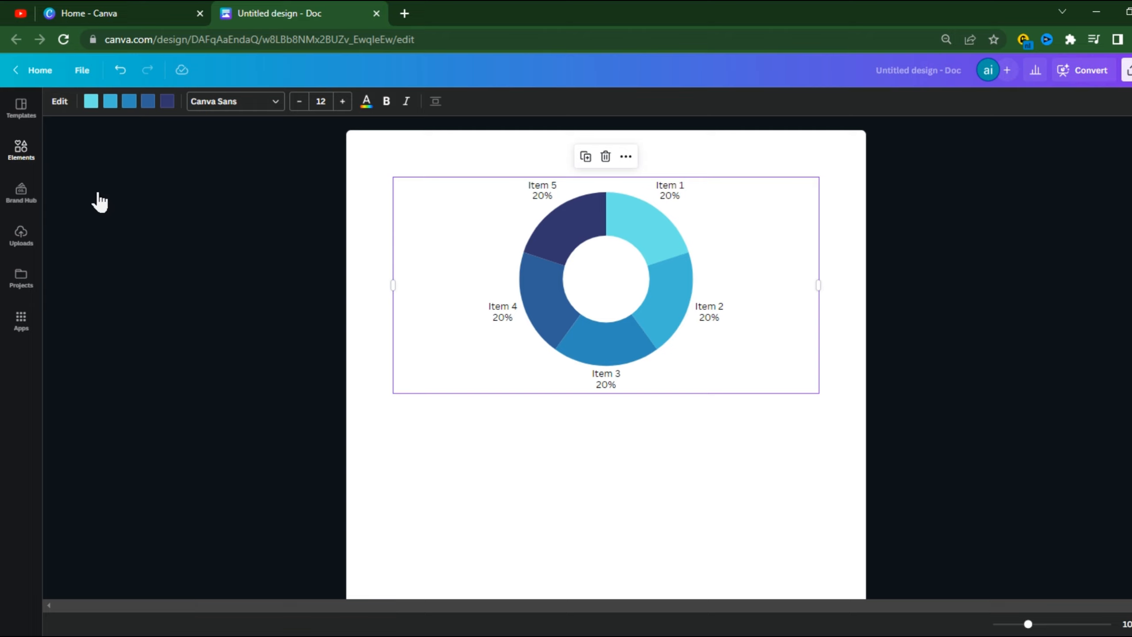
Insert a donut chart from Elements > Charts below the first one
left_click(21, 150)
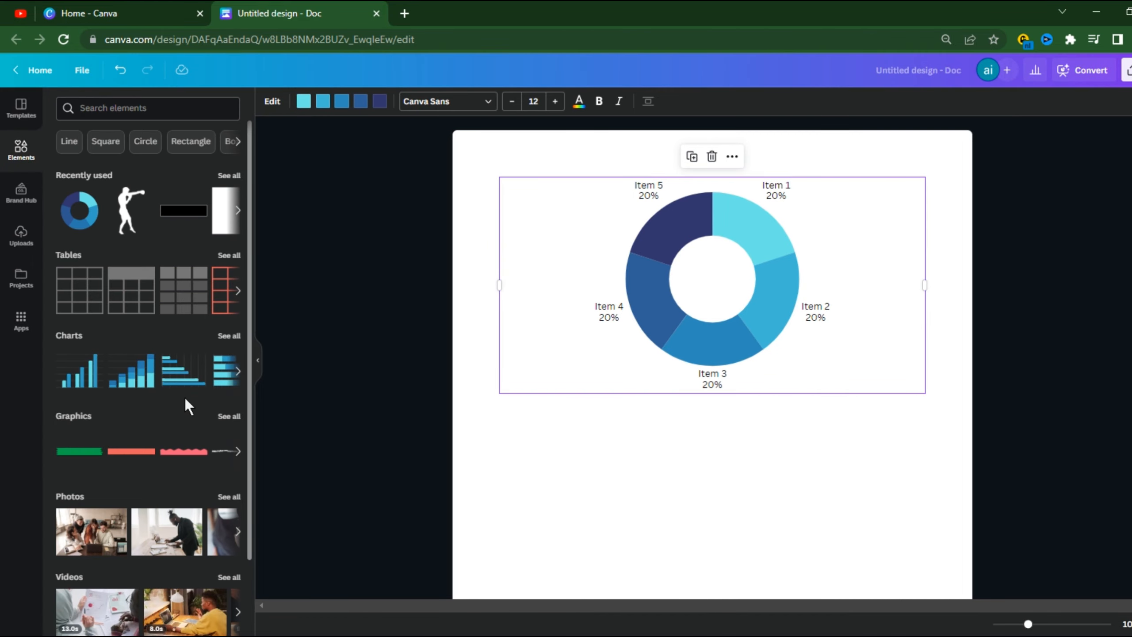
scroll("down", 3)
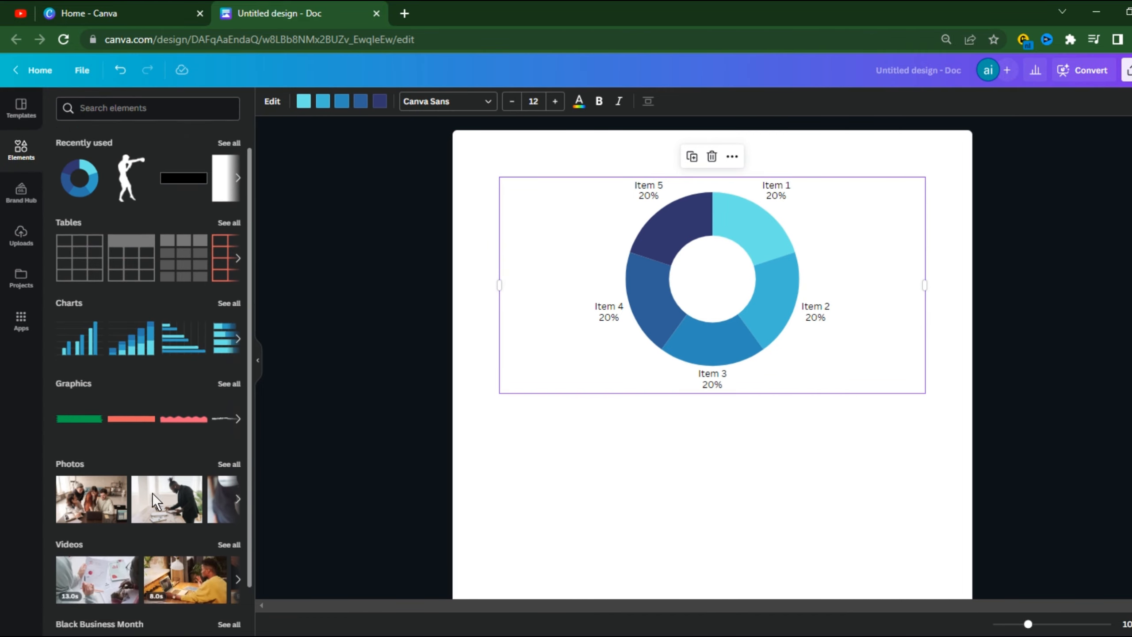
scroll("down", 3)
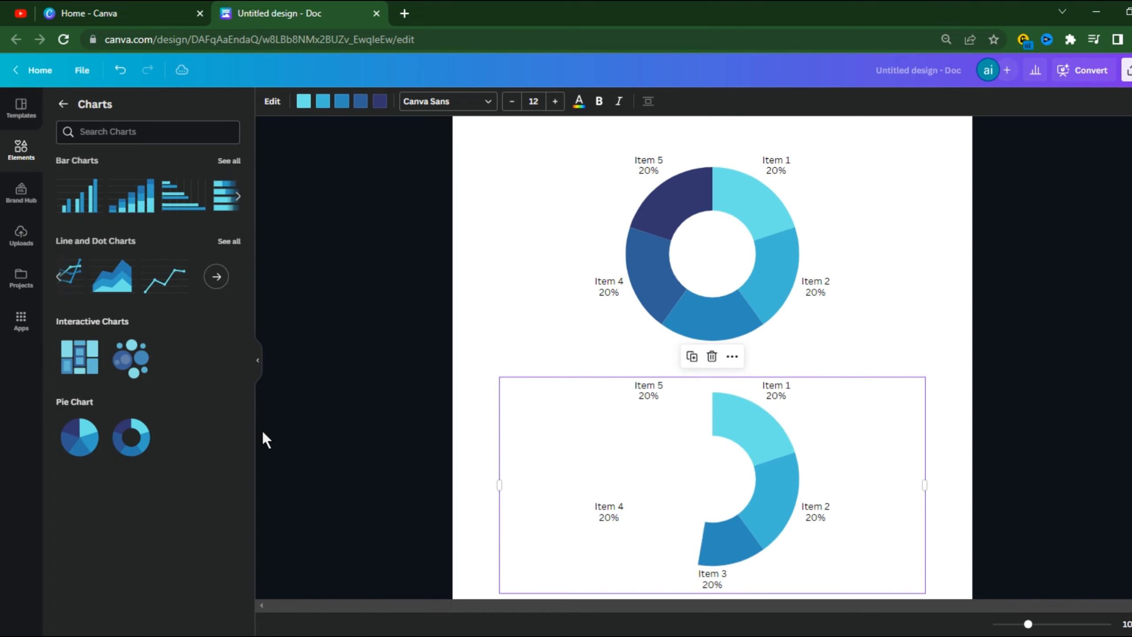
left_click(258, 360)
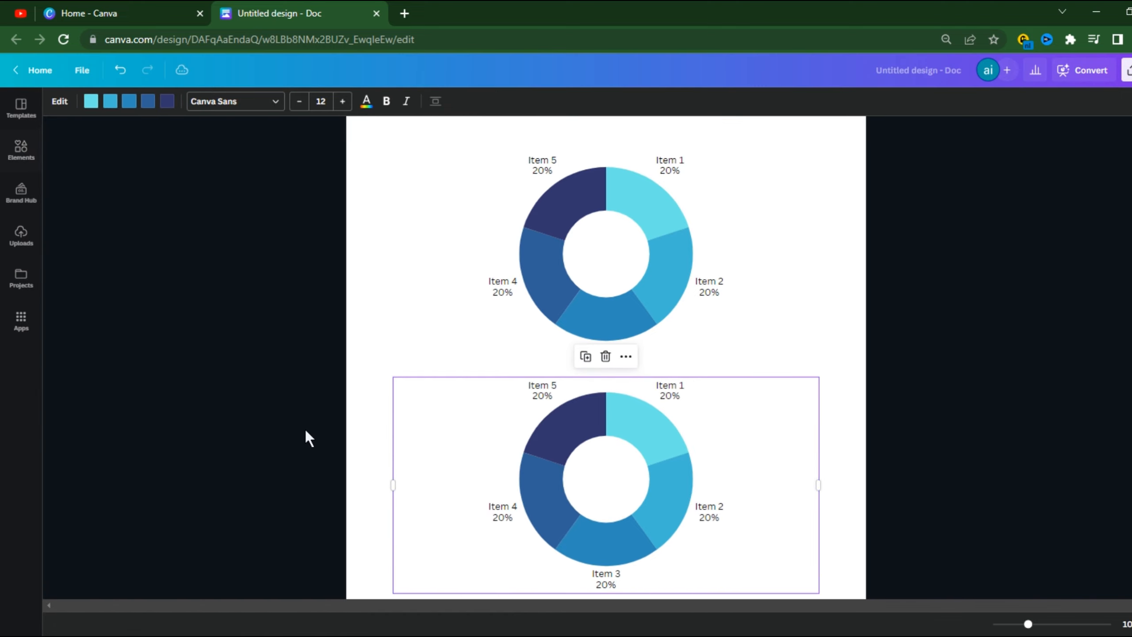
scroll("down", 3)
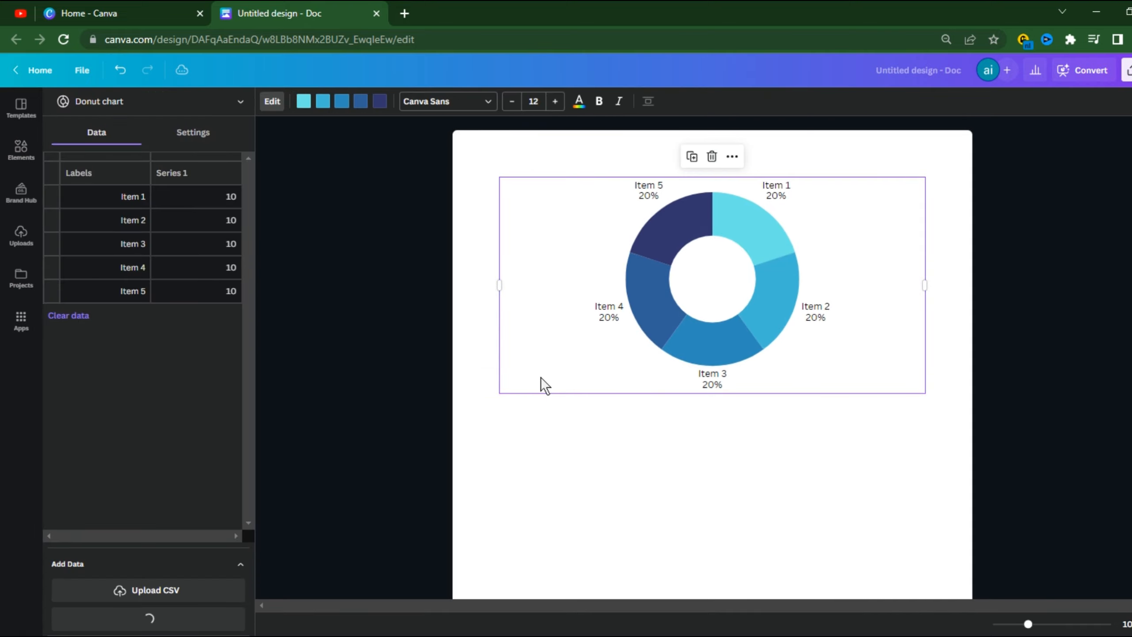
mouse_move(301, 314)
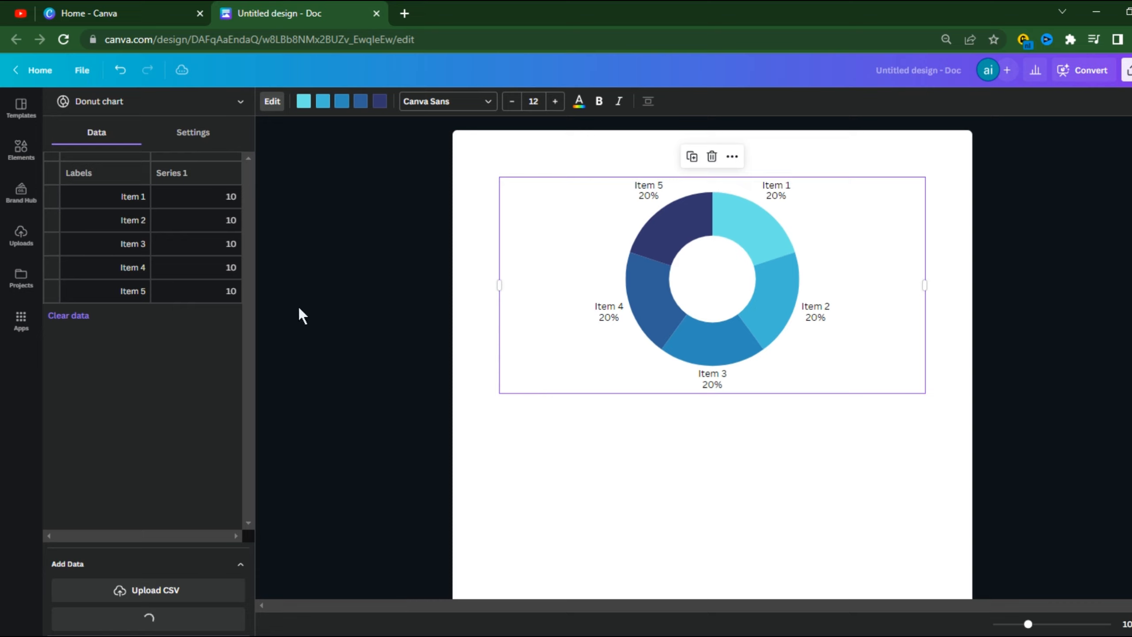
mouse_move(127, 198)
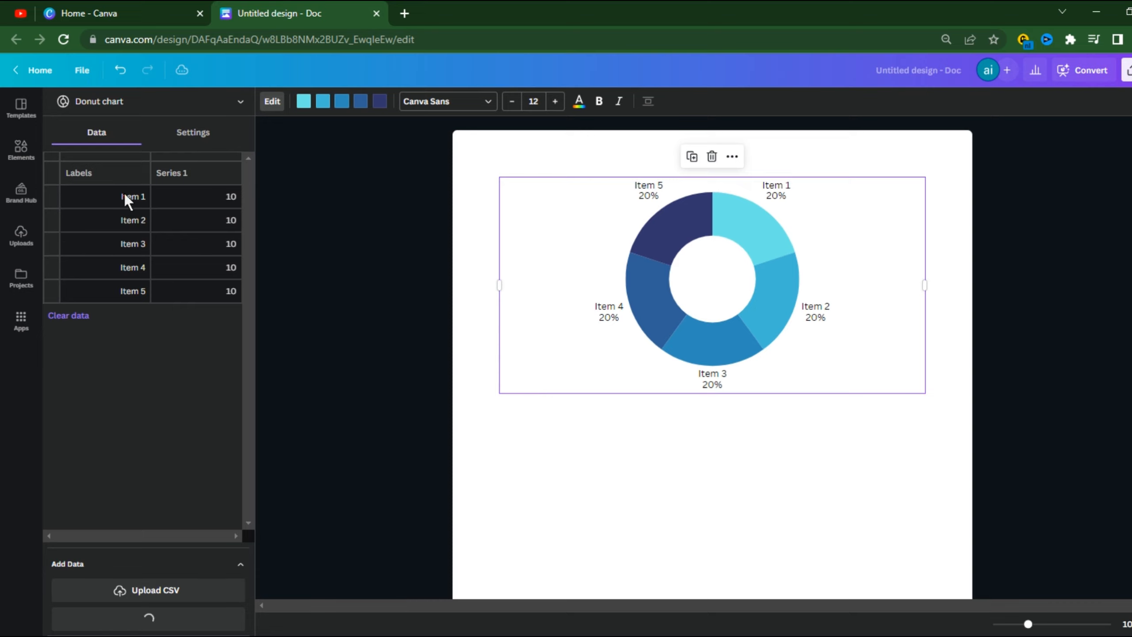
Edit the donut chart's Series 1 data, entering values 20 and 50
left_click(104, 196)
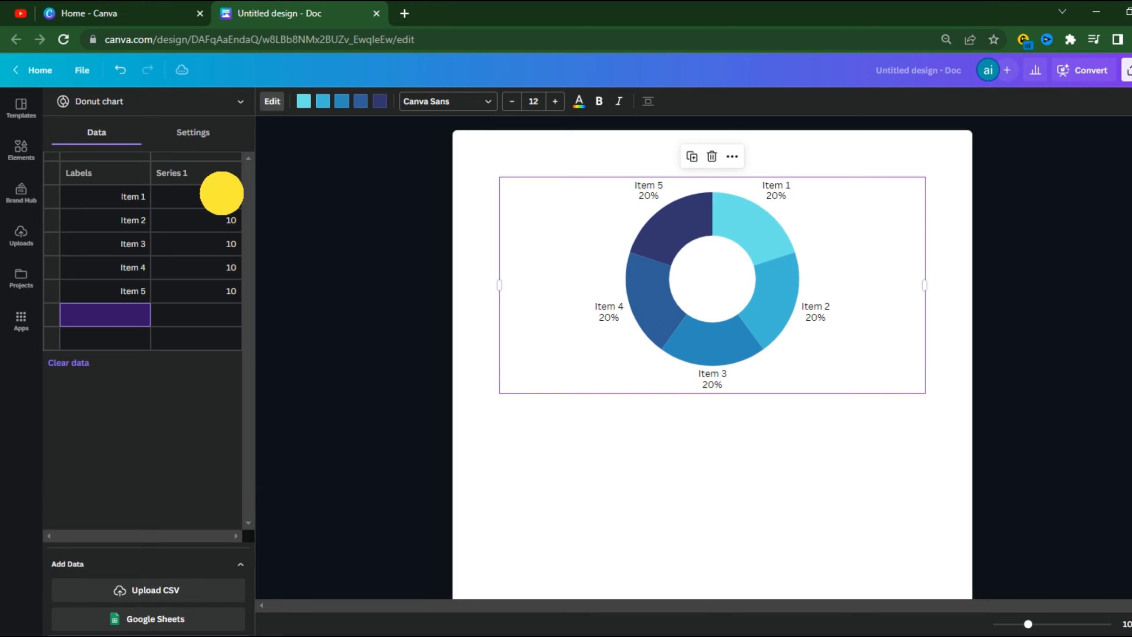
left_click(195, 196)
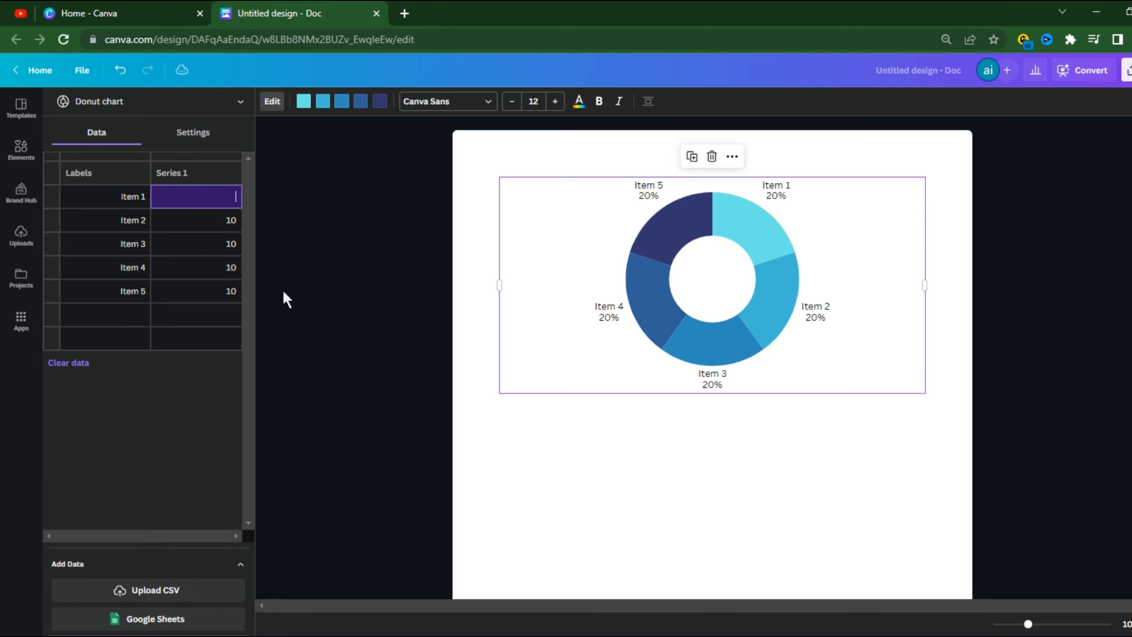
type("20")
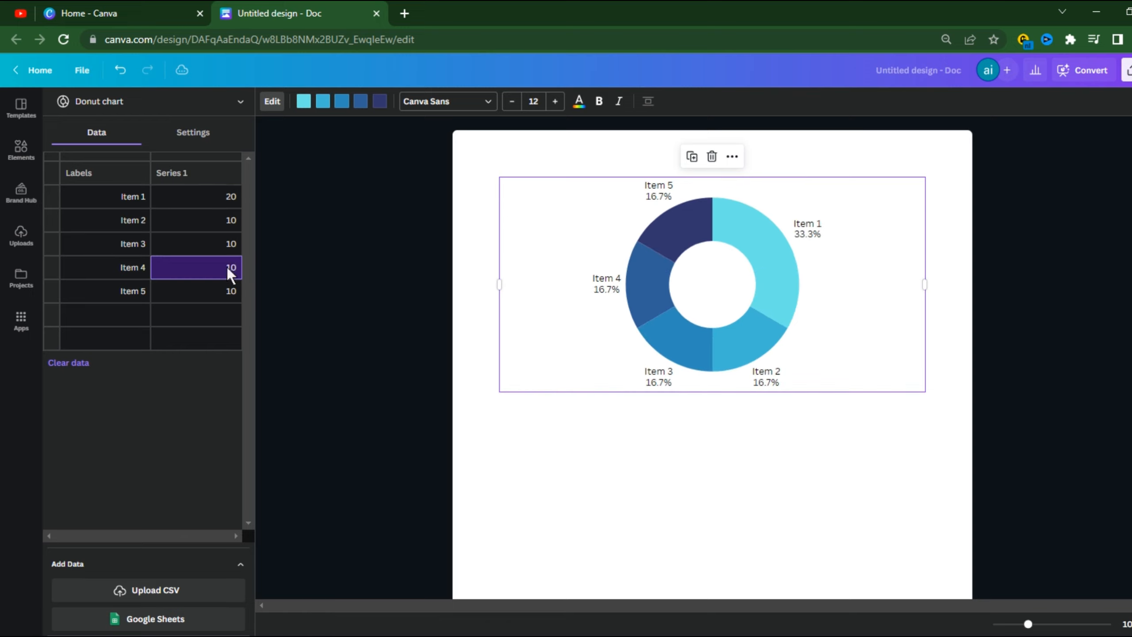
type("50")
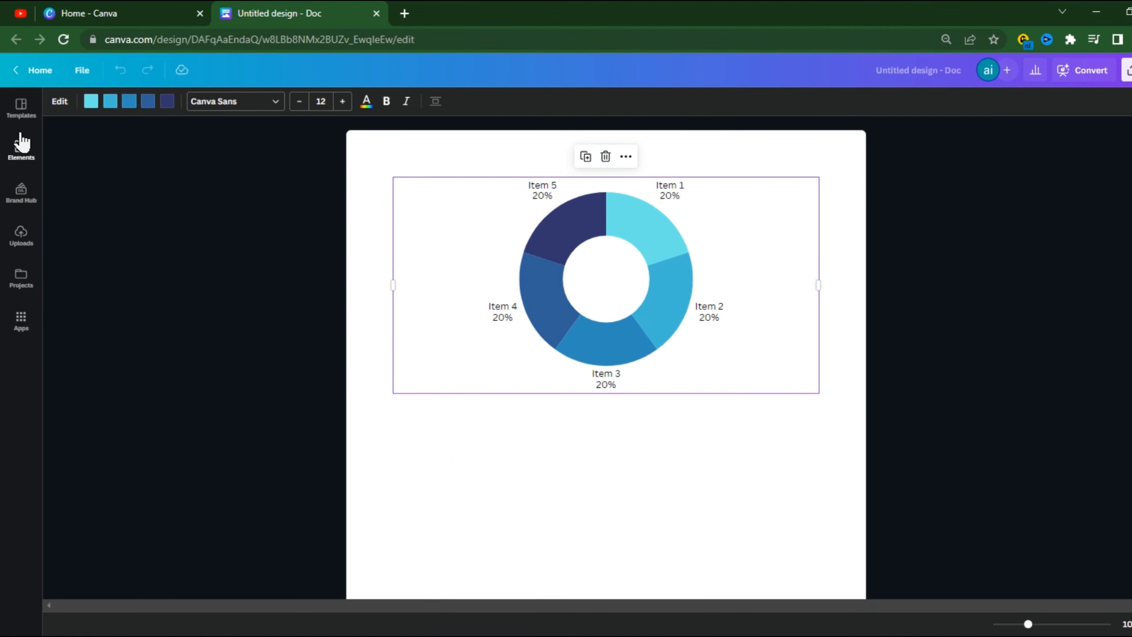
Add a stacked bar chart, set Item 5 Series 1 to 100, and adjust column spacing and bar roundness
left_click(21, 148)
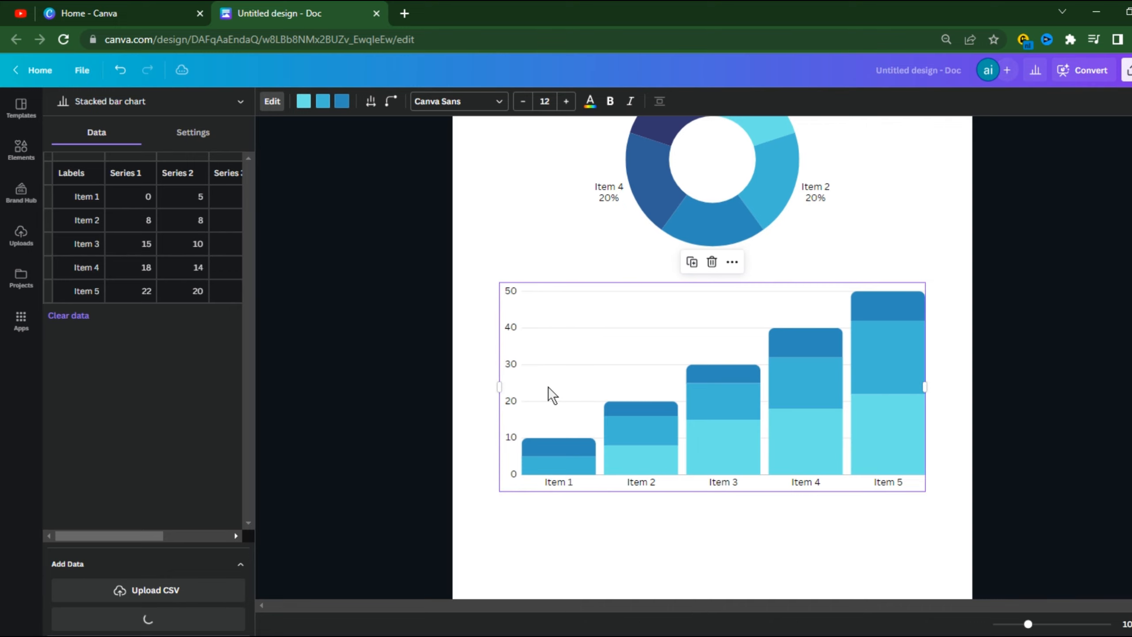
type("100")
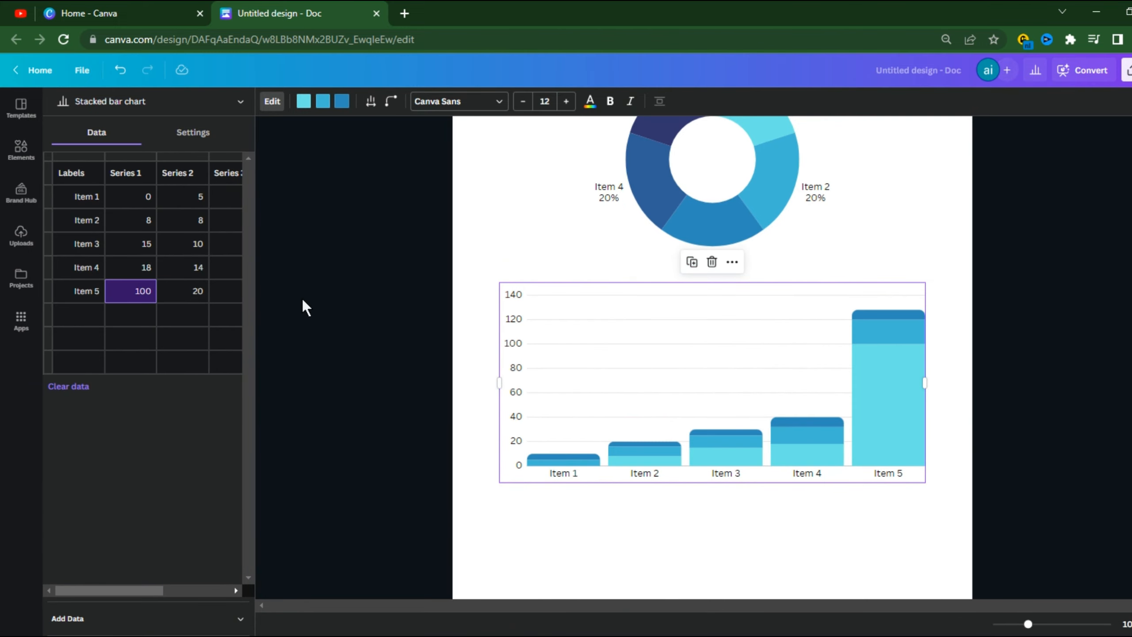
left_click(370, 101)
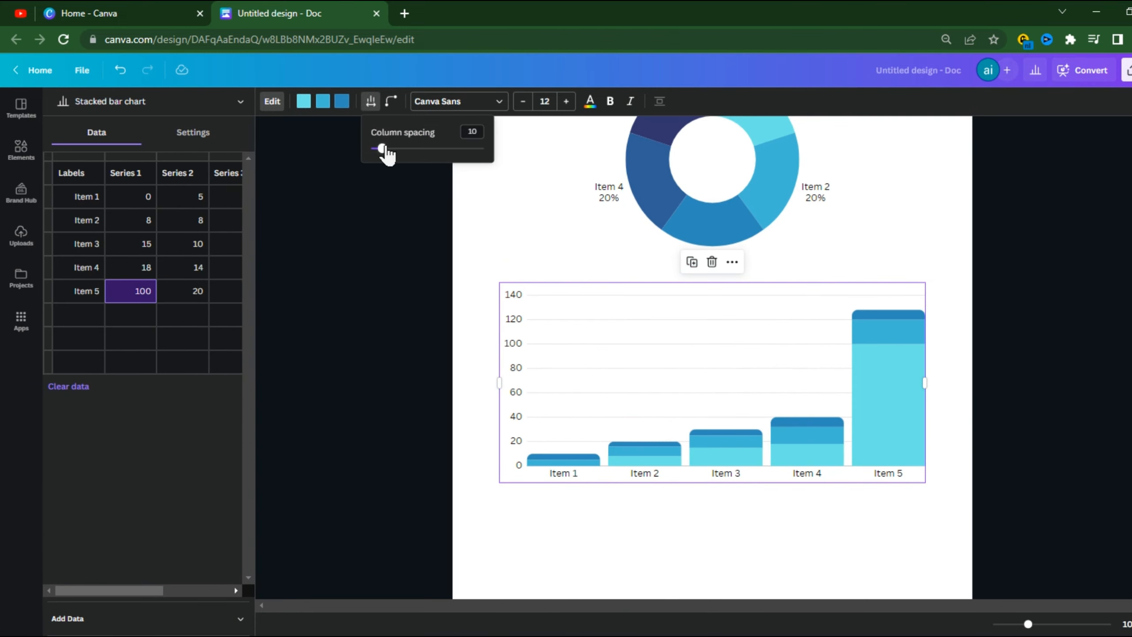
left_click_drag(383, 149, 375, 148)
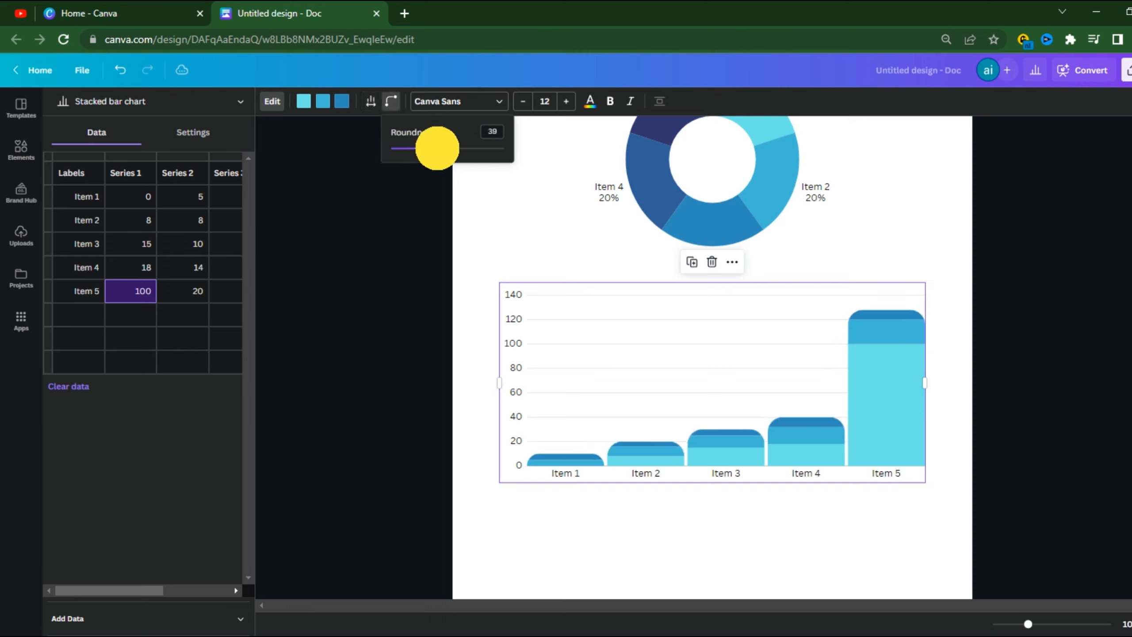
left_click_drag(437, 150, 414, 152)
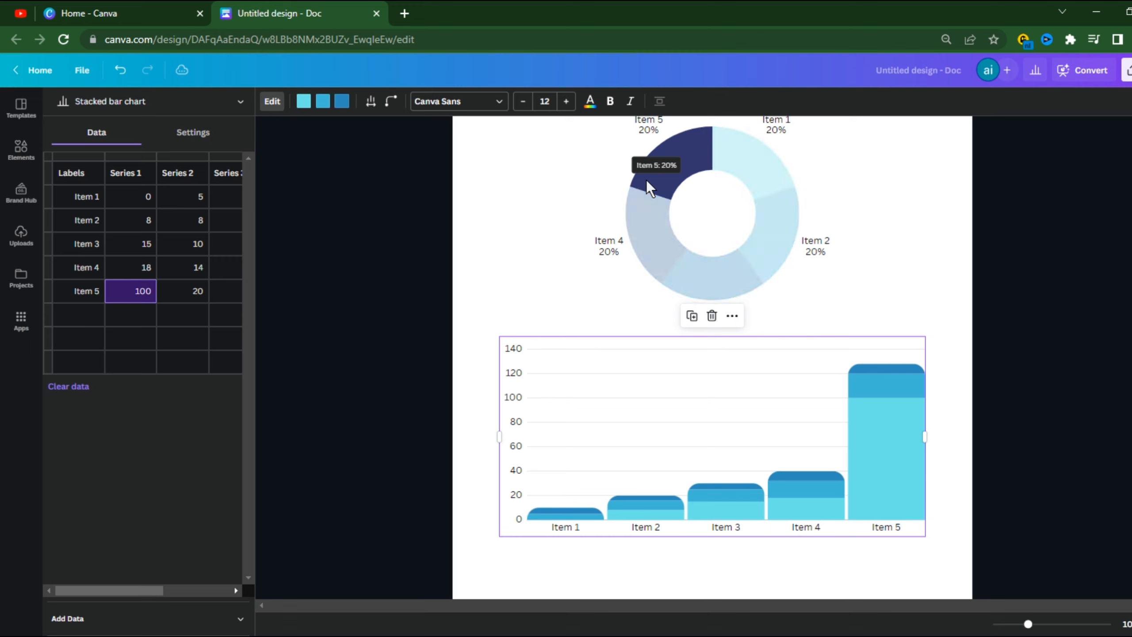
Change the first bar series colour to black
left_click(303, 101)
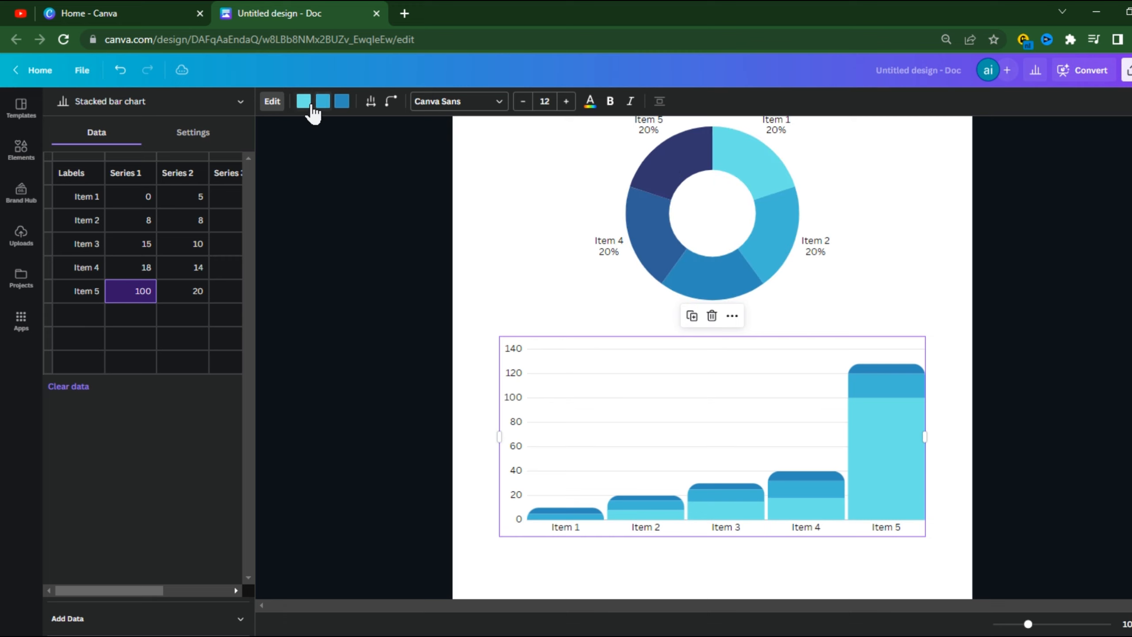
left_click(304, 101)
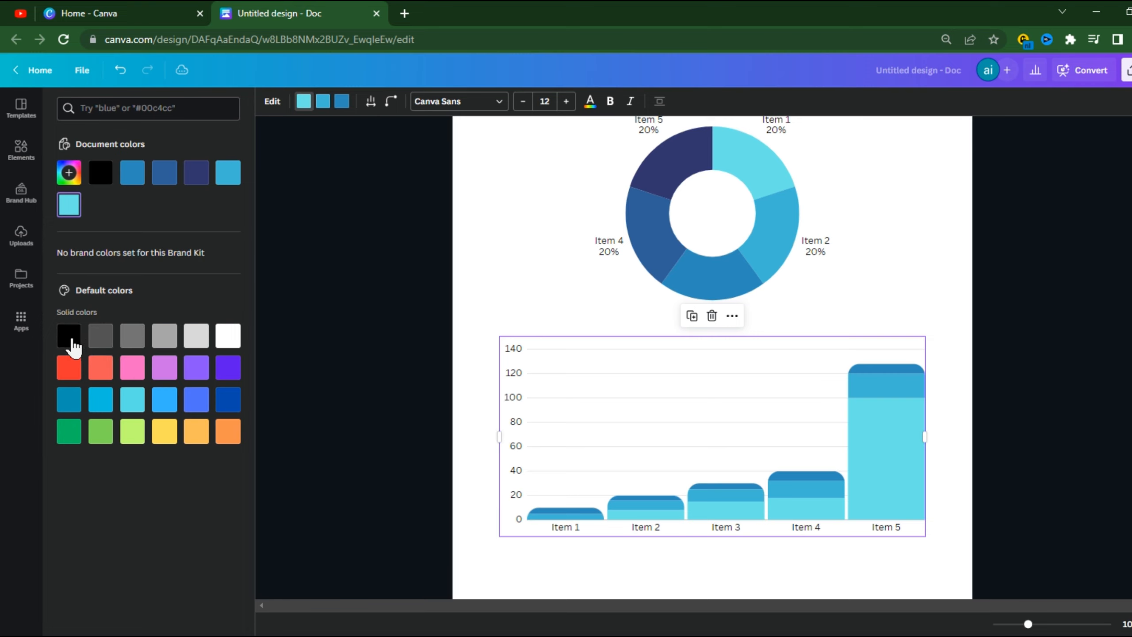
left_click(68, 334)
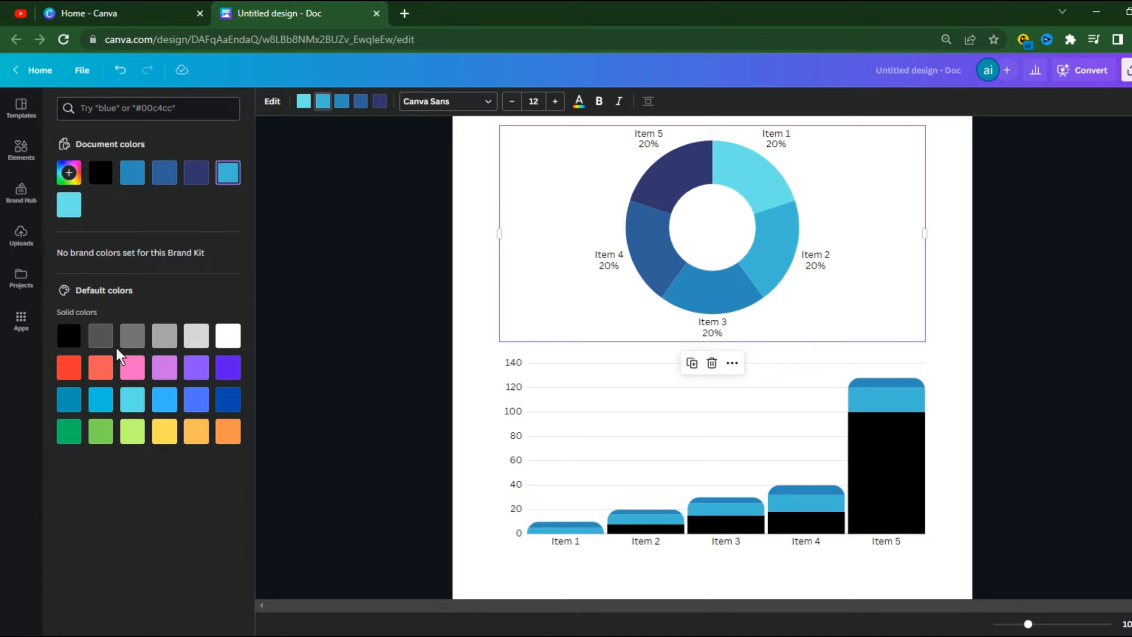
left_click(69, 368)
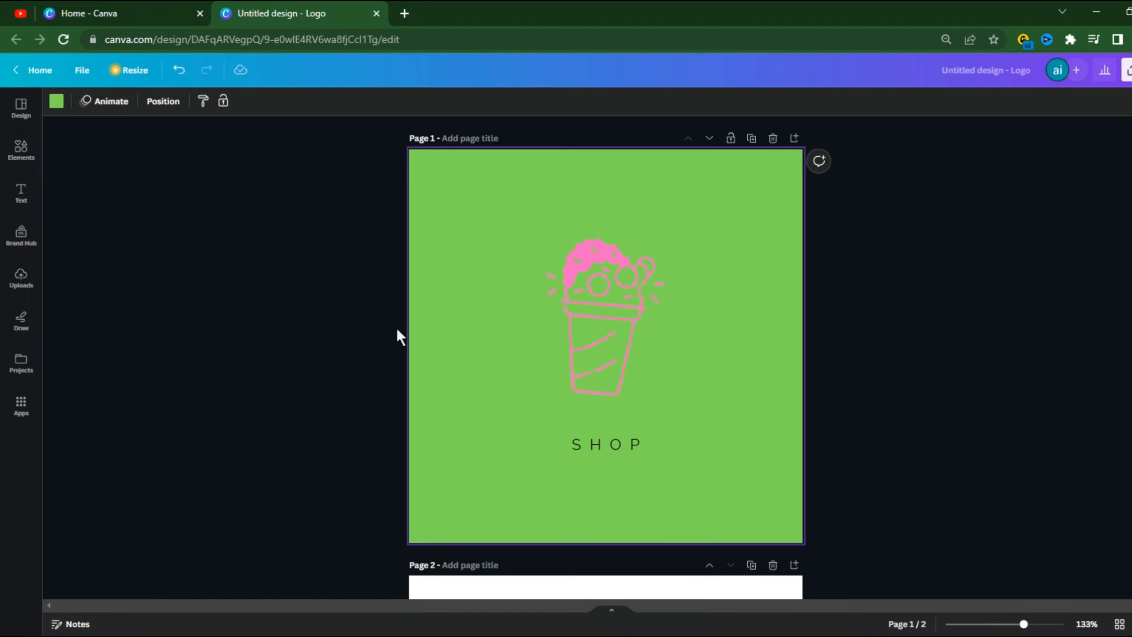
Paste the pink ice-cream illustration onto page 2, enlarge it from a corner handle and open its Position options
left_click(605, 318)
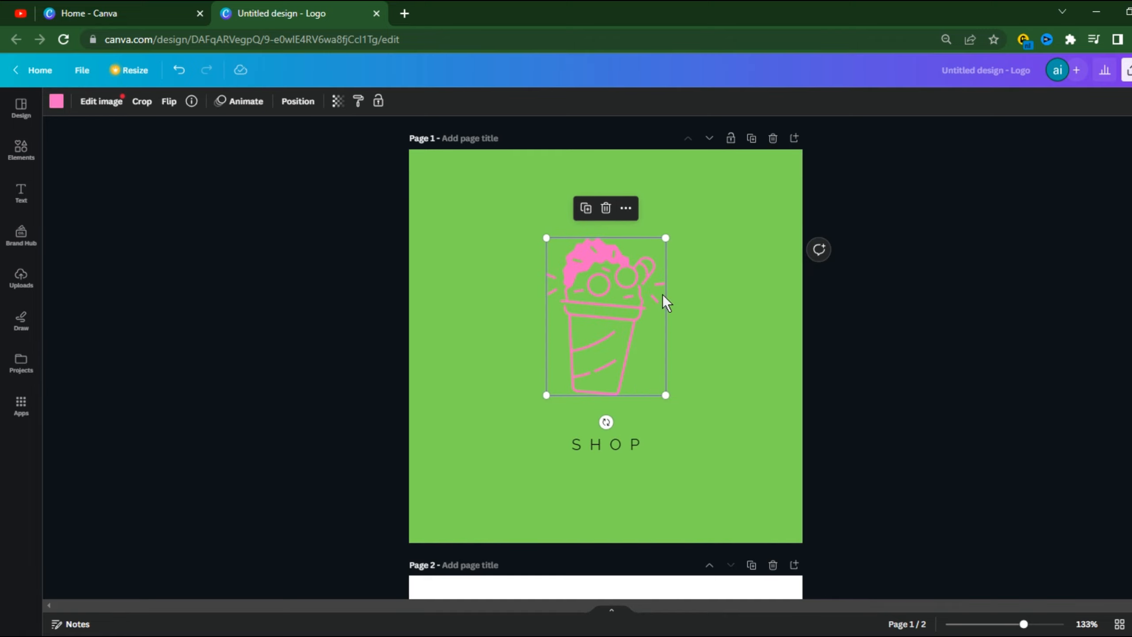
scroll("down", 3)
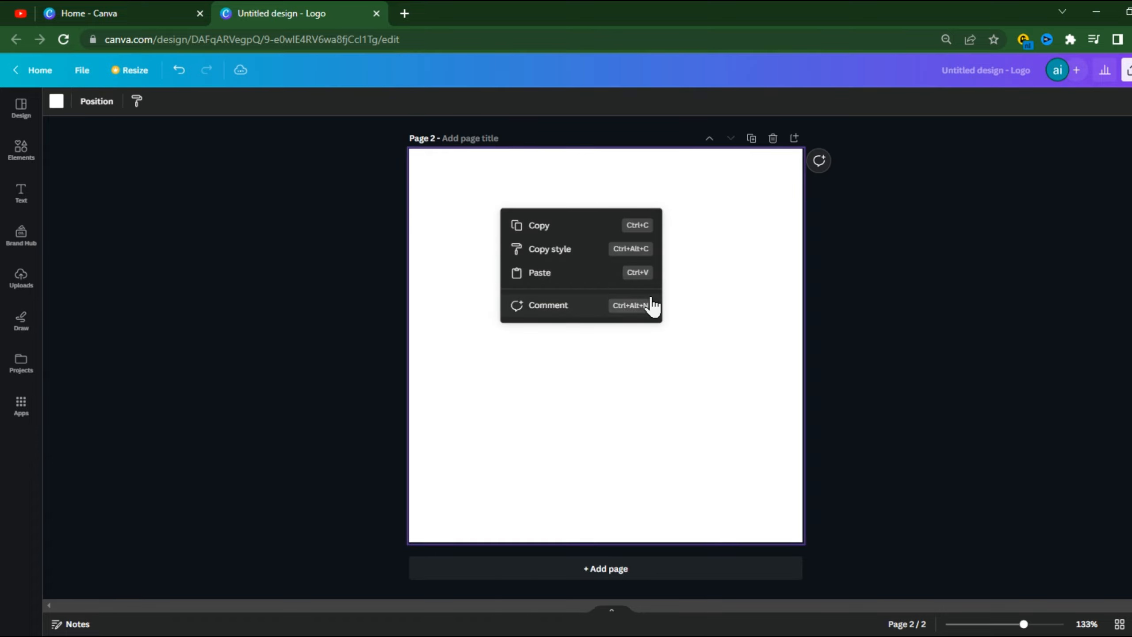
left_click(540, 272)
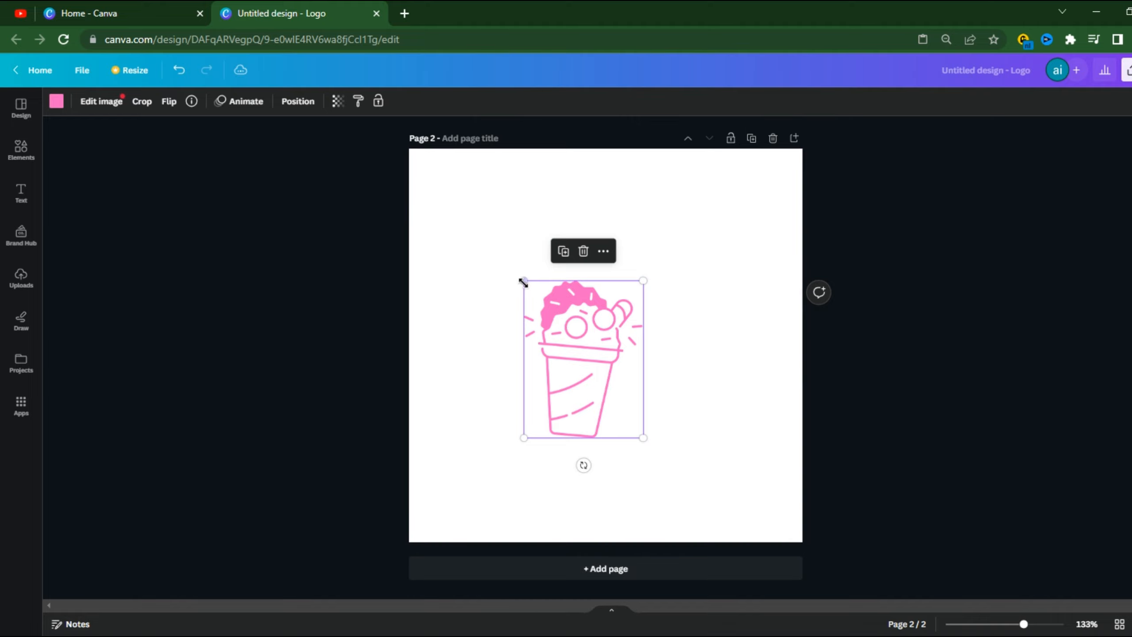
left_click_drag(523, 281, 435, 161)
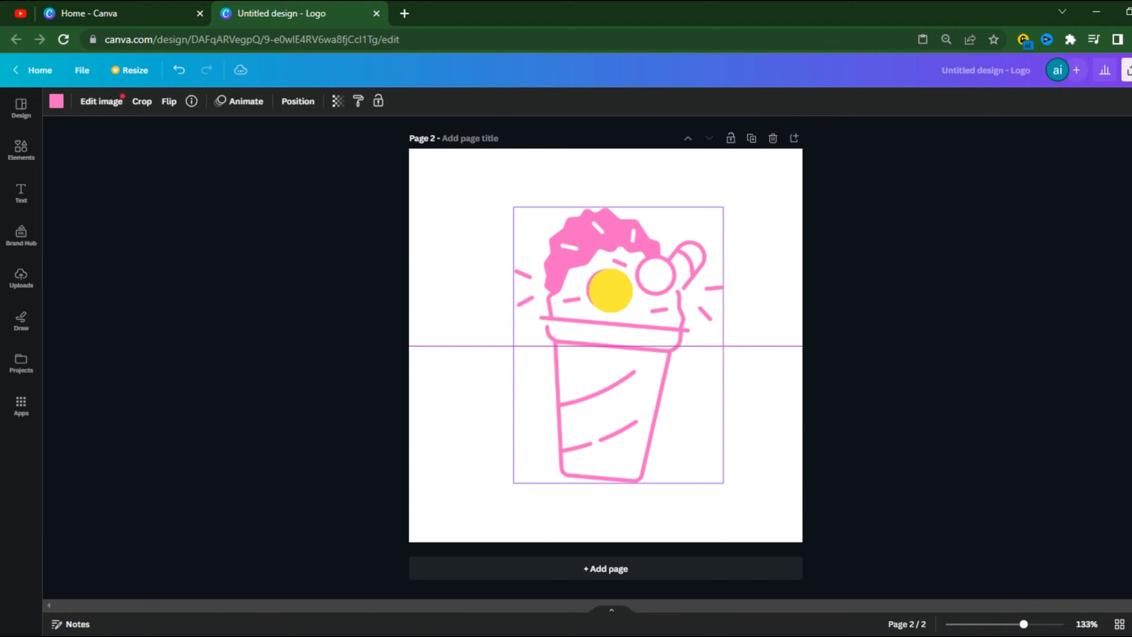
left_click(297, 101)
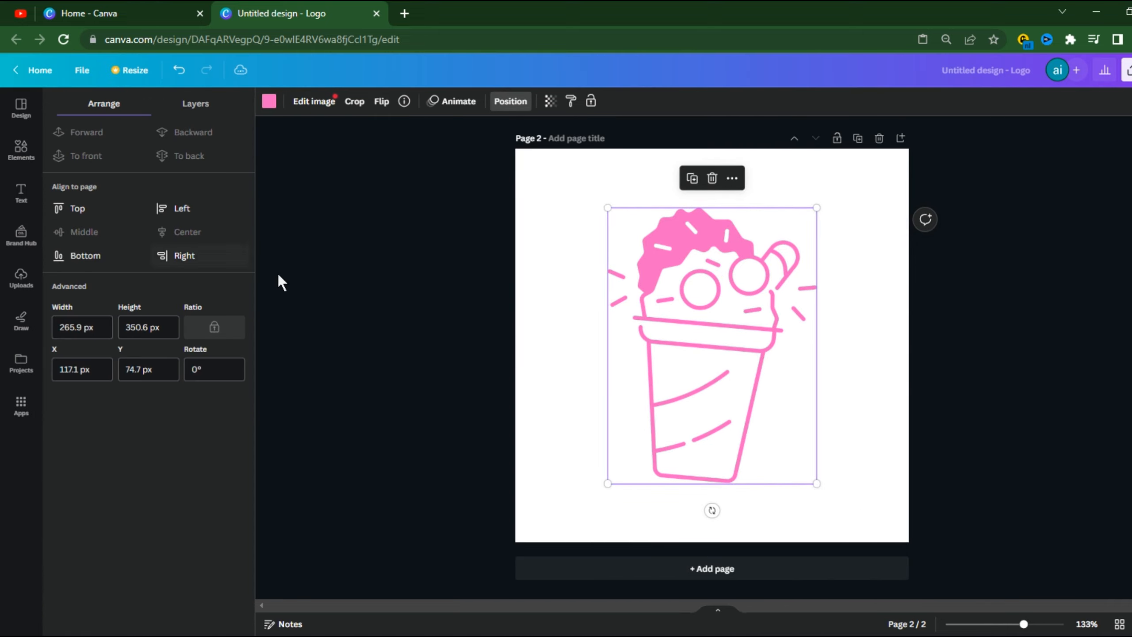
left_click(289, 289)
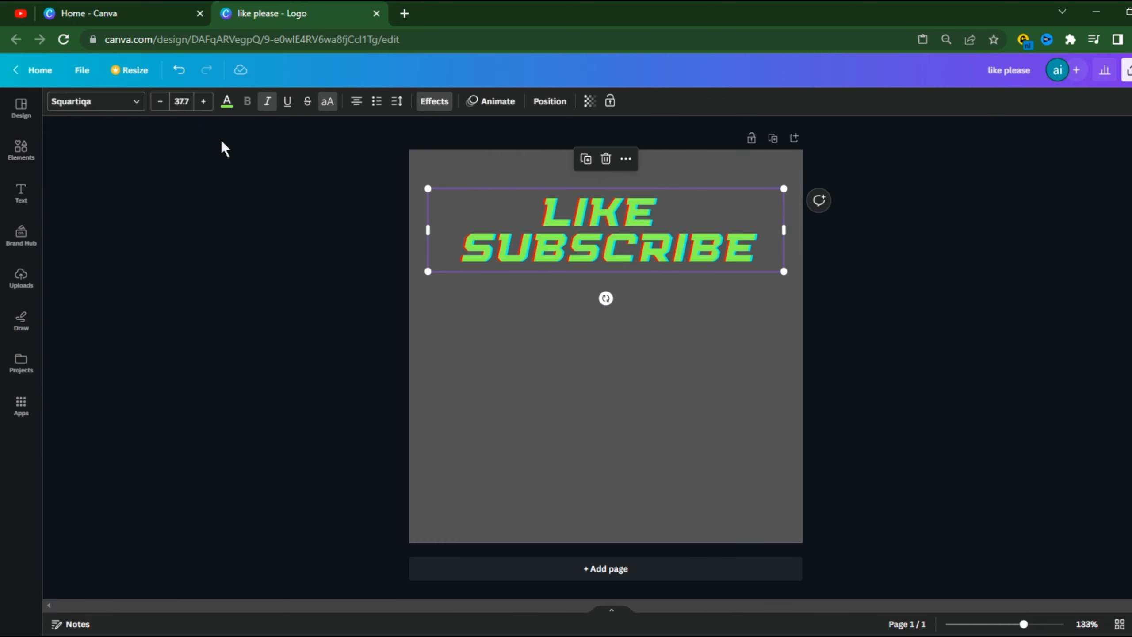
mouse_move(298, 238)
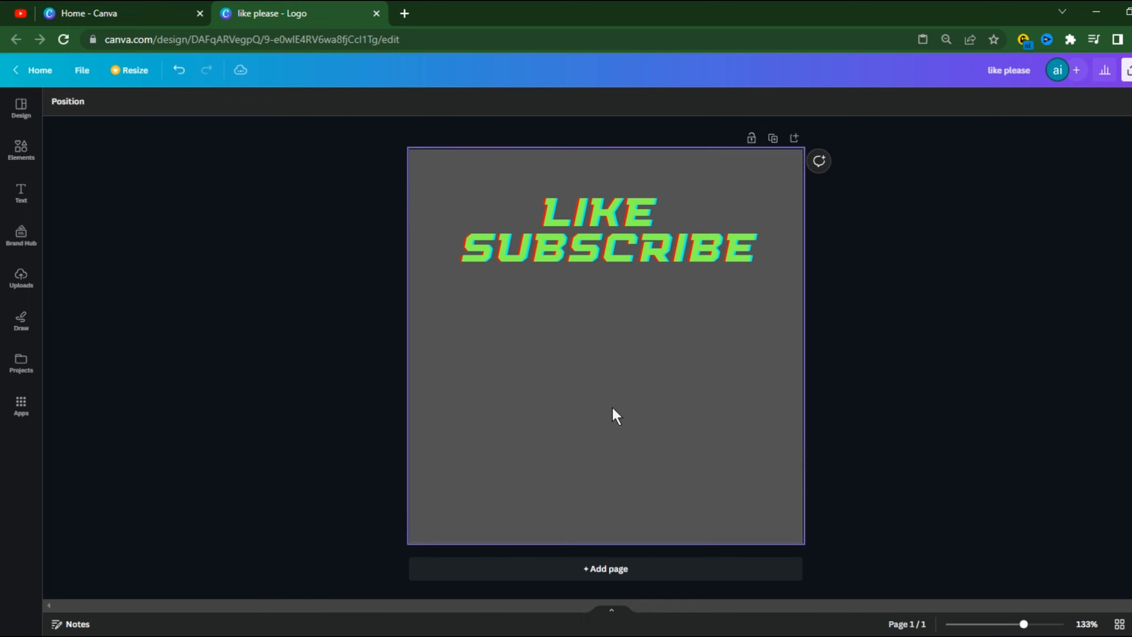
Paste a copy of the LIKE SUBSCRIBE text below the original and begin editing it to THANKS
left_click(607, 230)
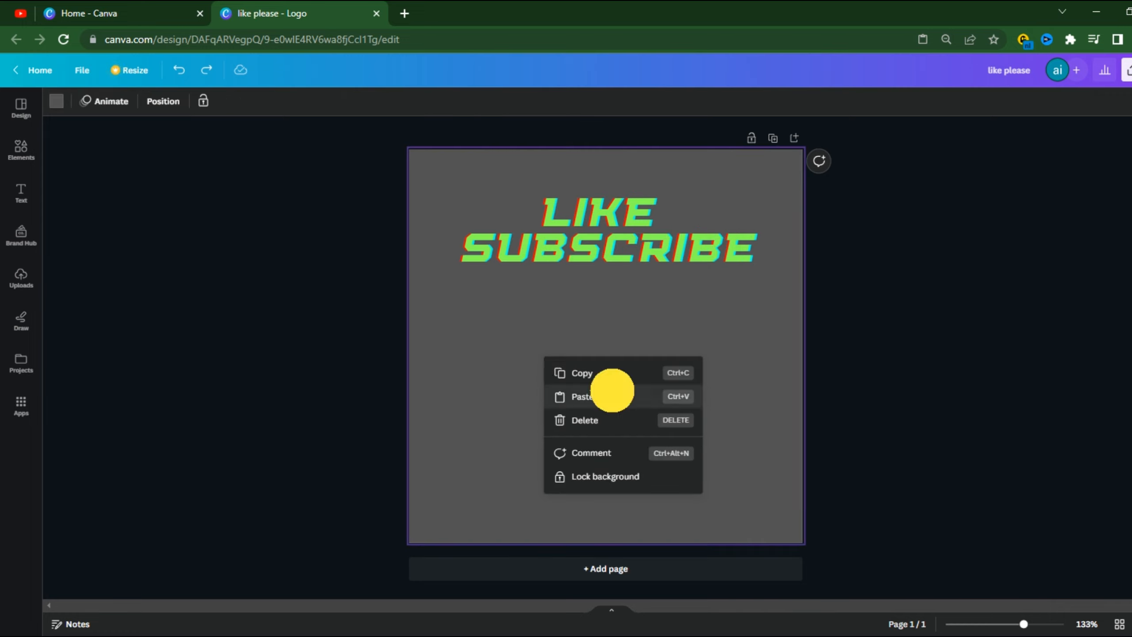
left_click(582, 396)
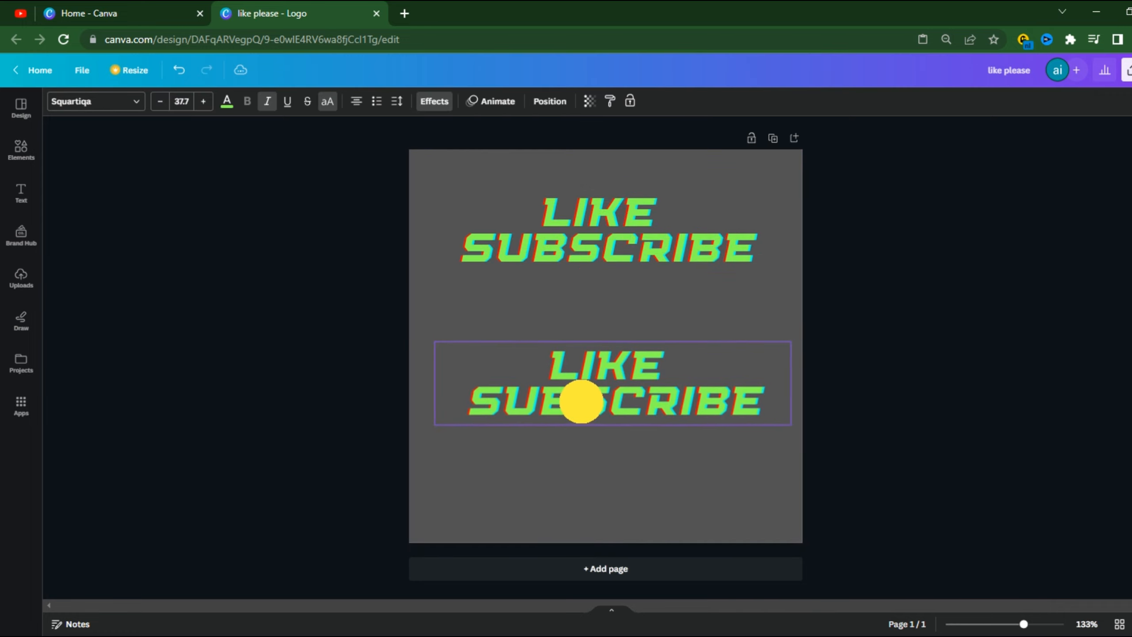
left_click(582, 402)
type("THANKS")
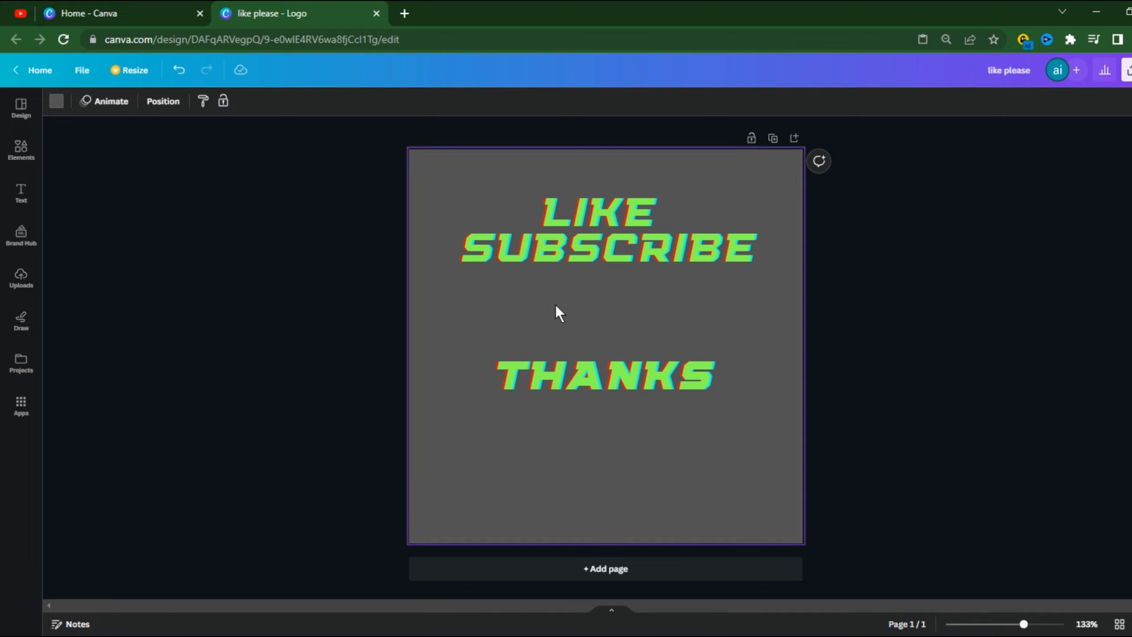
mouse_move(430, 404)
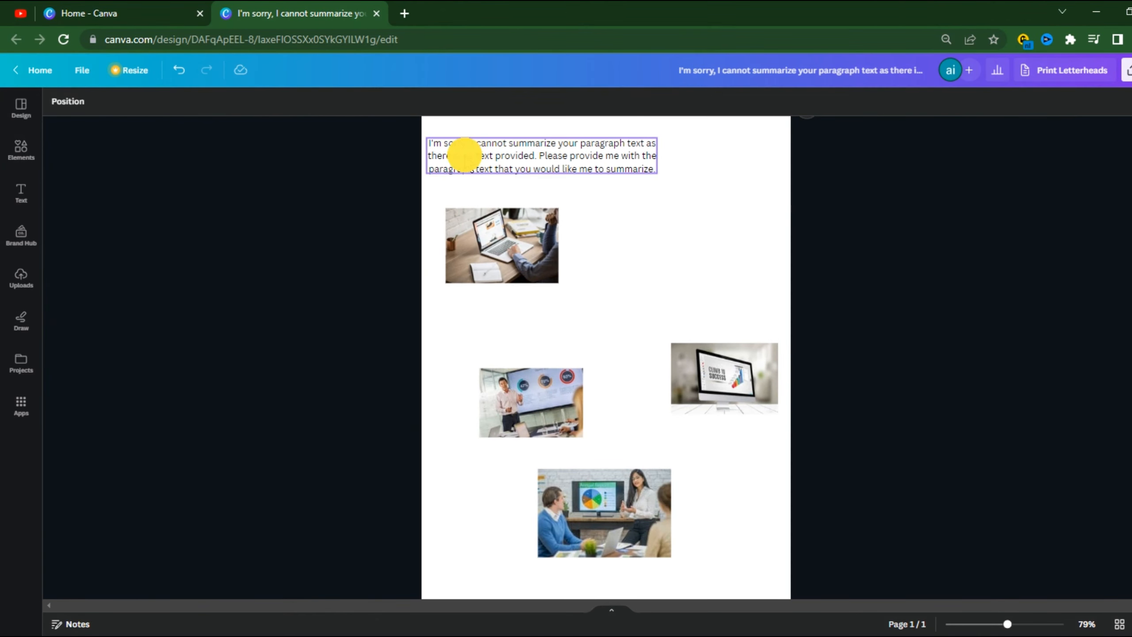
Rearrange the letterhead photos and show rulers and guides via File > View settings
left_click(603, 513)
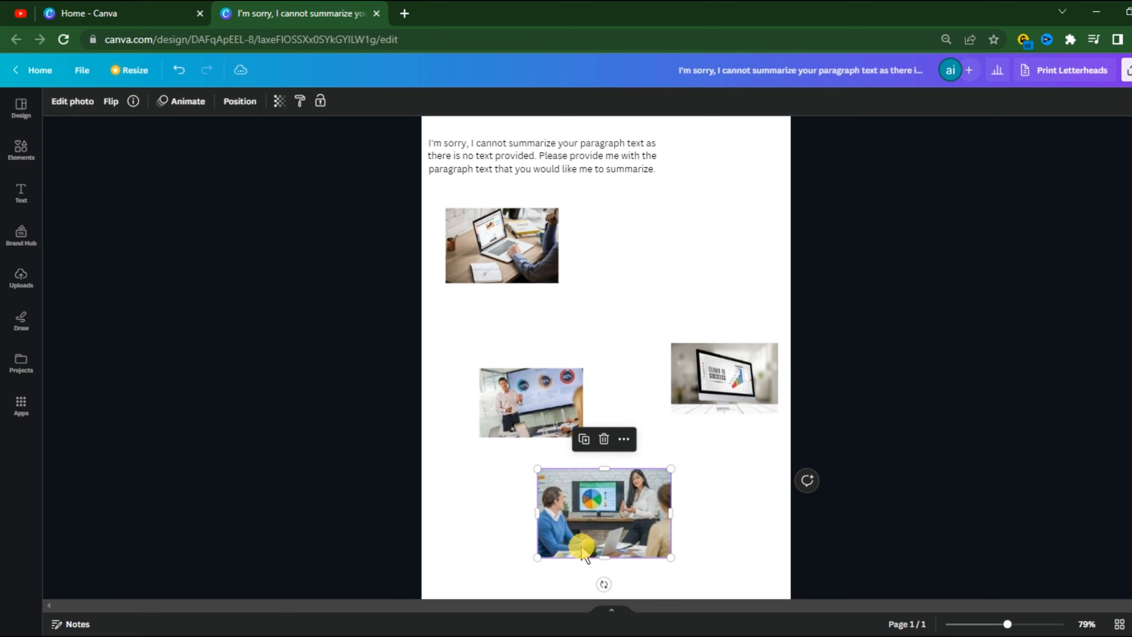
mouse_move(581, 180)
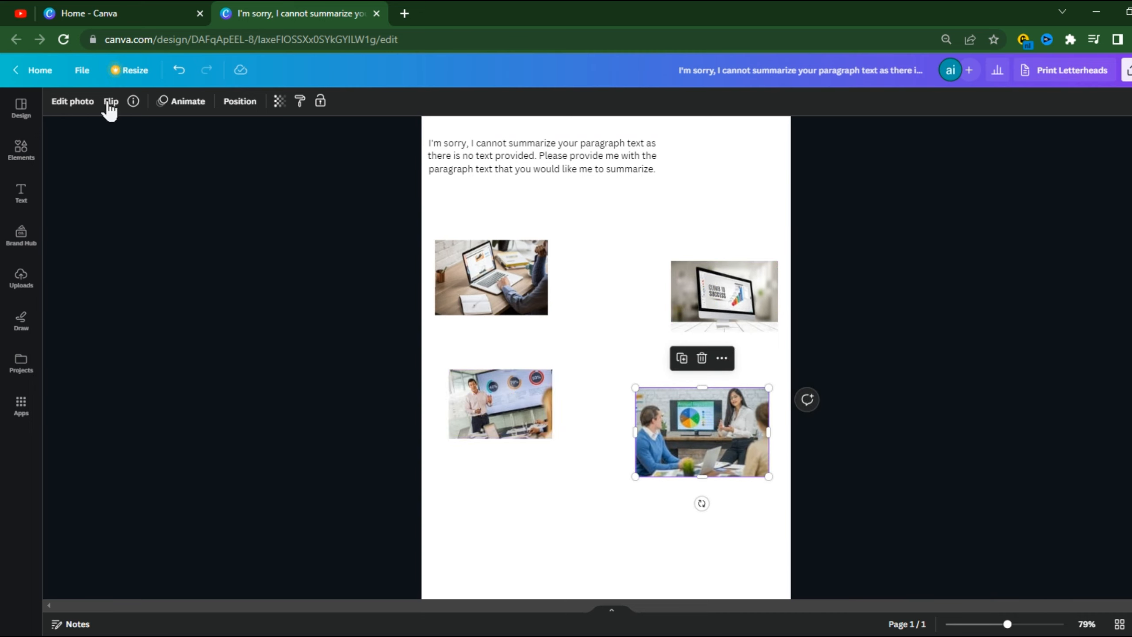
left_click(82, 70)
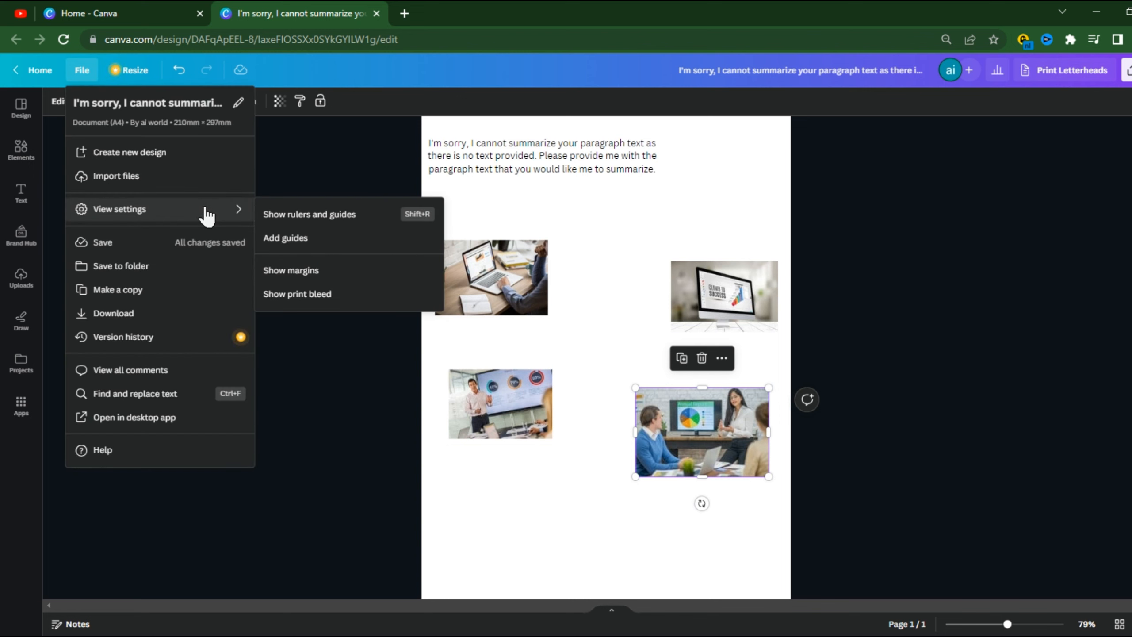
mouse_move(309, 213)
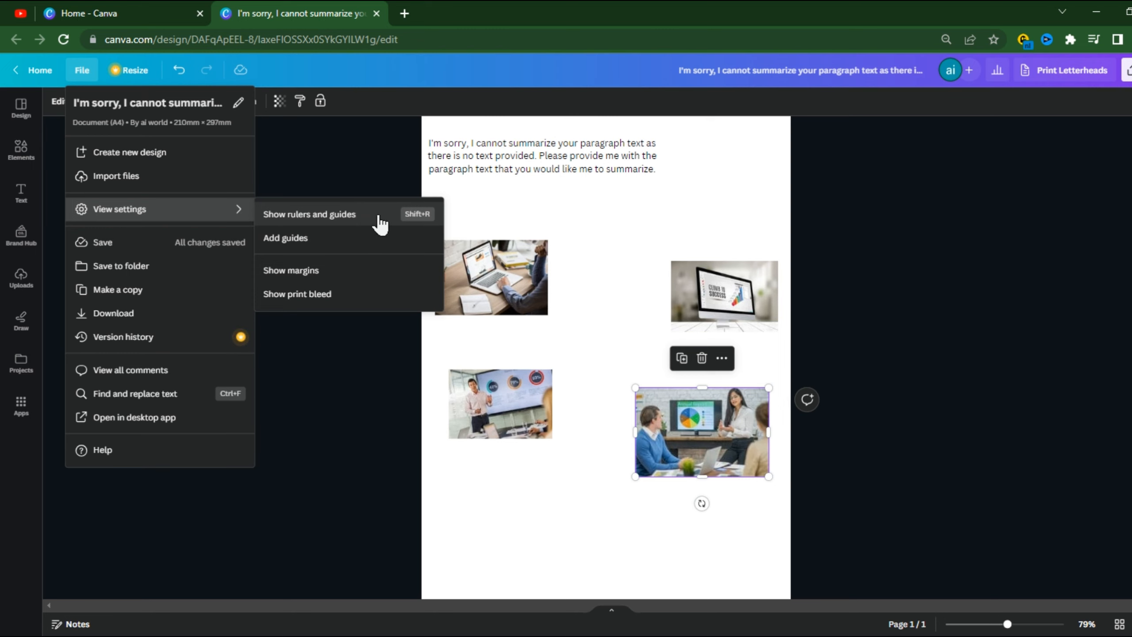
left_click(309, 214)
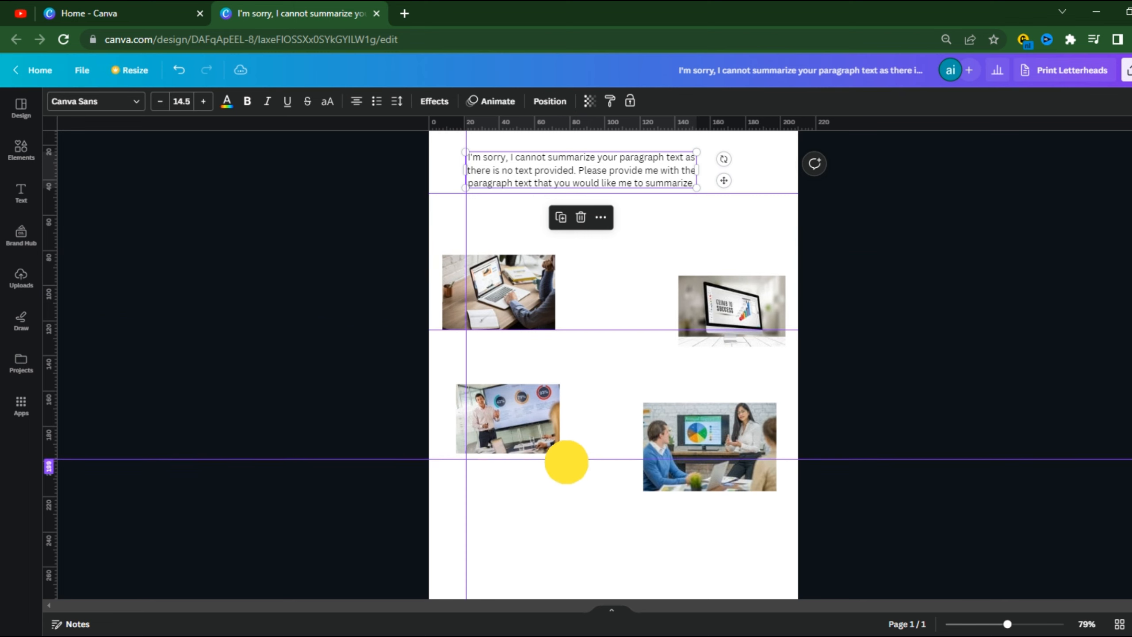
left_click(524, 292)
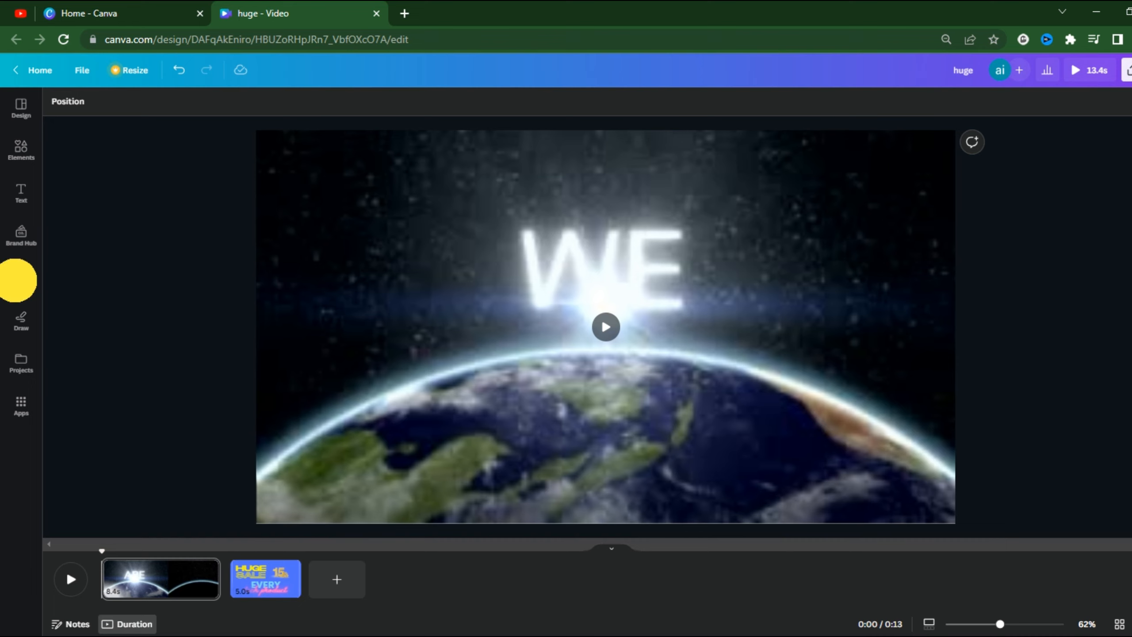
Add the SALE 15%OFF video from Uploads as a third 12-second clip on the timeline
left_click(20, 278)
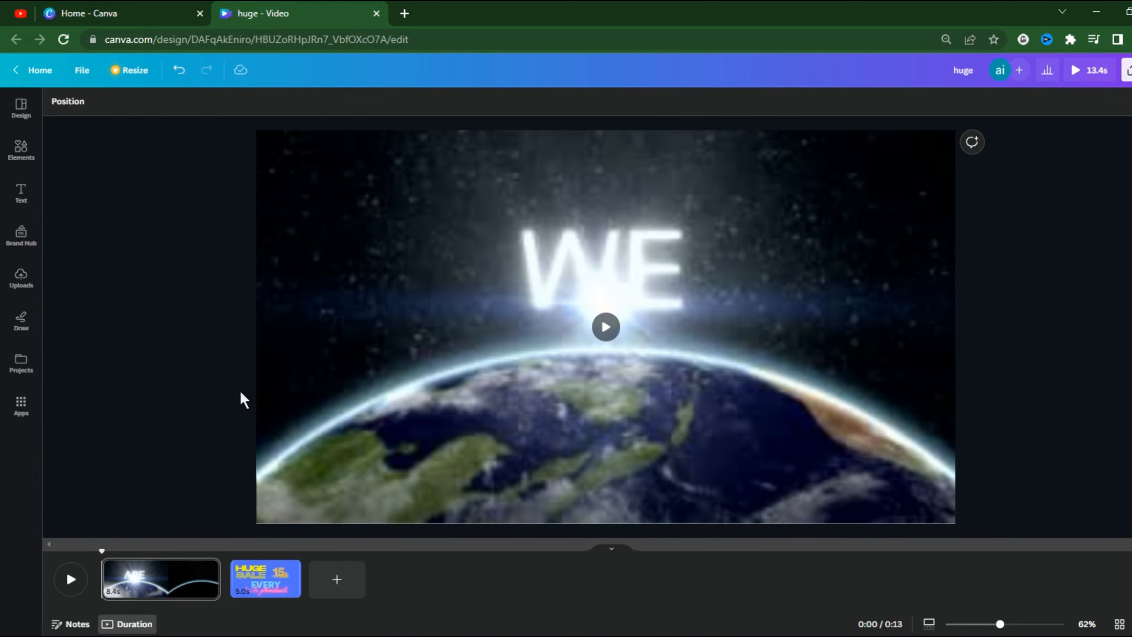
left_click(605, 327)
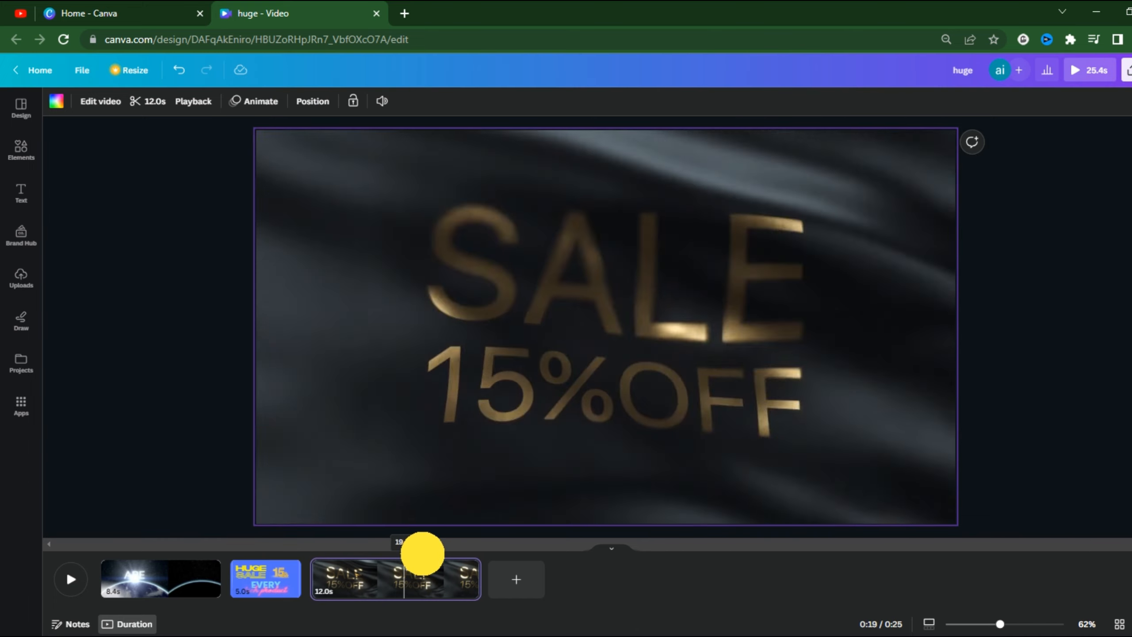
Split the 12.0s SALE clip at the playhead and delete the resulting 2.5-second middle piece
left_click_drag(423, 552, 334, 548)
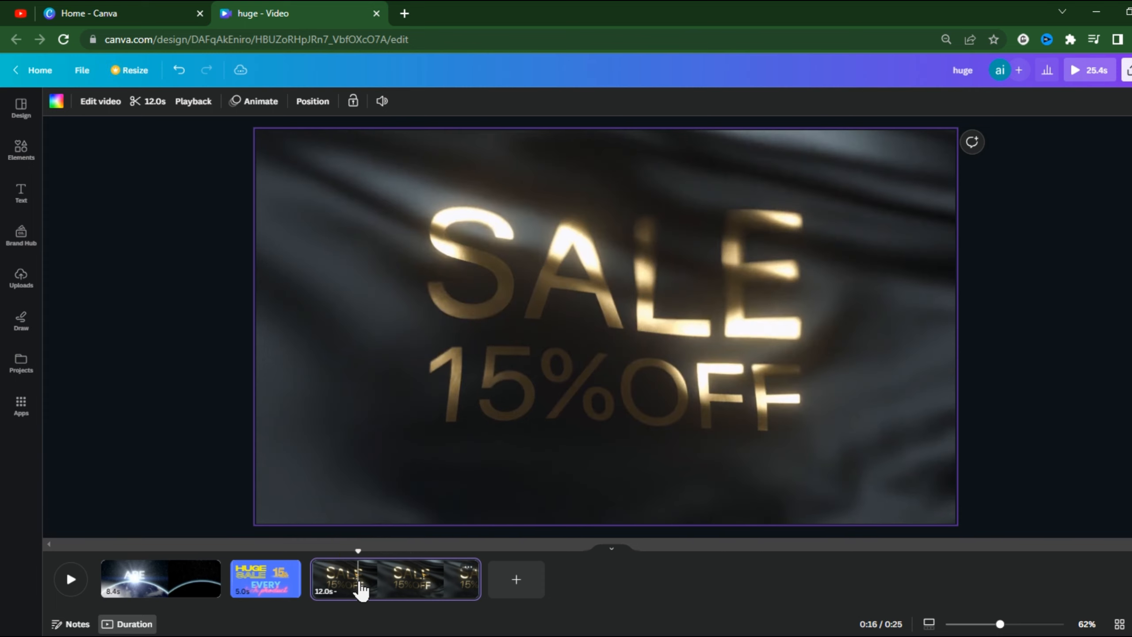
right_click(359, 578)
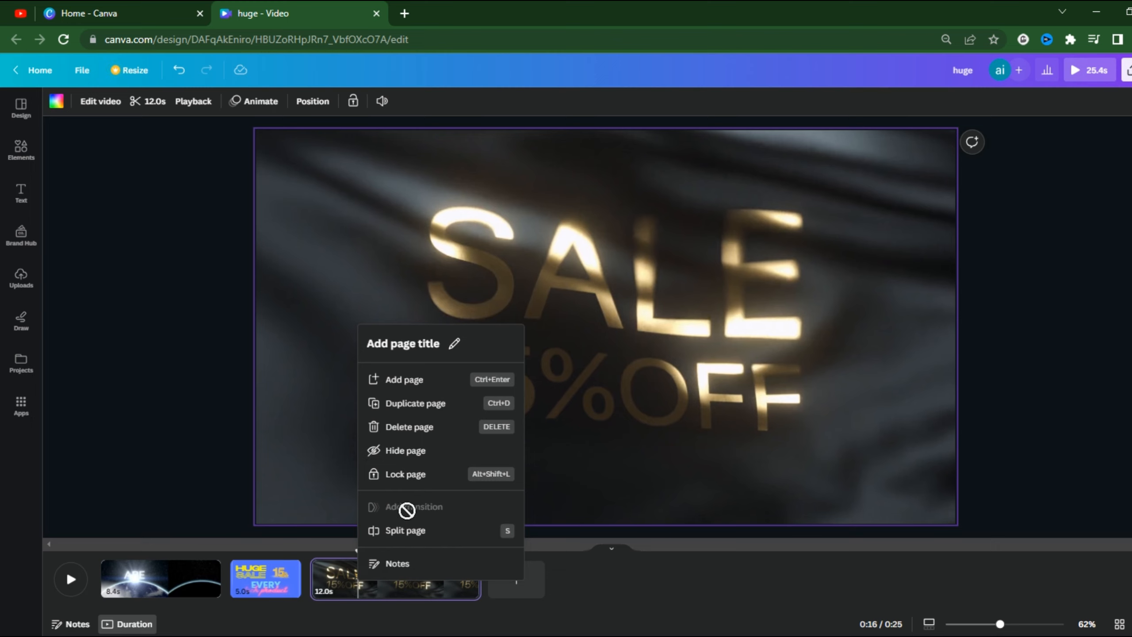
mouse_move(422, 538)
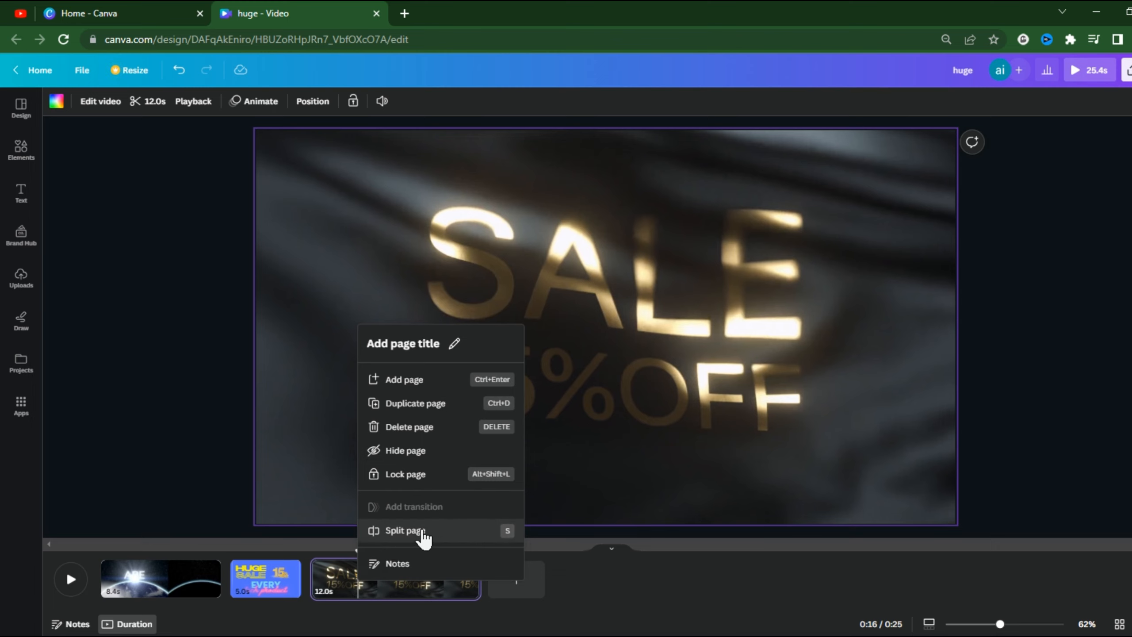
left_click(403, 529)
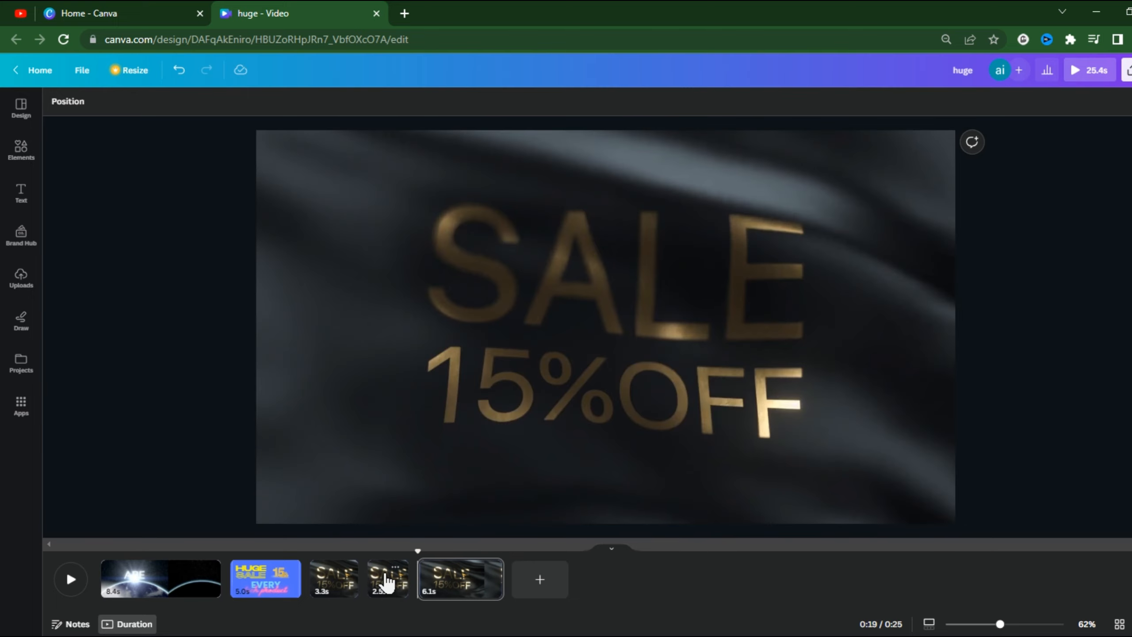
right_click(387, 578)
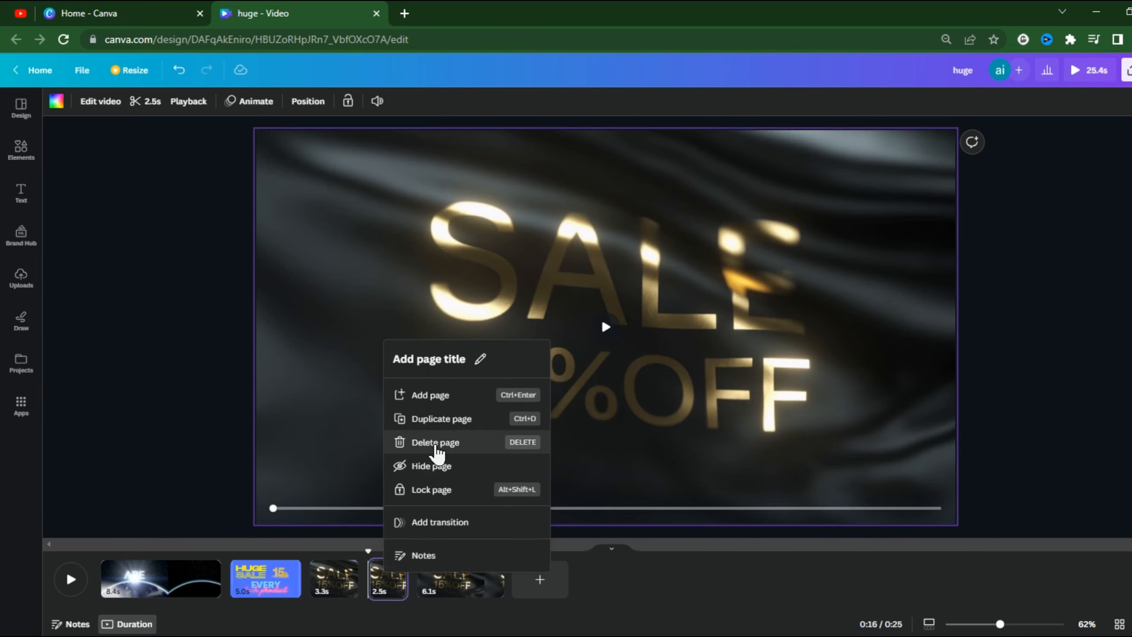
left_click(434, 442)
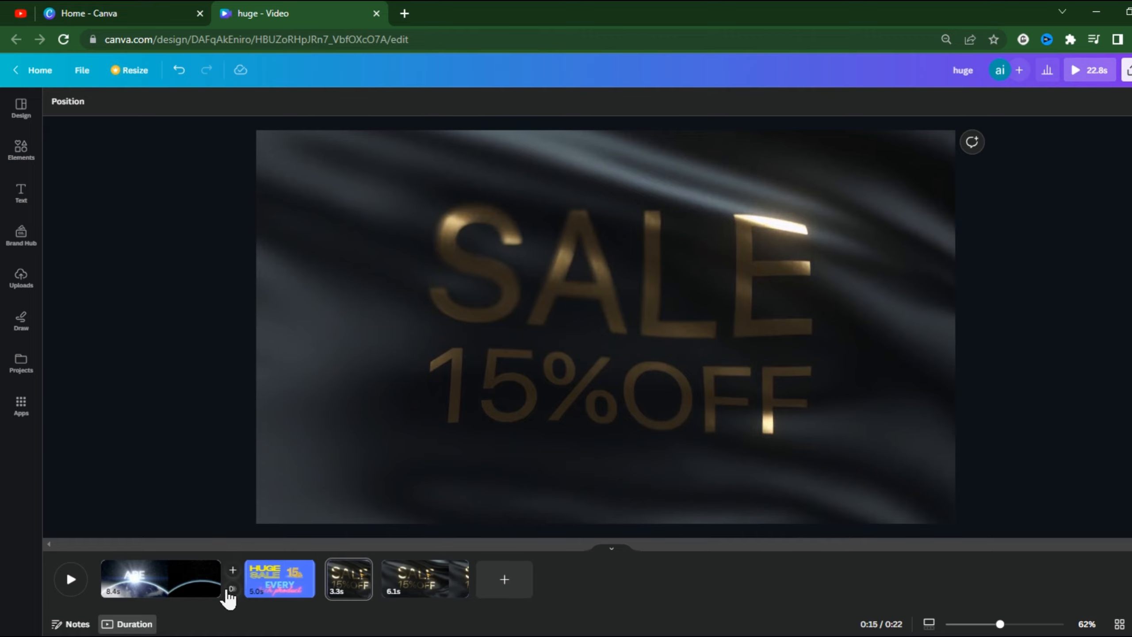
mouse_move(231, 571)
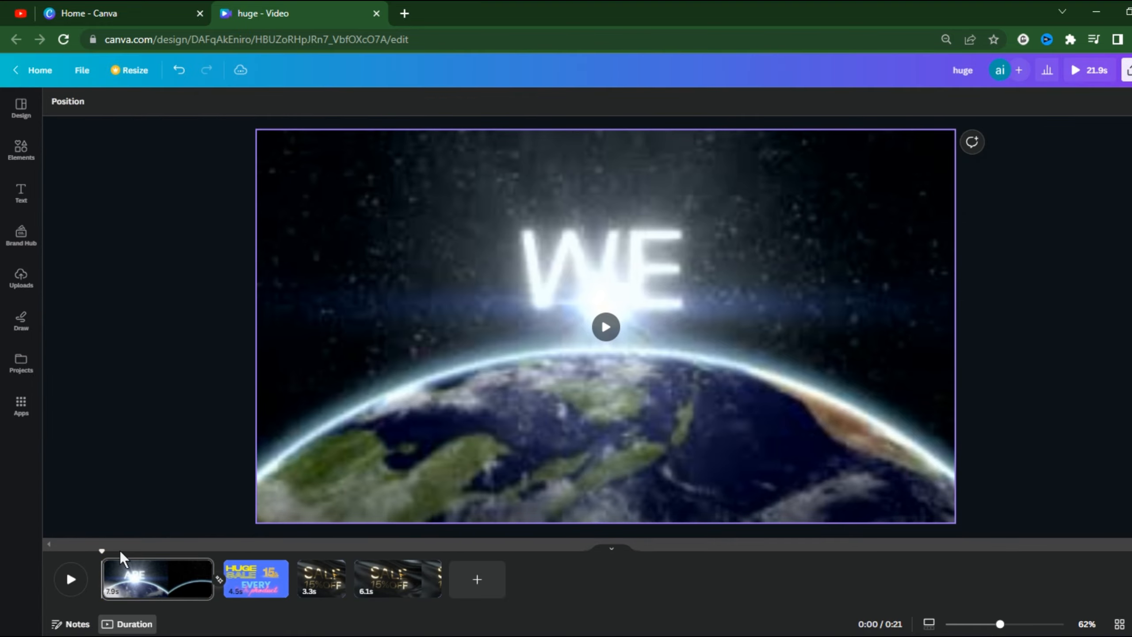
Play the video from the opening clip to preview the new transition, then pause it
left_click(70, 579)
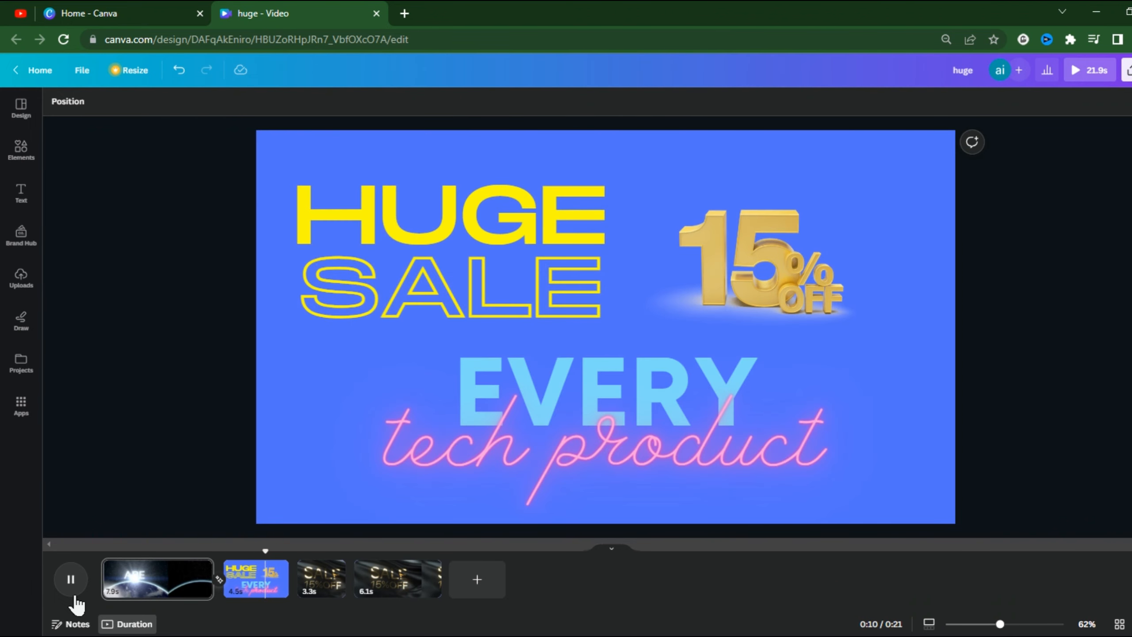
left_click(70, 579)
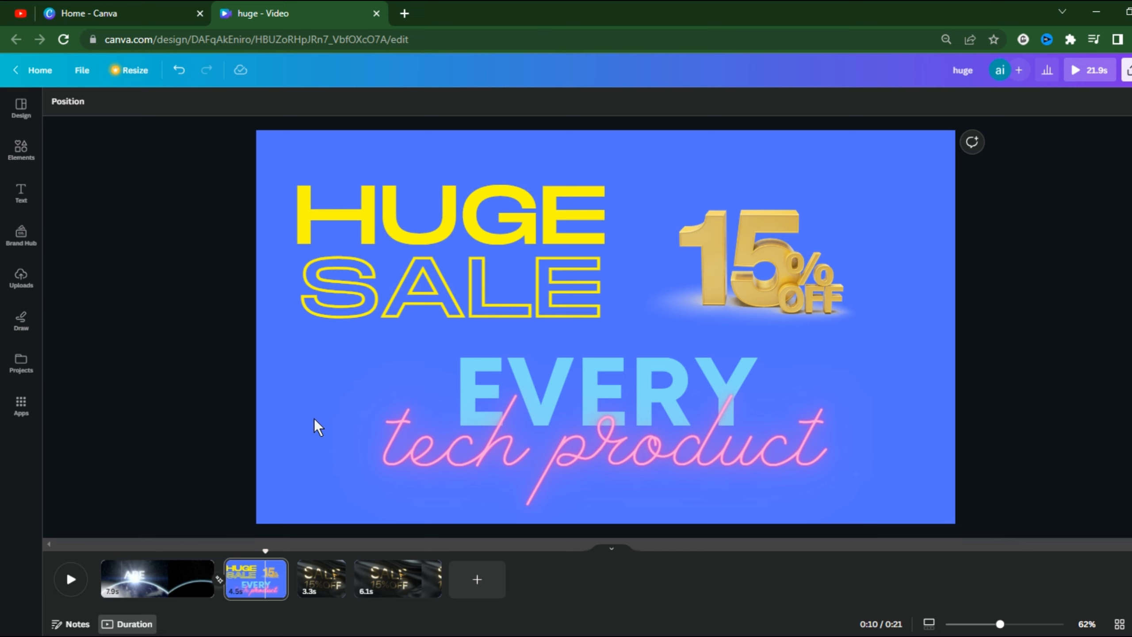
mouse_move(477, 579)
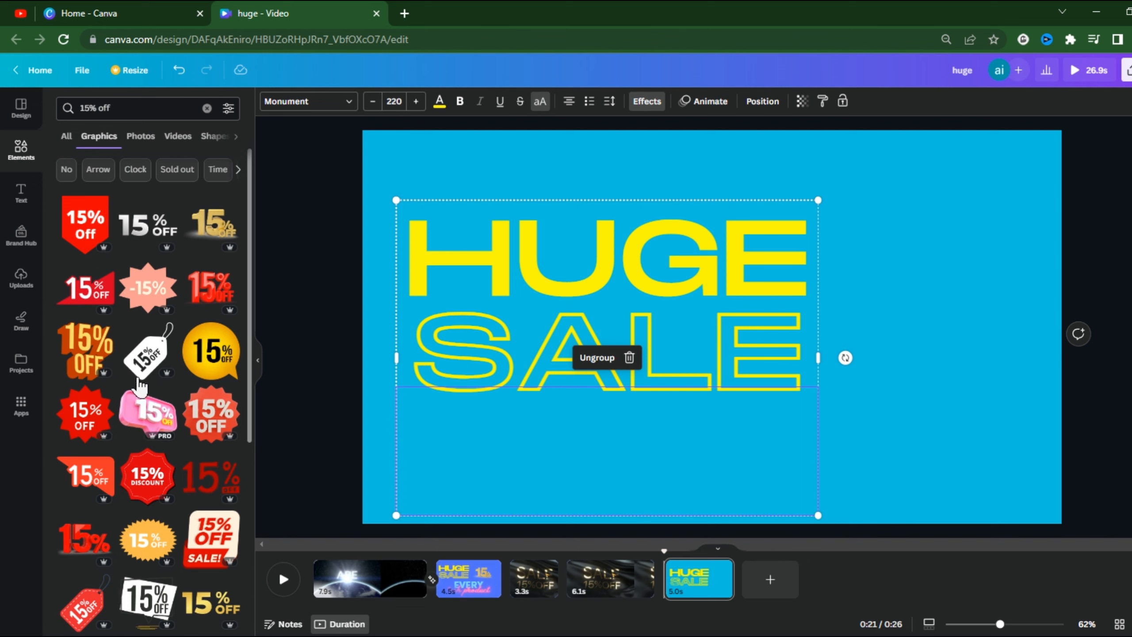
Insert the yellow 15% OFF badge, select all the page's elements and open Animate
left_click(148, 350)
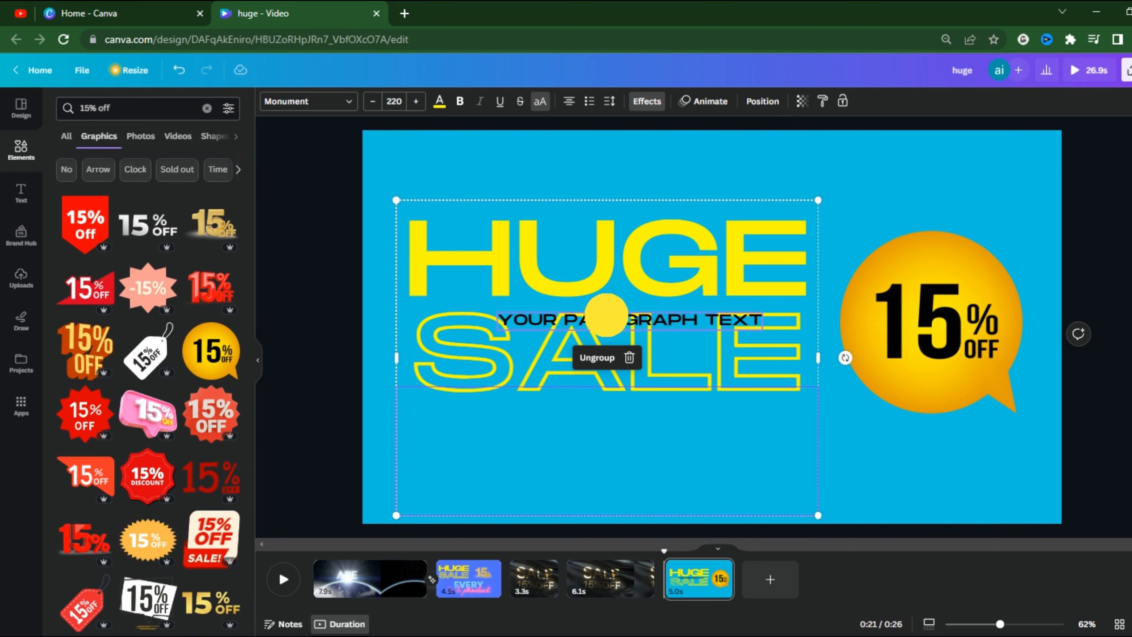
left_click(323, 371)
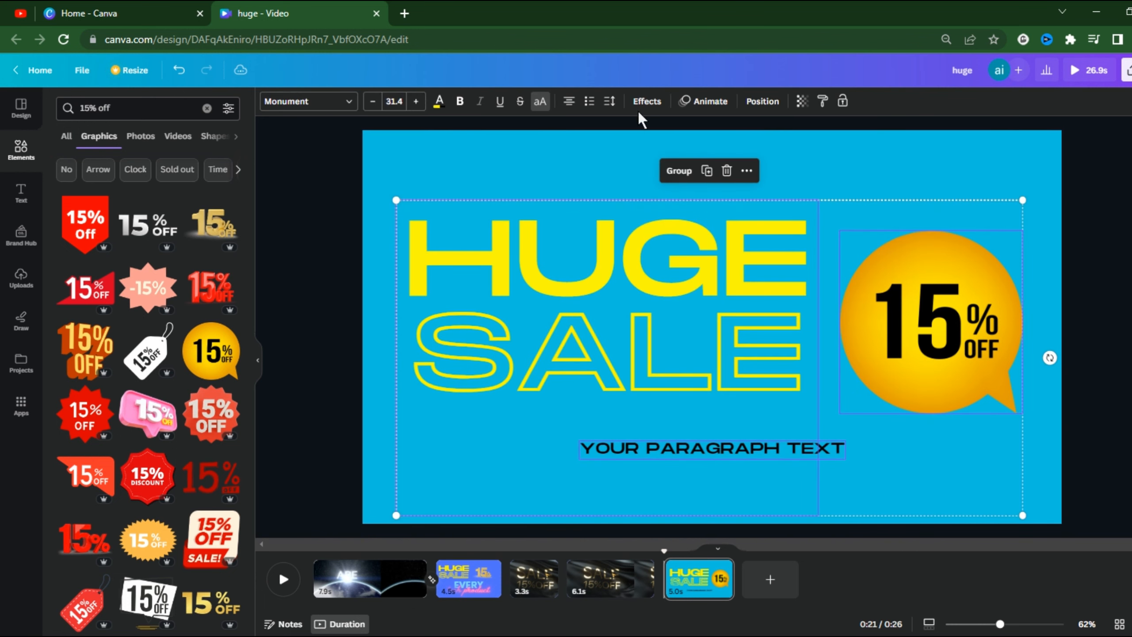
left_click(702, 101)
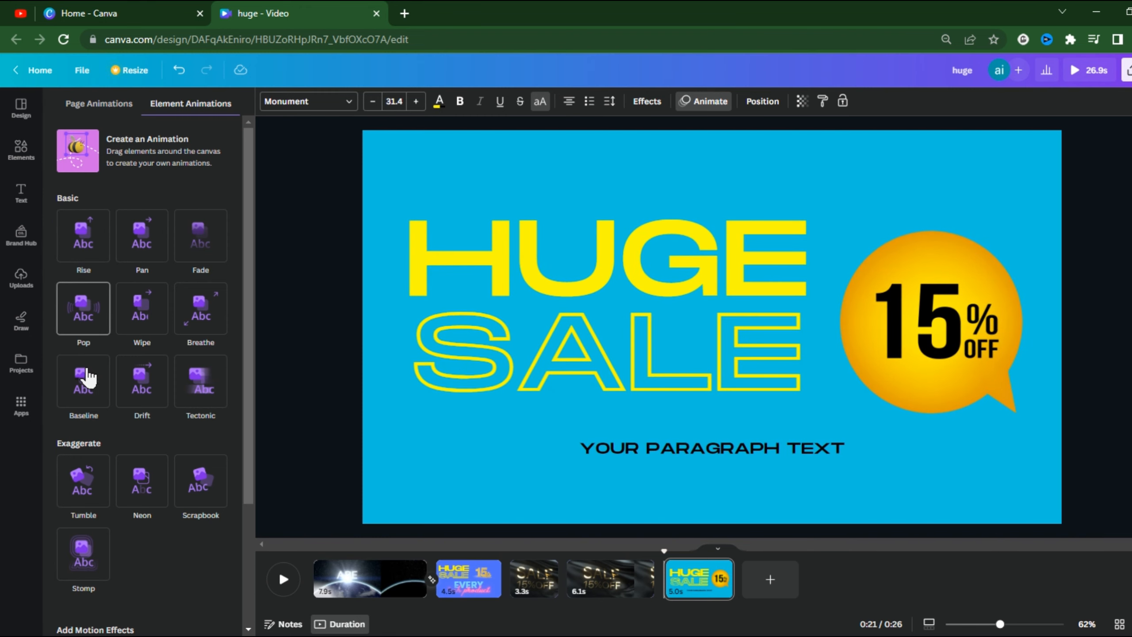
Apply the Tectonic entrance animation to the selected HUGE SALE page elements
left_click(201, 380)
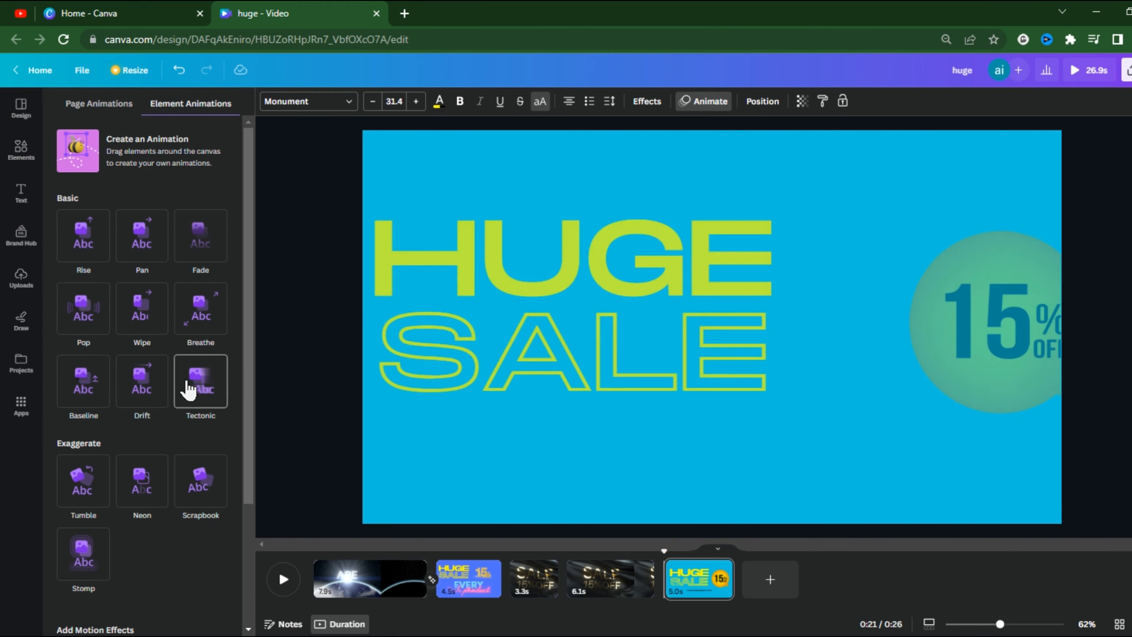
left_click(201, 380)
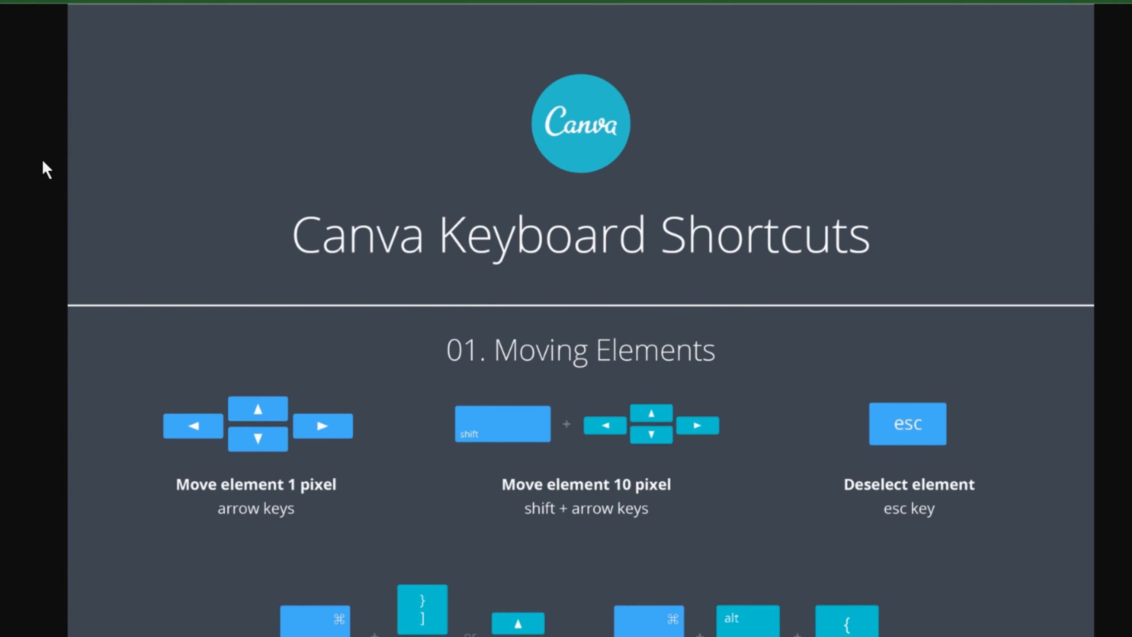
mouse_move(857, 403)
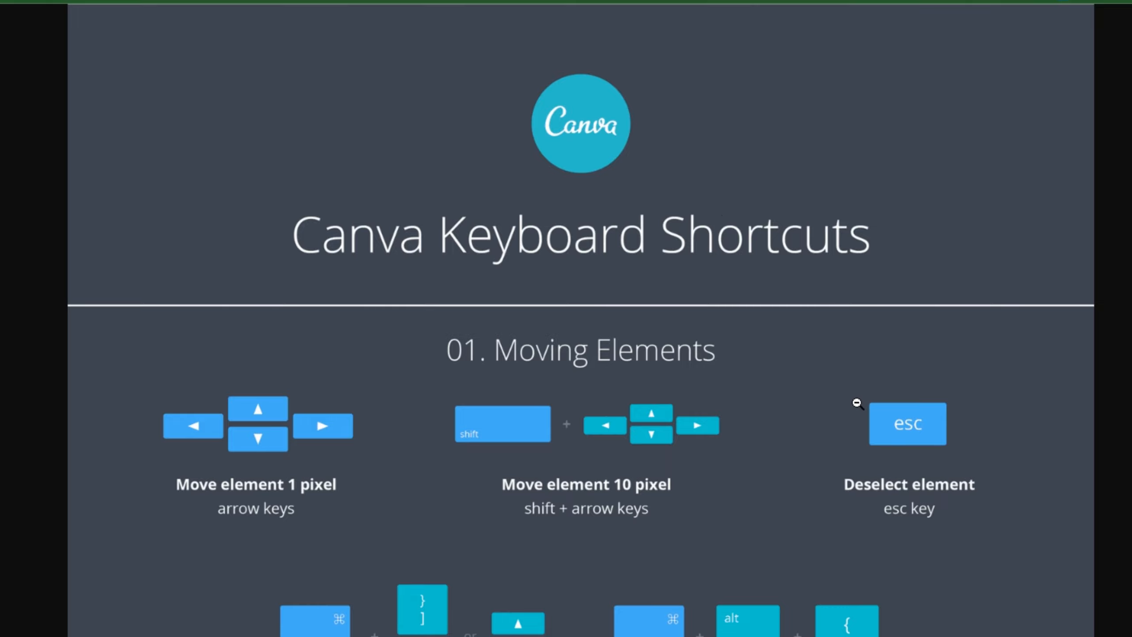
Scroll down through the Canva keyboard shortcuts sheet to its text shortcuts section
scroll("down", 3)
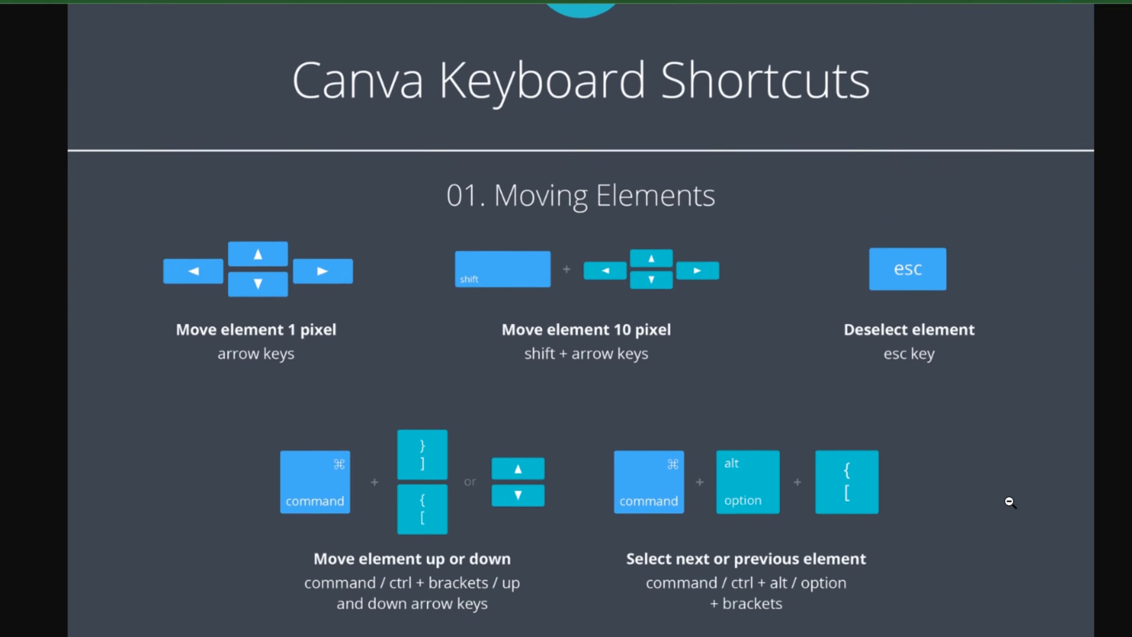
scroll("down", 3)
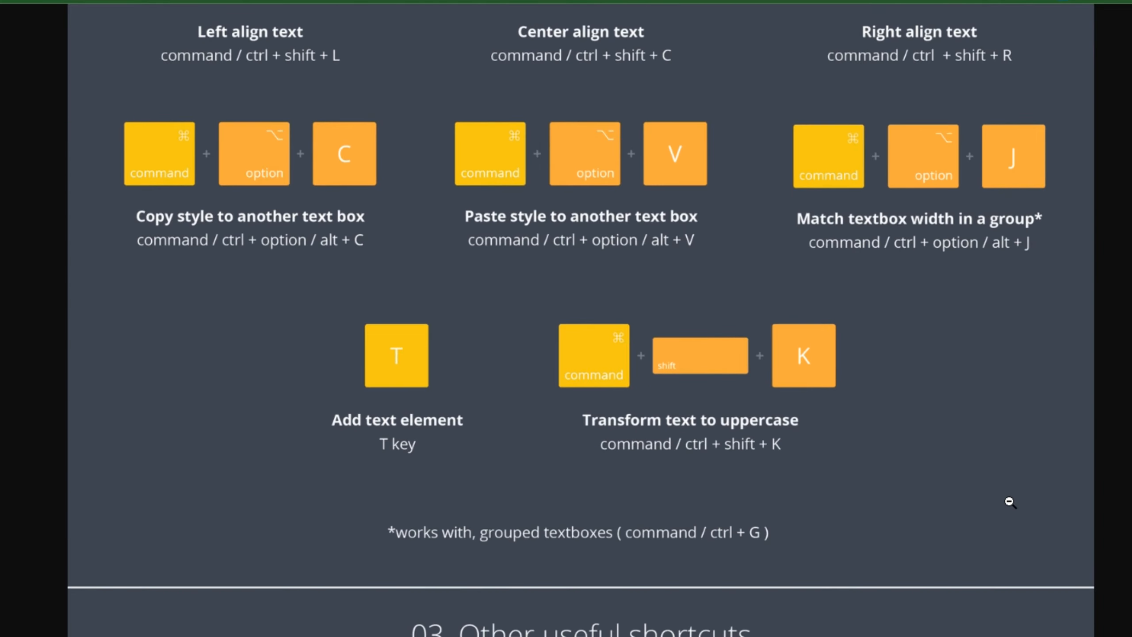
scroll("down", 3)
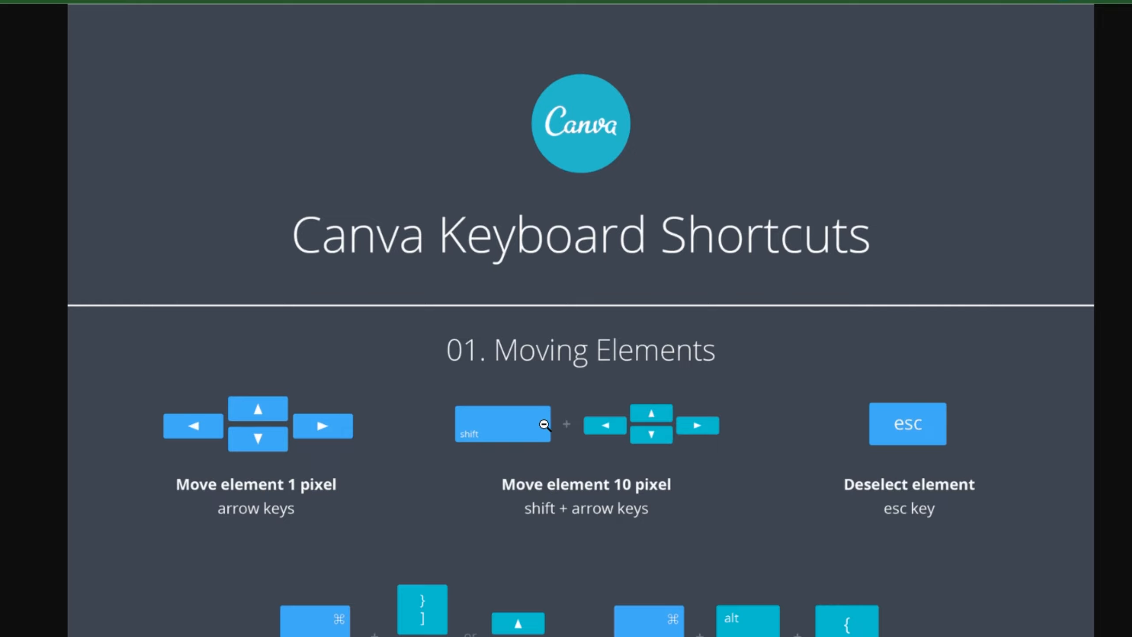
mouse_move(570, 543)
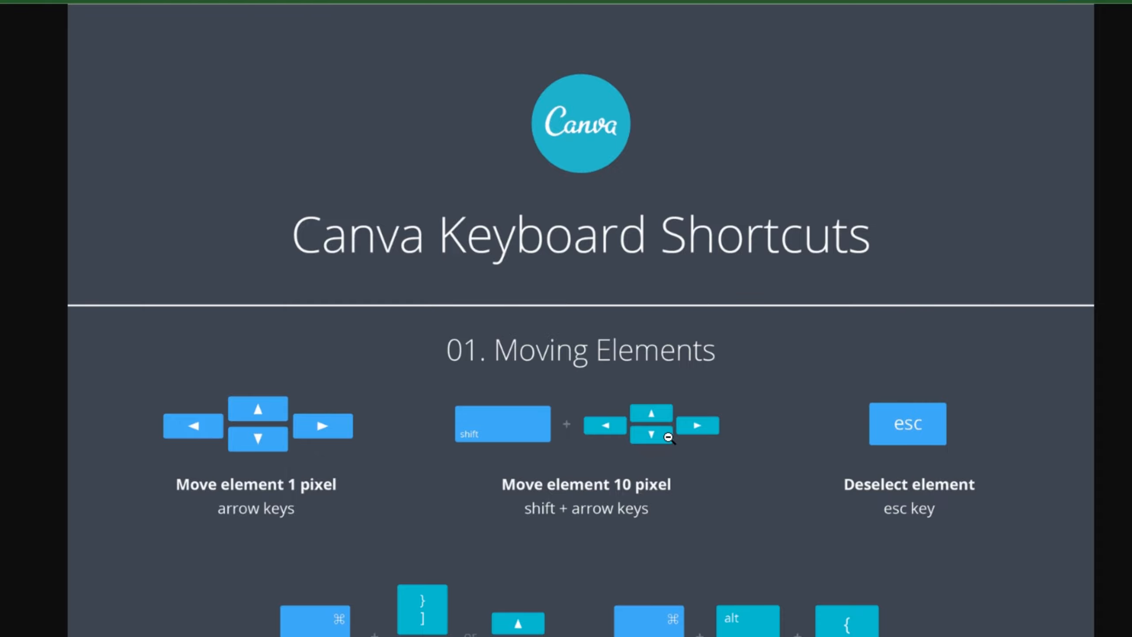
mouse_move(401, 110)
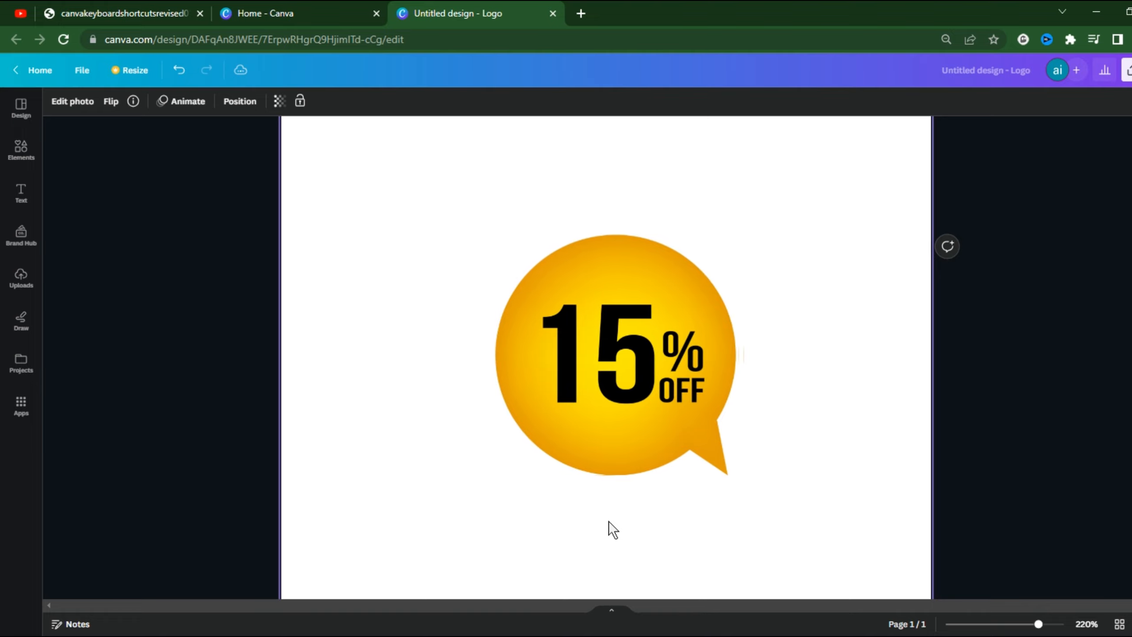
Nudge the yellow 15% OFF badge left and right on the logo, settling it near the page centre
left_click(610, 360)
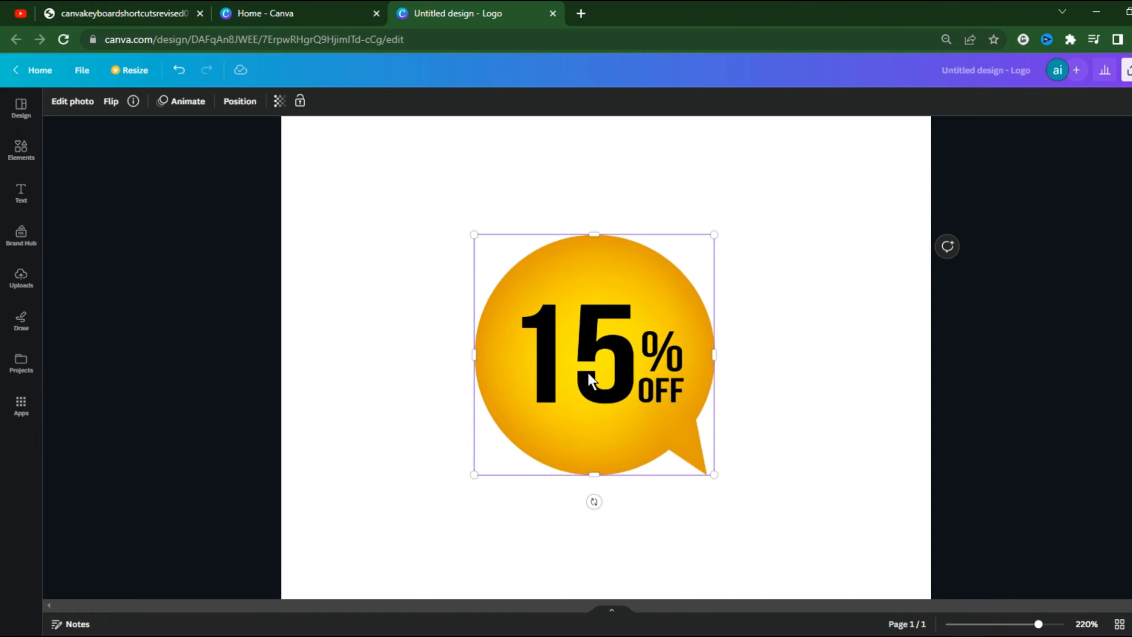
left_click_drag(591, 354, 671, 357)
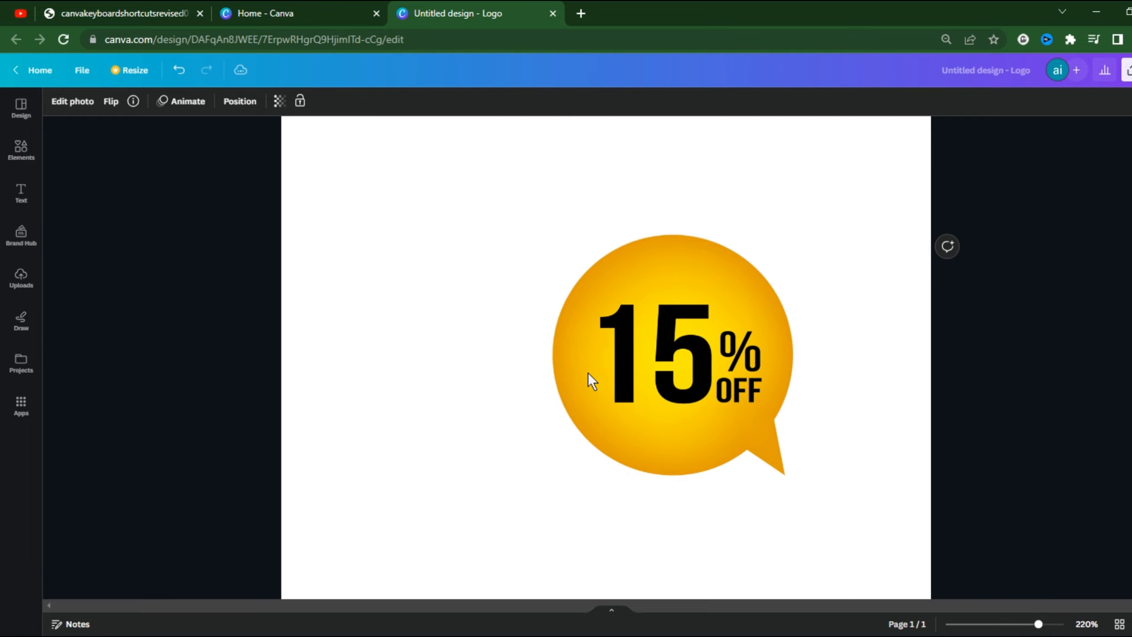
left_click_drag(664, 361, 577, 361)
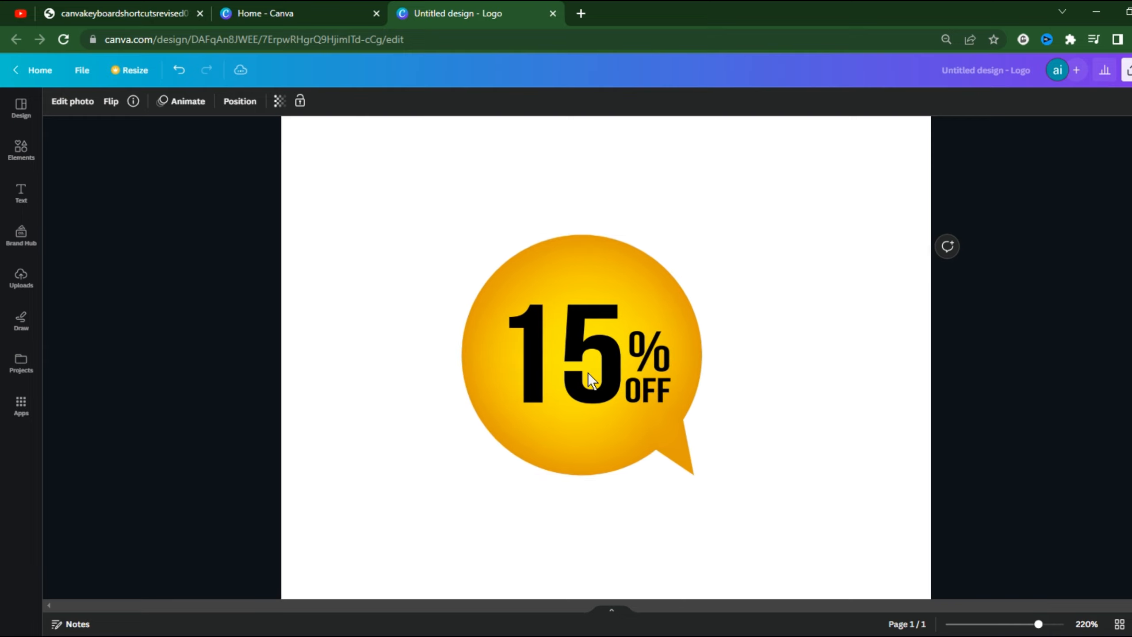
left_click_drag(581, 357, 552, 343)
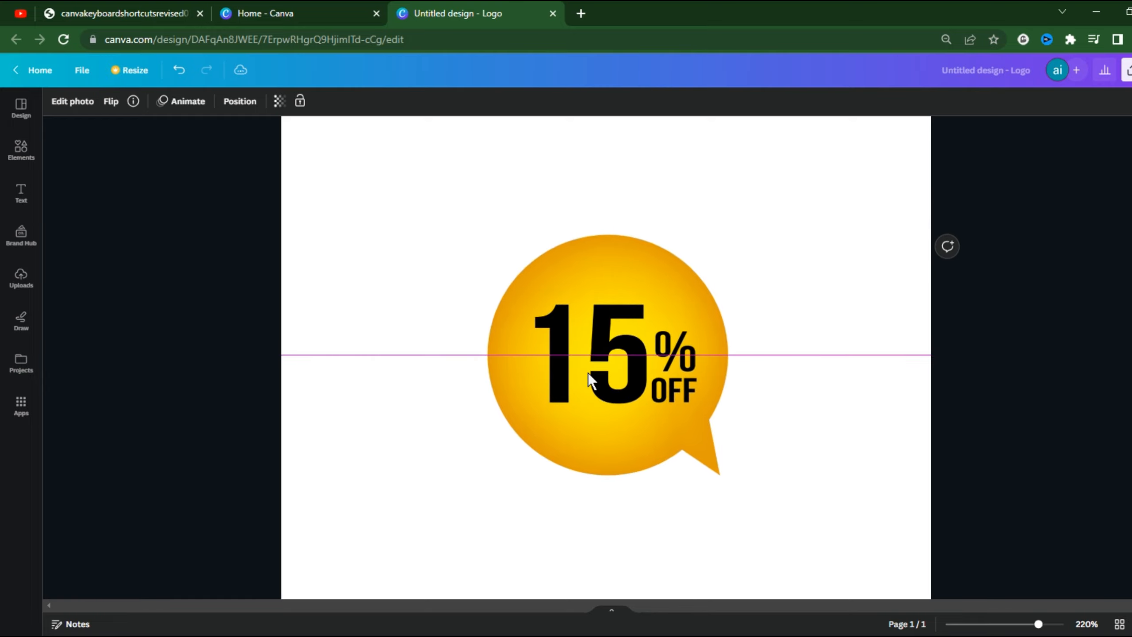
left_click_drag(588, 354, 613, 361)
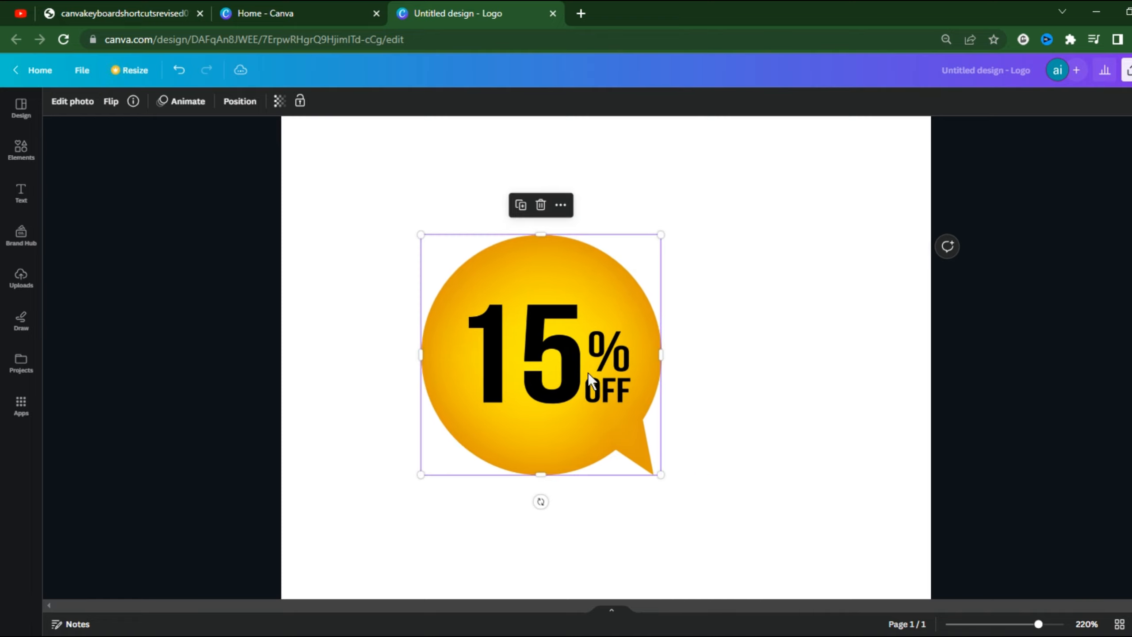
left_click_drag(541, 354, 621, 354)
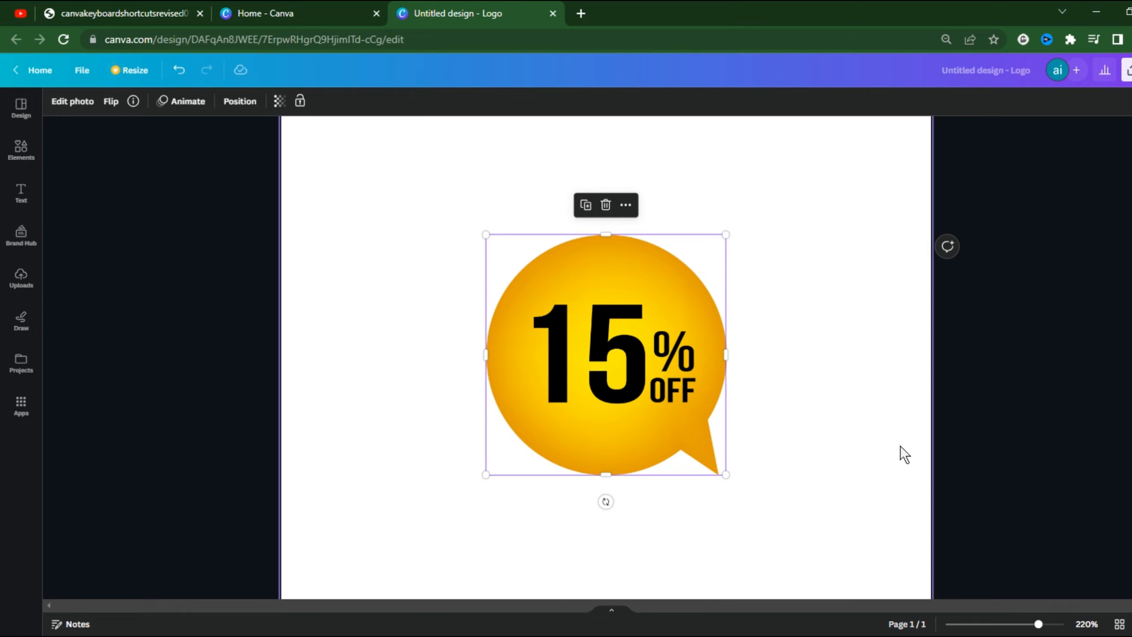
mouse_move(540, 444)
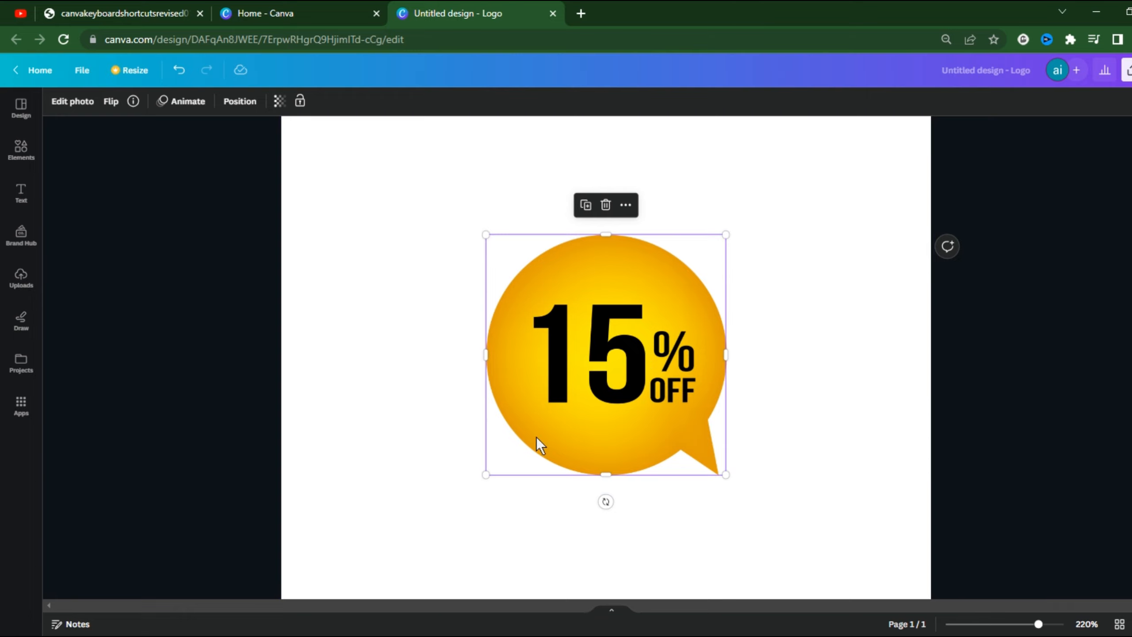
mouse_move(316, 300)
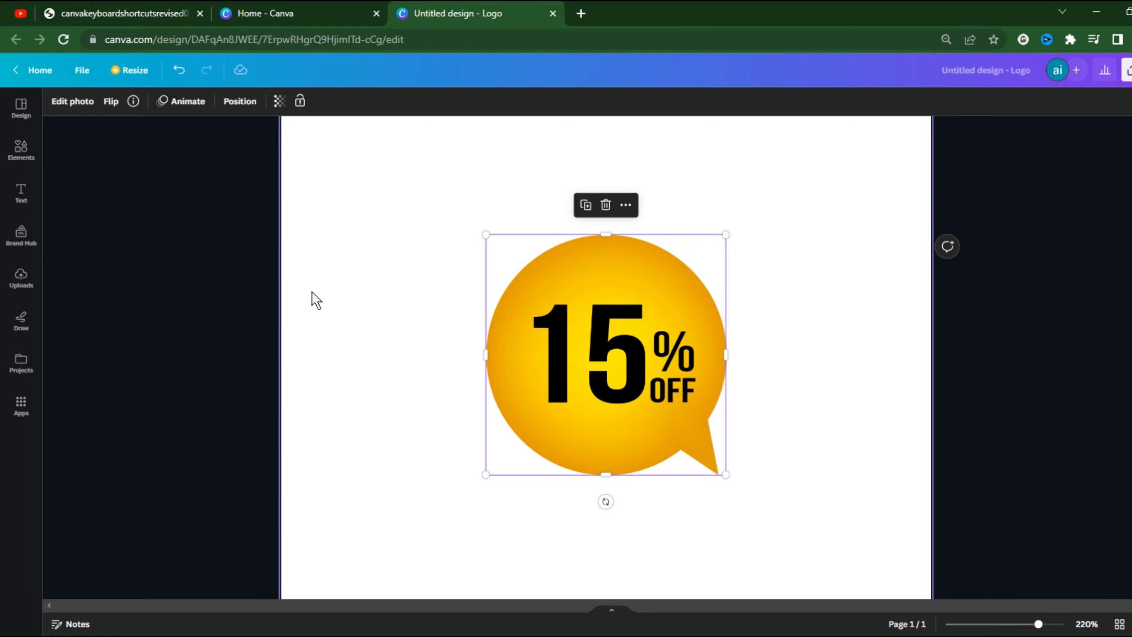